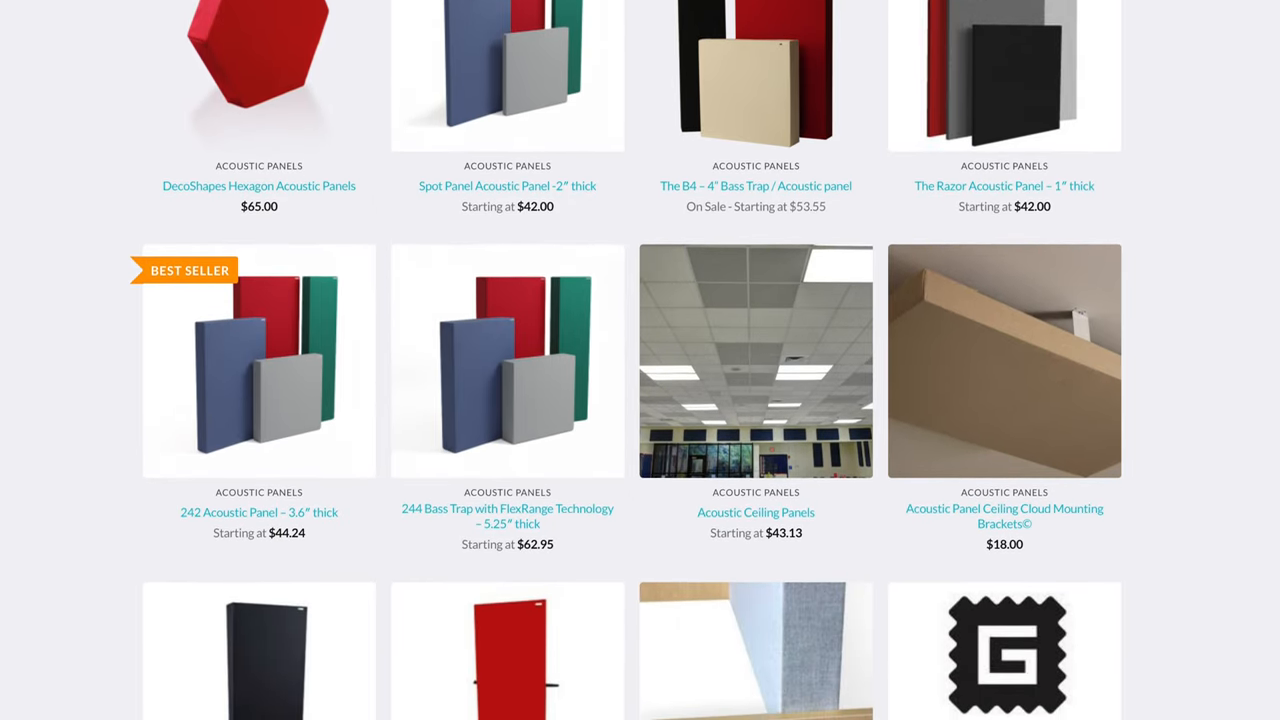
- Raise the Razer Seiren Mini's Windows input volume from 57 up to about 100
{"action": "scroll", "scroll_direction": "down", "scroll_amount": 3}
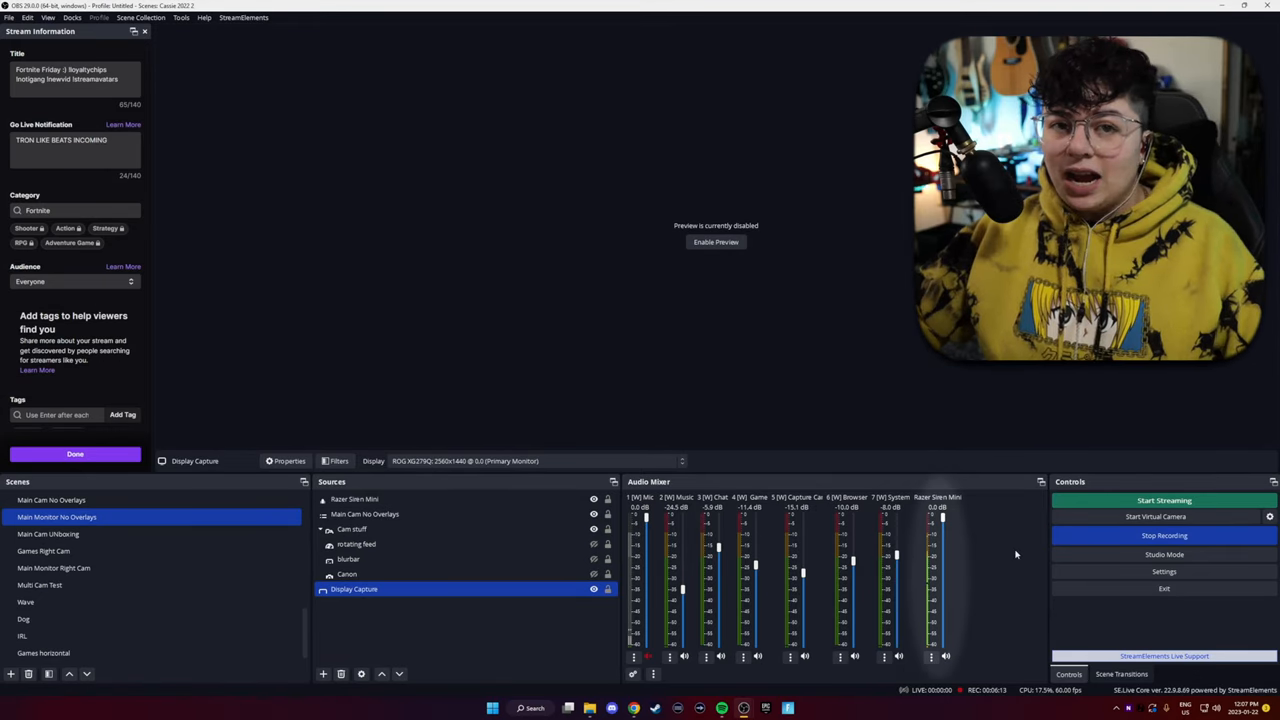
{"action": "mouse_move", "coordinate": [956, 546]}
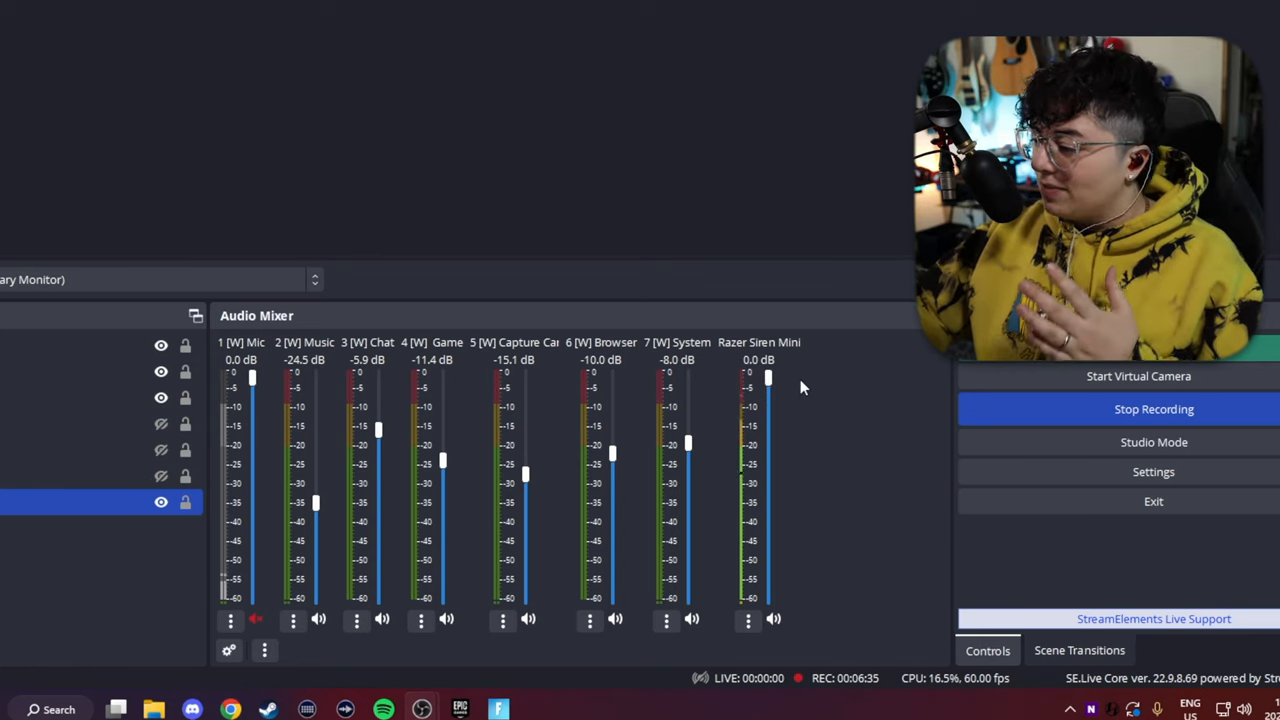
{"action": "mouse_move", "coordinate": [900, 462]}
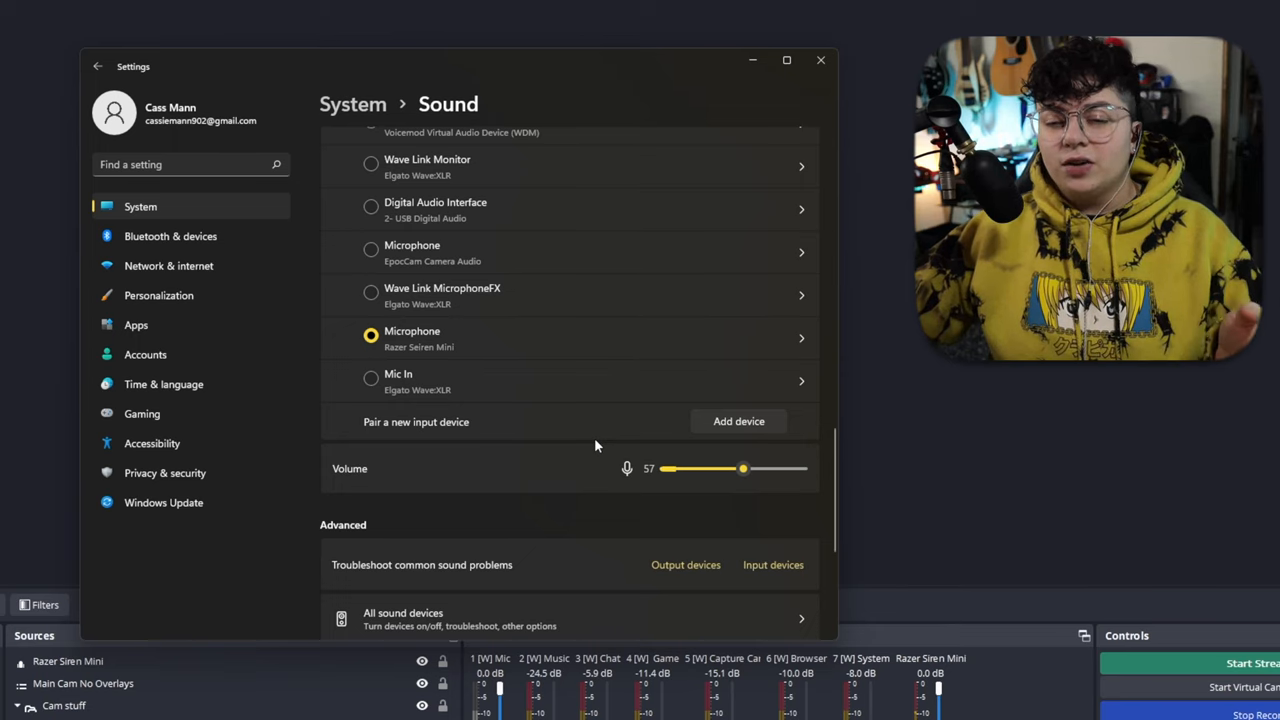
{"action": "mouse_move", "coordinate": [520, 374]}
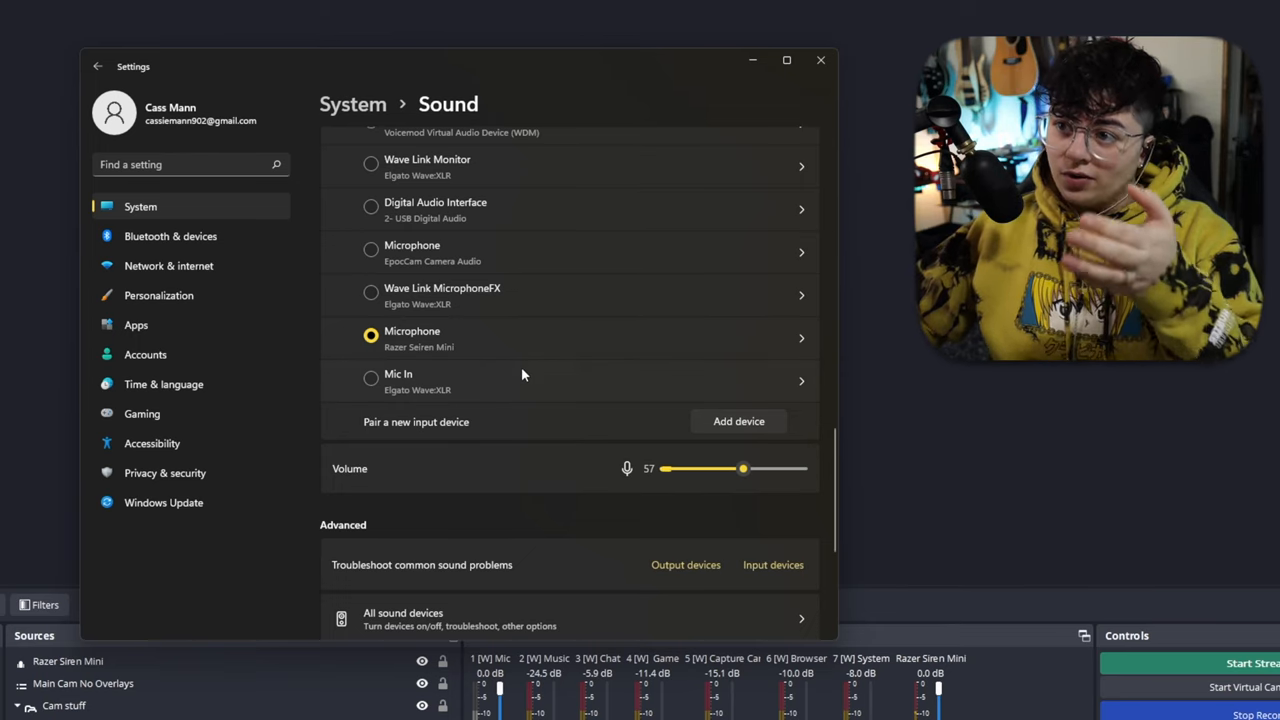
{"action": "mouse_move", "coordinate": [598, 460]}
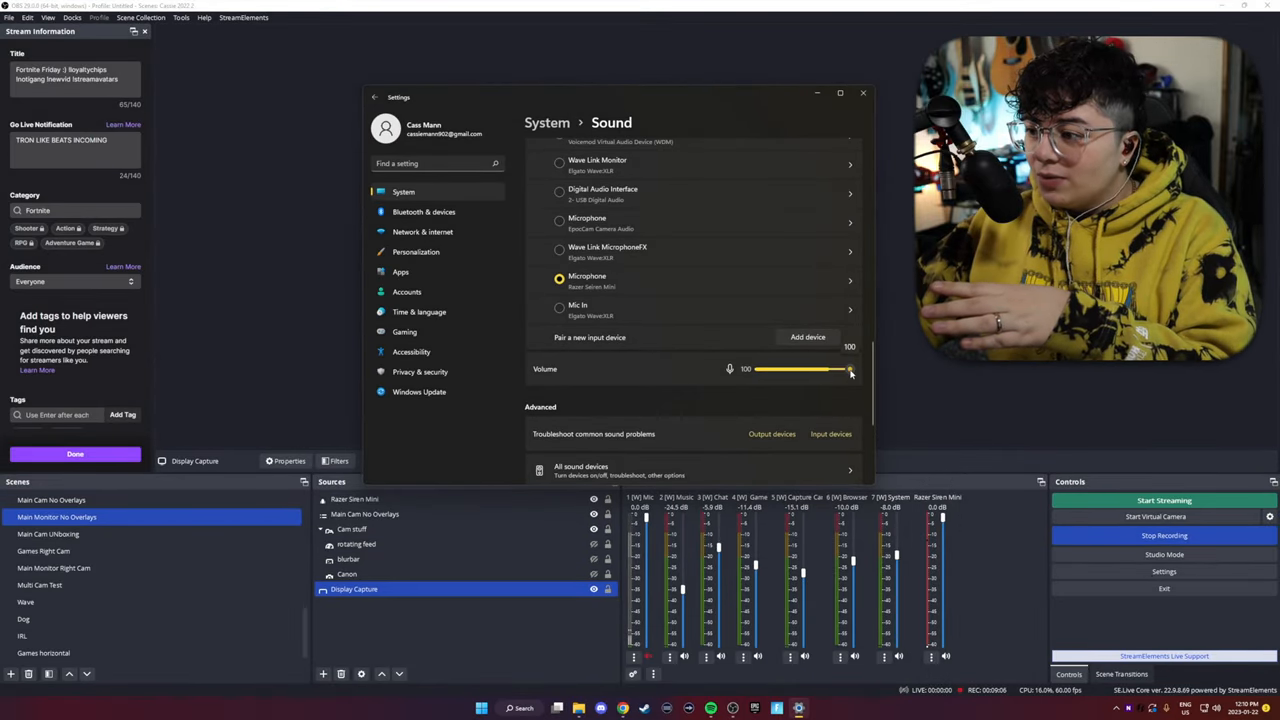
{"action": "left_click_drag", "start_coordinate": [848, 370], "coordinate": [836, 370]}
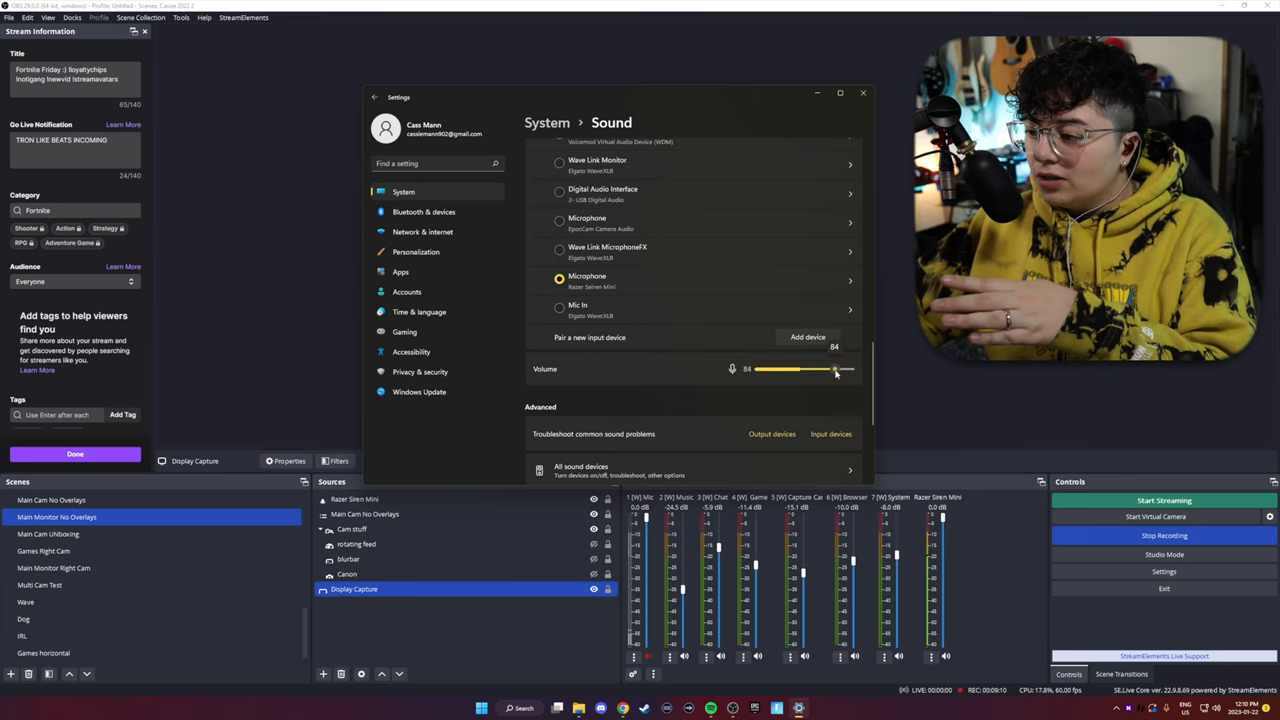
{"action": "left_click_drag", "start_coordinate": [836, 370], "coordinate": [828, 370]}
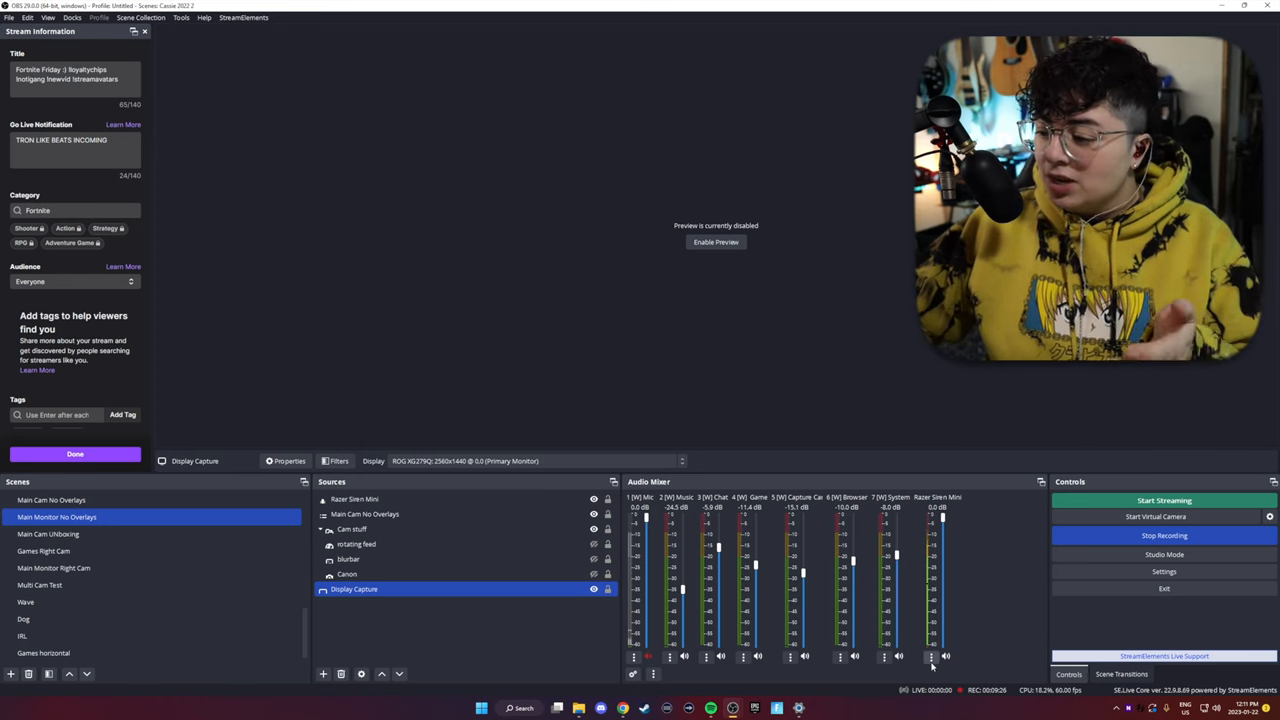
- In Advanced Audio Properties, set Razer Seiren Mini's monitoring to Monitor and Output
{"action": "left_click", "coordinate": [932, 656]}
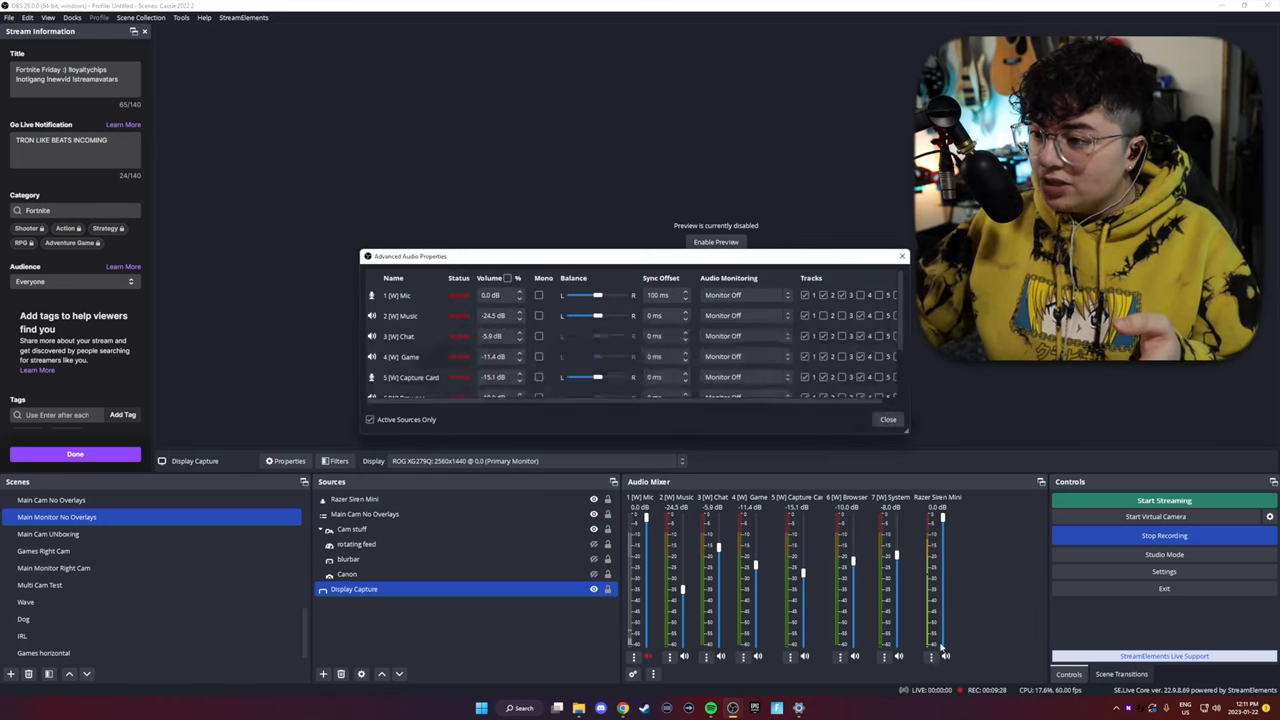
{"action": "scroll", "scroll_direction": "down", "scroll_amount": 3}
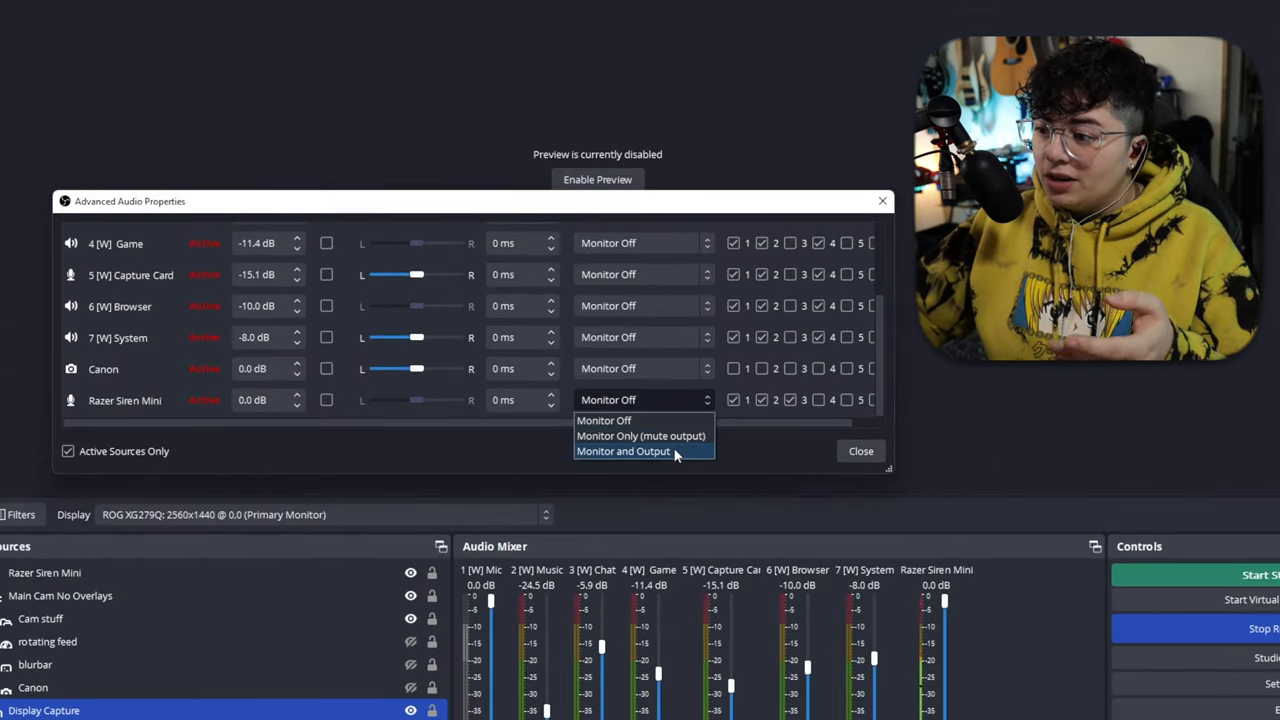
{"action": "left_click", "coordinate": [860, 452]}
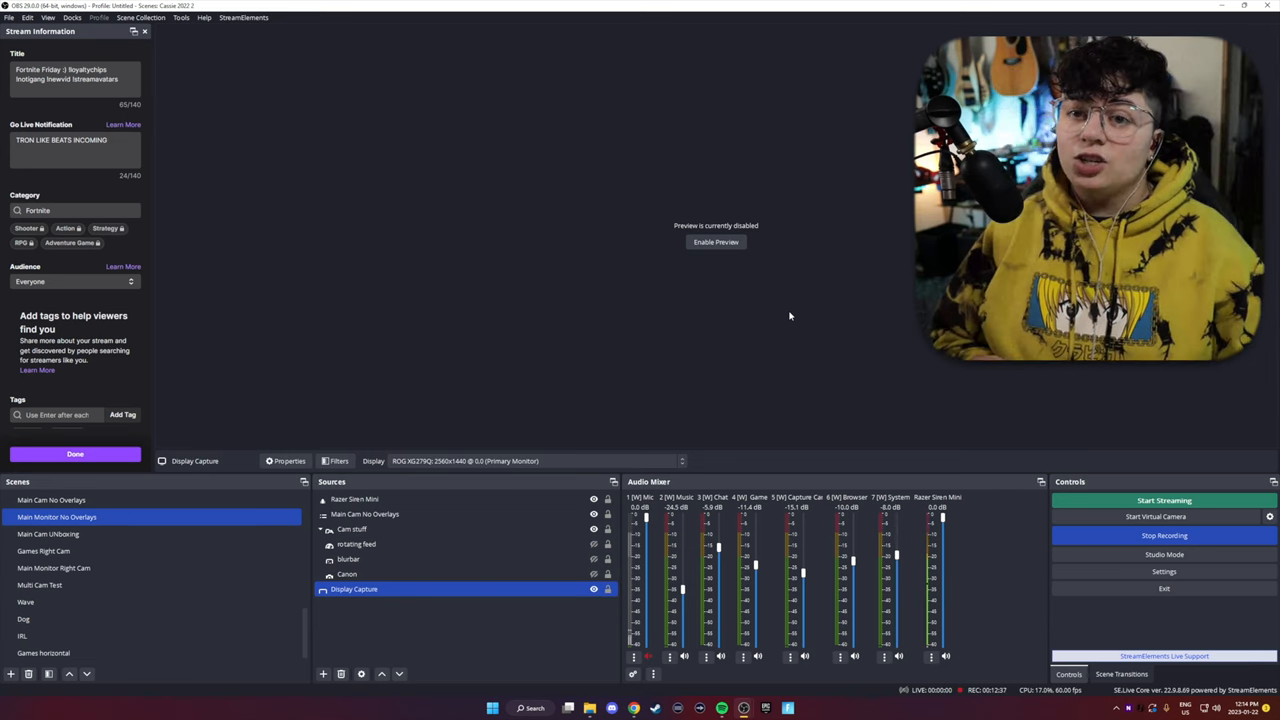
- Add a 3-Band Equalizer filter to the Razer Seiren Mini and keep its default name
{"action": "left_click", "coordinate": [354, 500]}
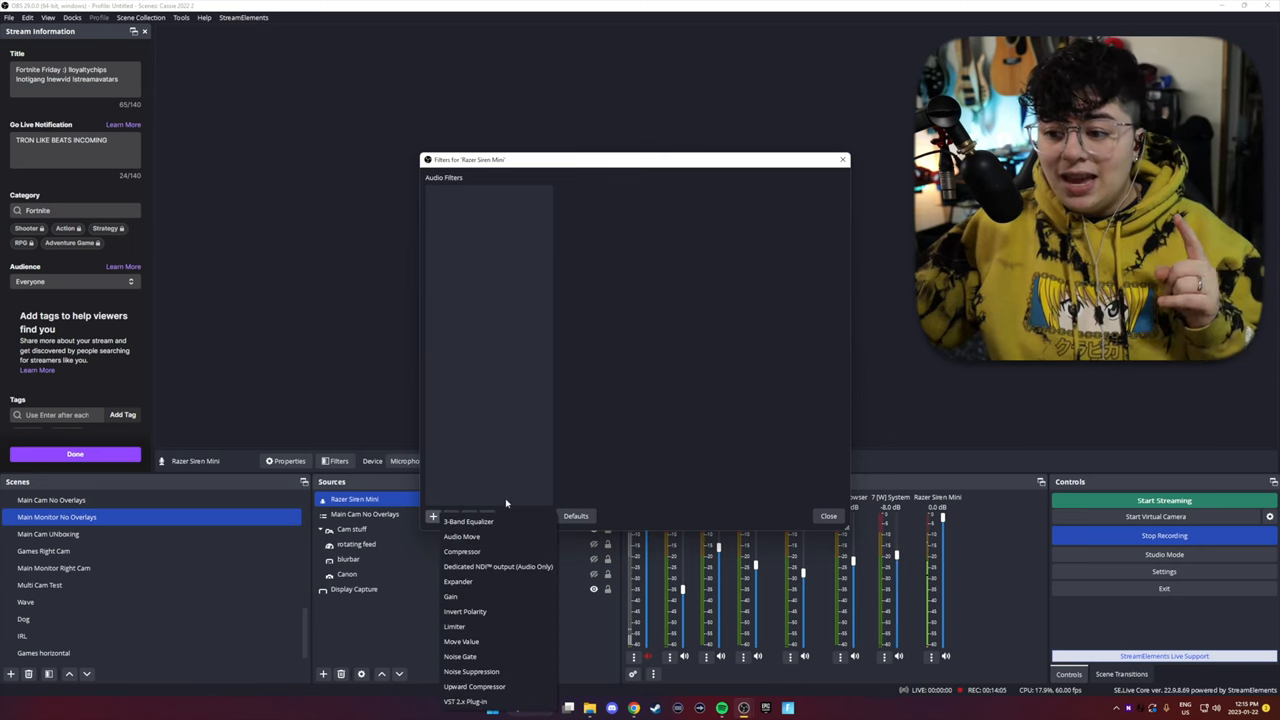
{"action": "left_click", "coordinate": [468, 520]}
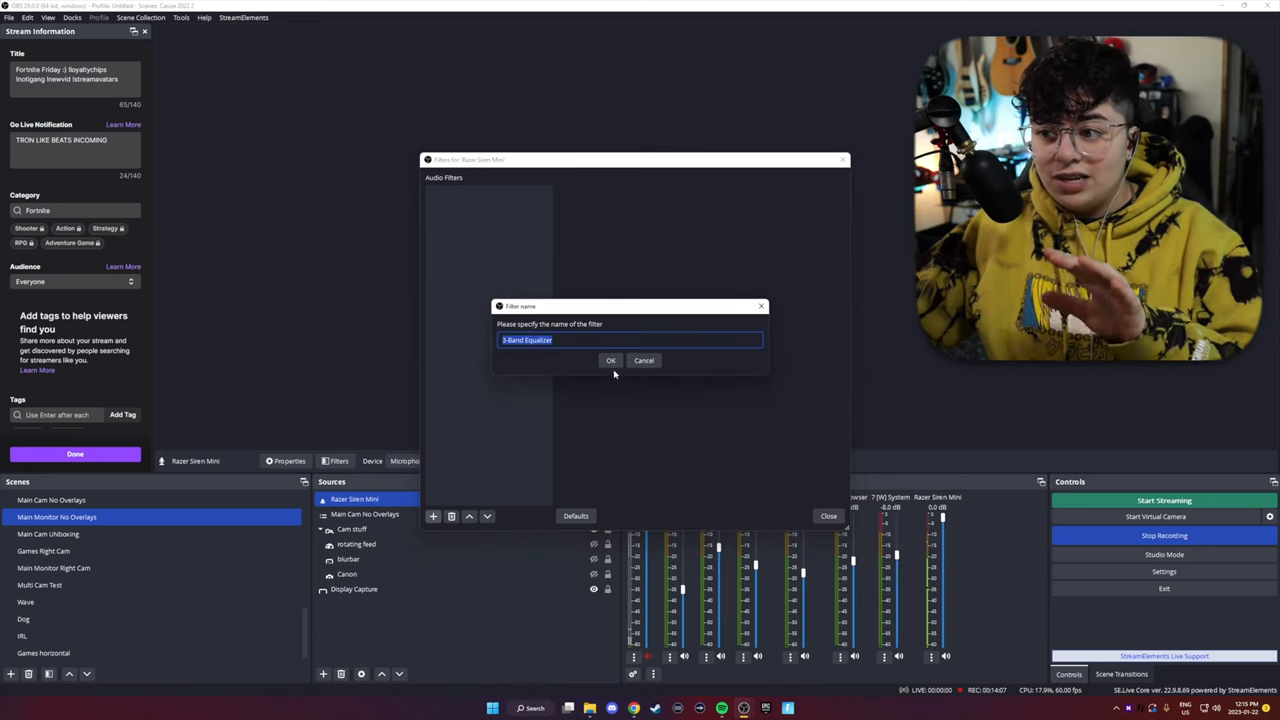
{"action": "left_click", "coordinate": [610, 360]}
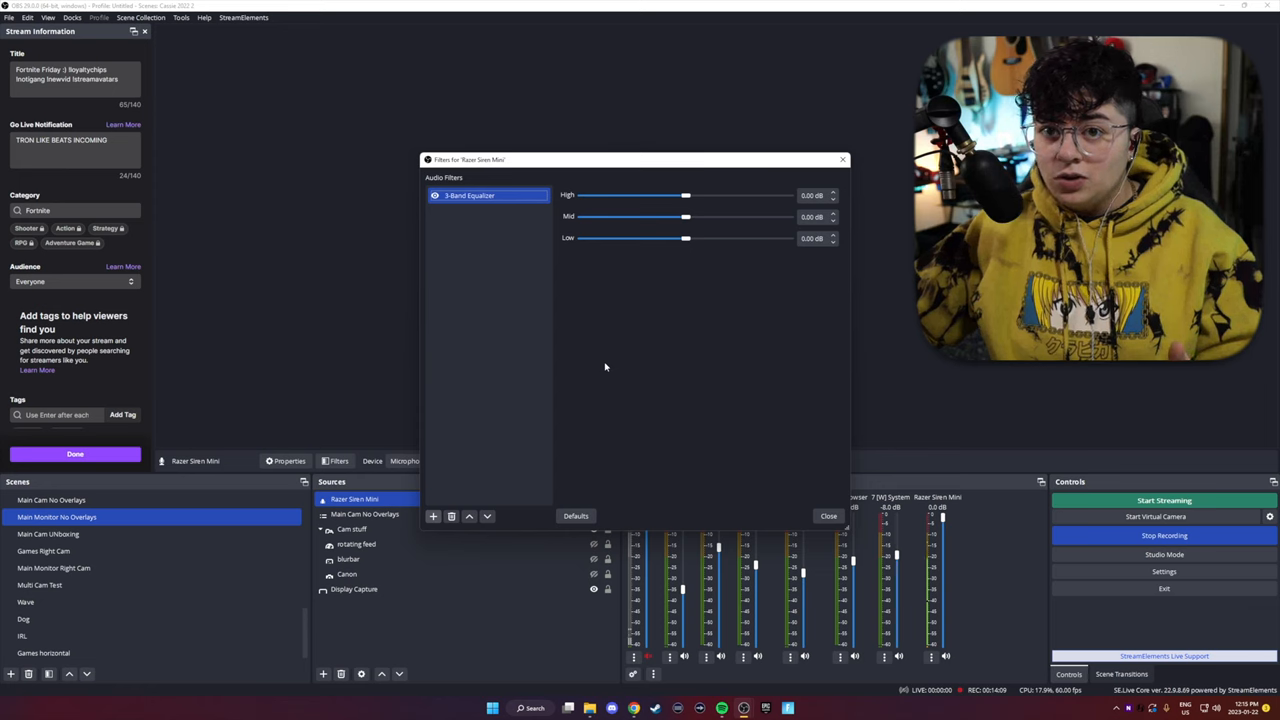
{"action": "mouse_move", "coordinate": [784, 290]}
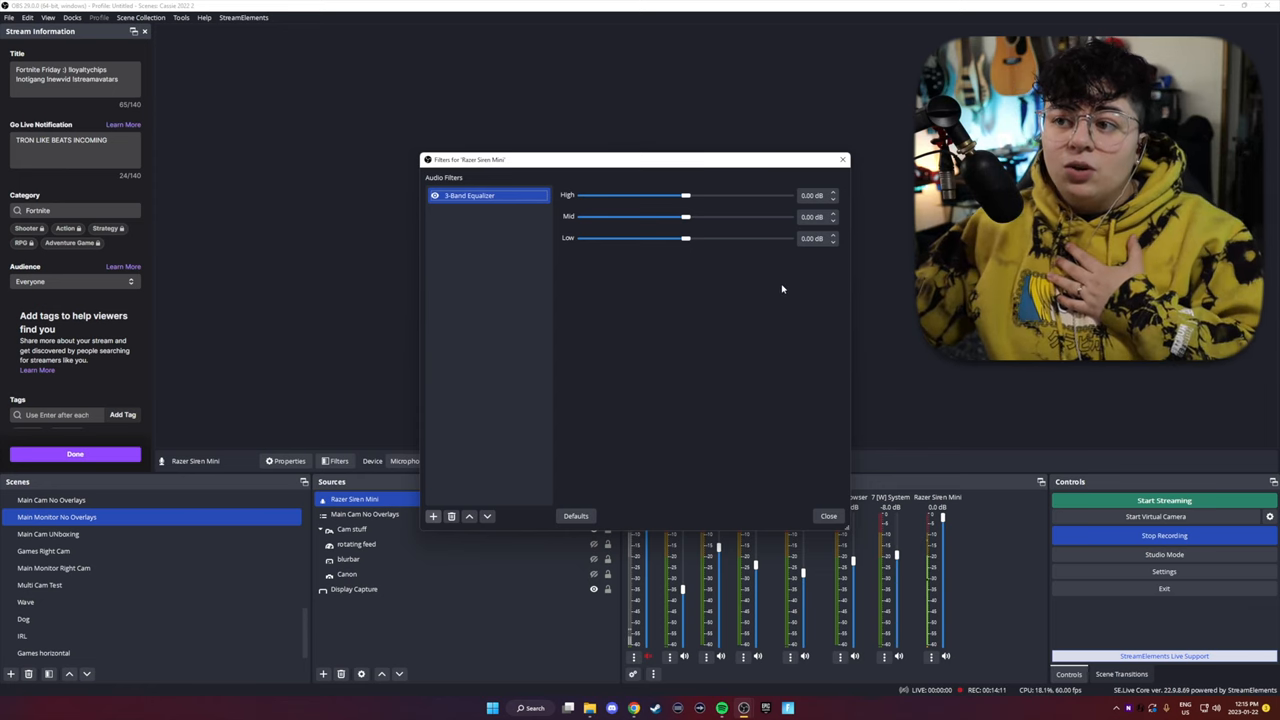
{"action": "mouse_move", "coordinate": [724, 284]}
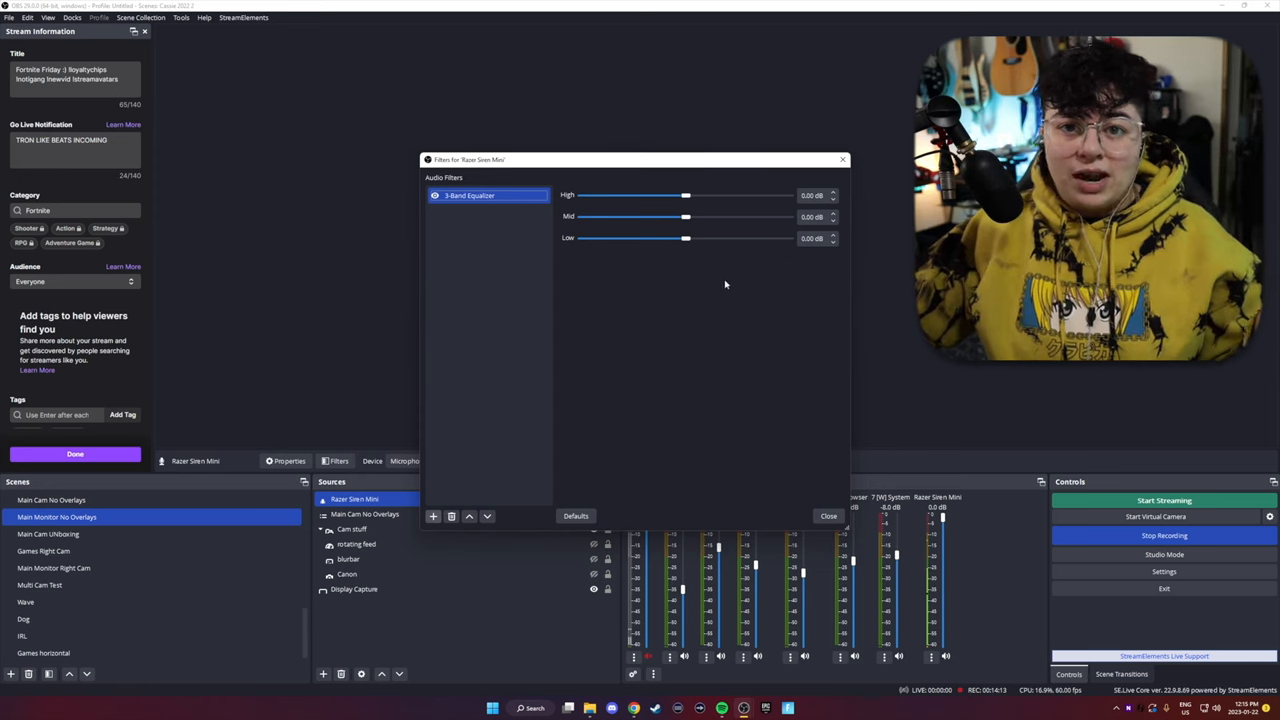
- Remove the 3-Band Equalizer again and bring up the ReaPlugs download page
{"action": "left_click", "coordinate": [452, 516]}
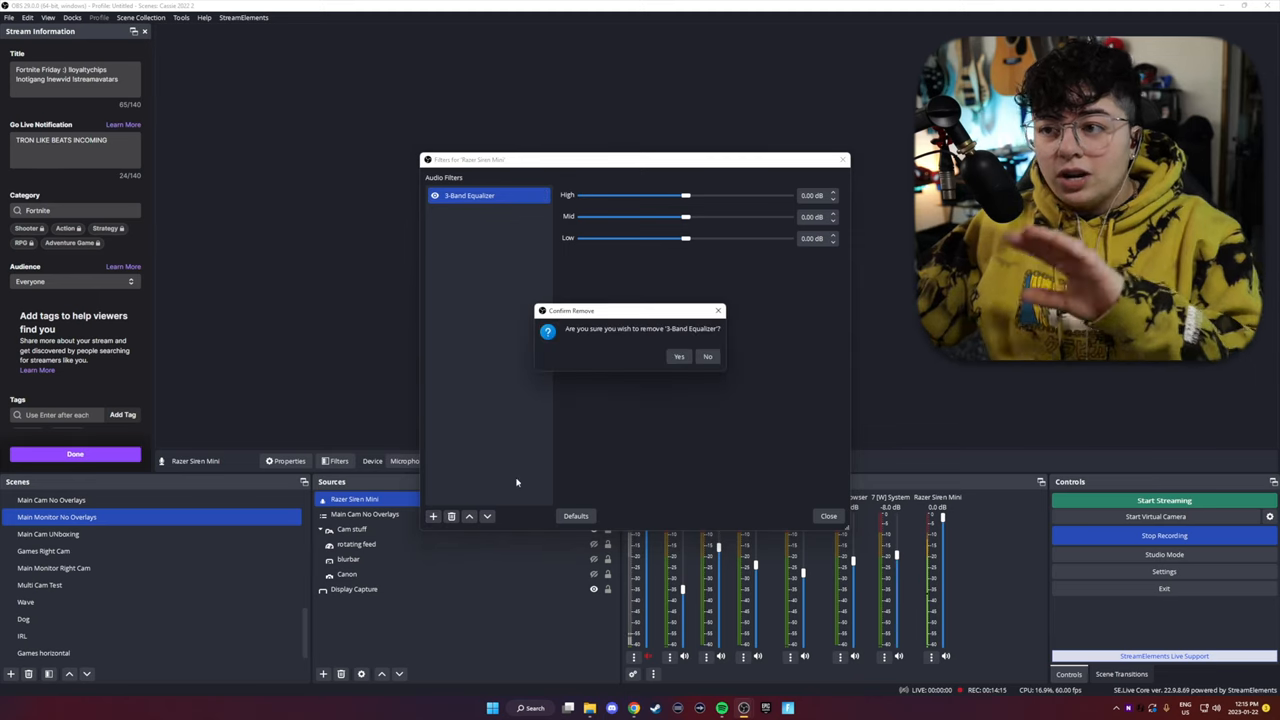
{"action": "left_click", "coordinate": [680, 356]}
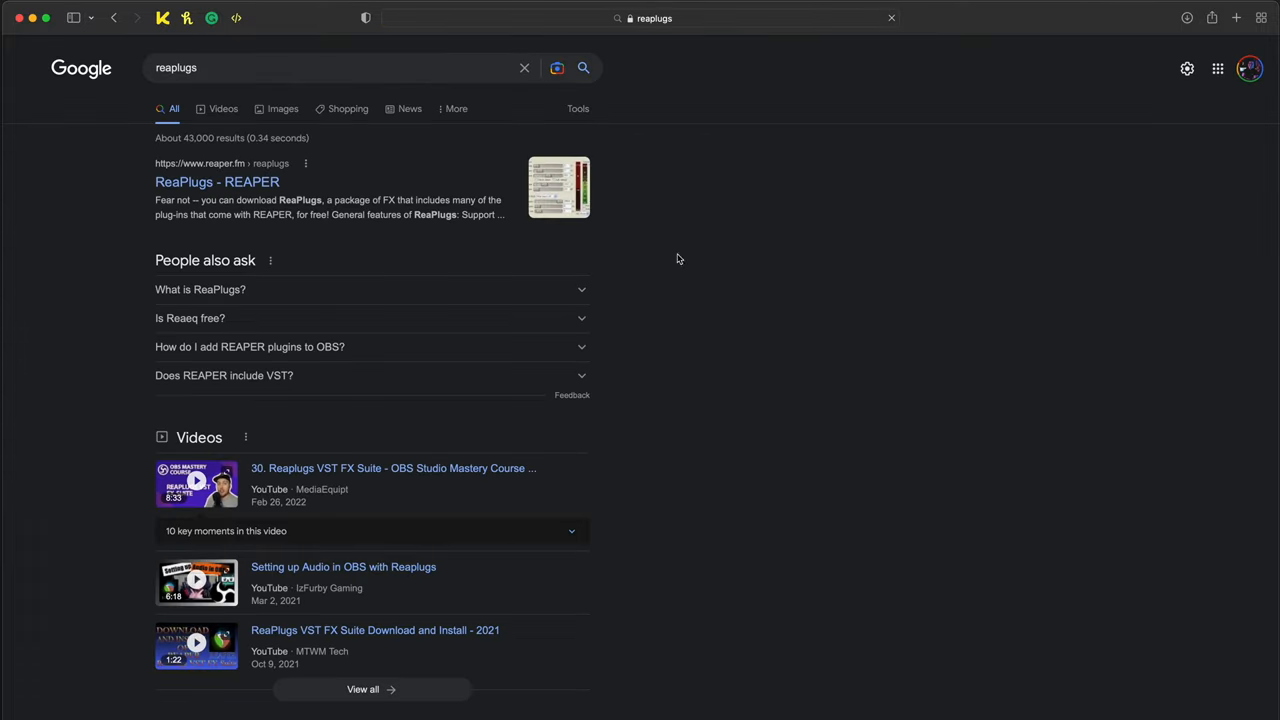
{"action": "left_click", "coordinate": [216, 182]}
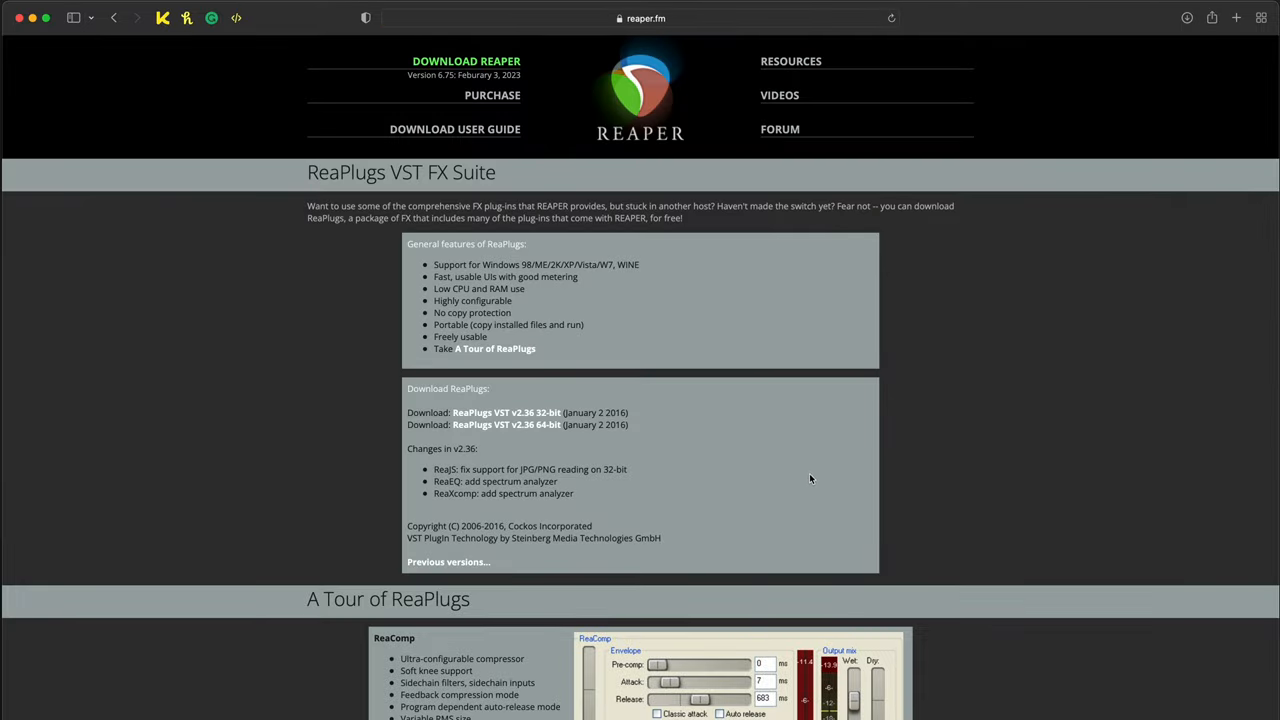
{"action": "scroll", "scroll_direction": "down", "scroll_amount": 3}
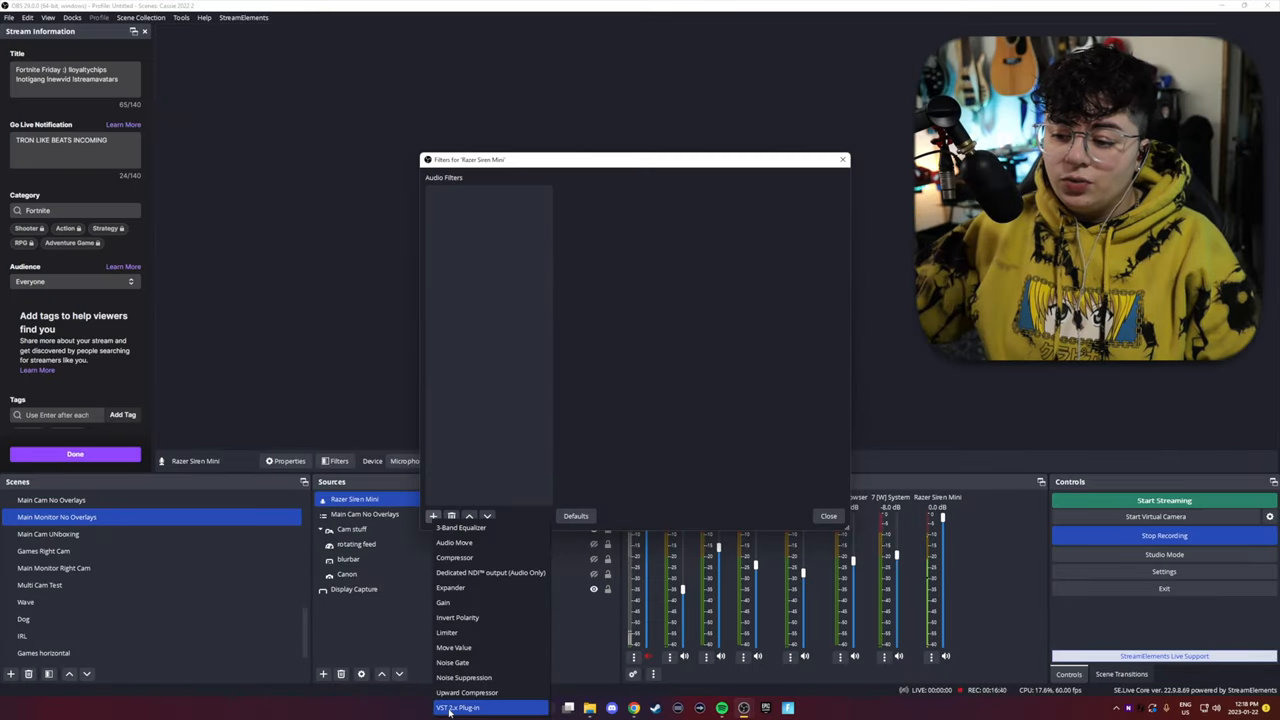
- Add a VST 2.x Plug-in filter running ReaEQ with band 1 set to High Pass
{"action": "left_click", "coordinate": [456, 708]}
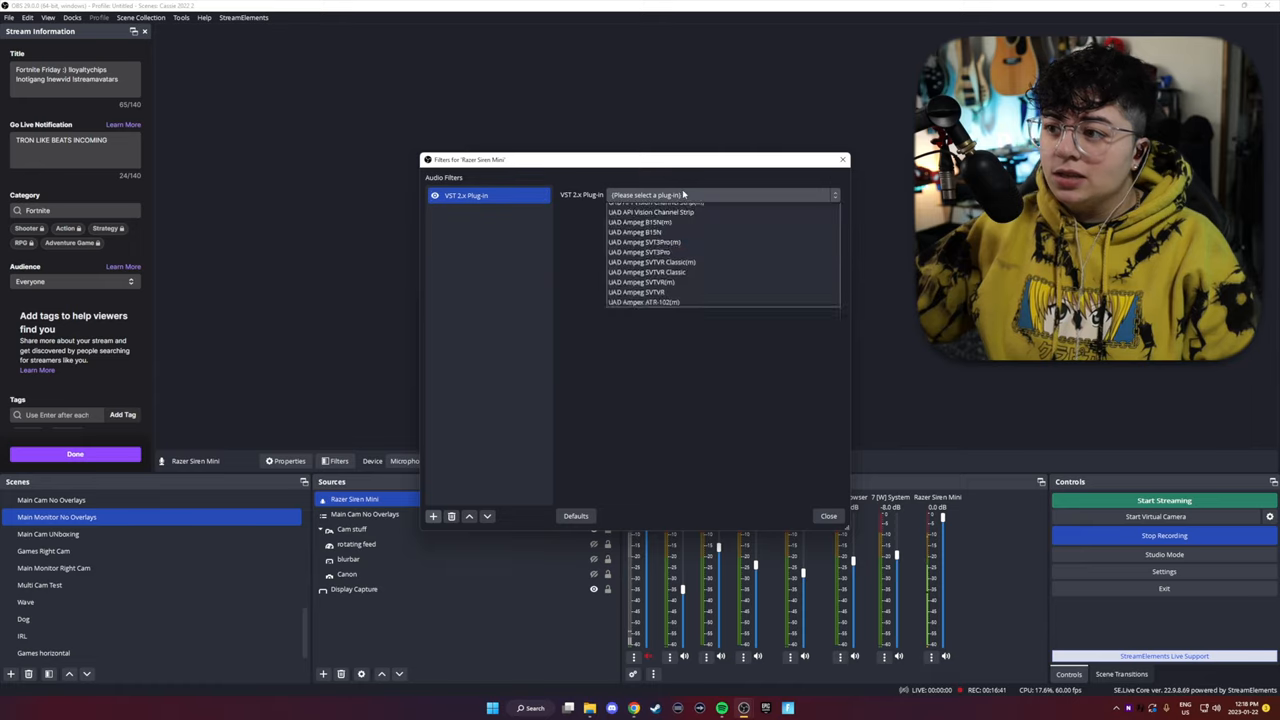
{"action": "scroll", "scroll_direction": "down", "scroll_amount": 3}
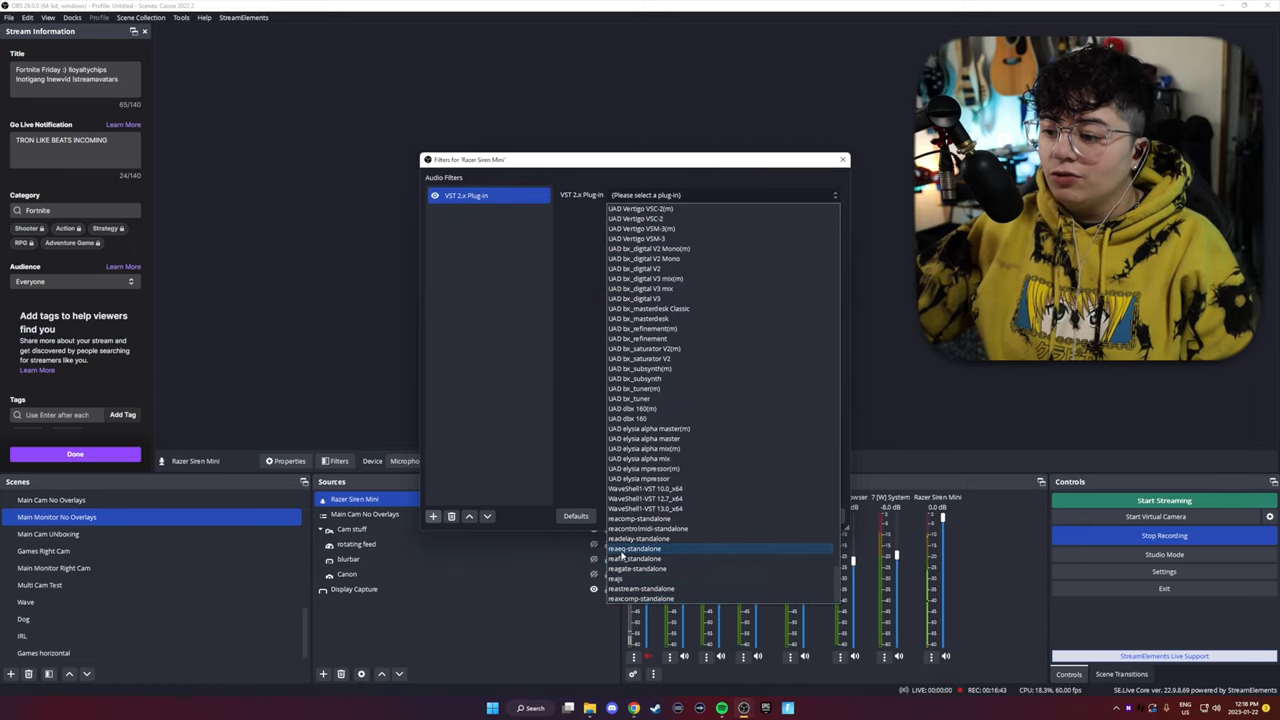
{"action": "left_click", "coordinate": [632, 548]}
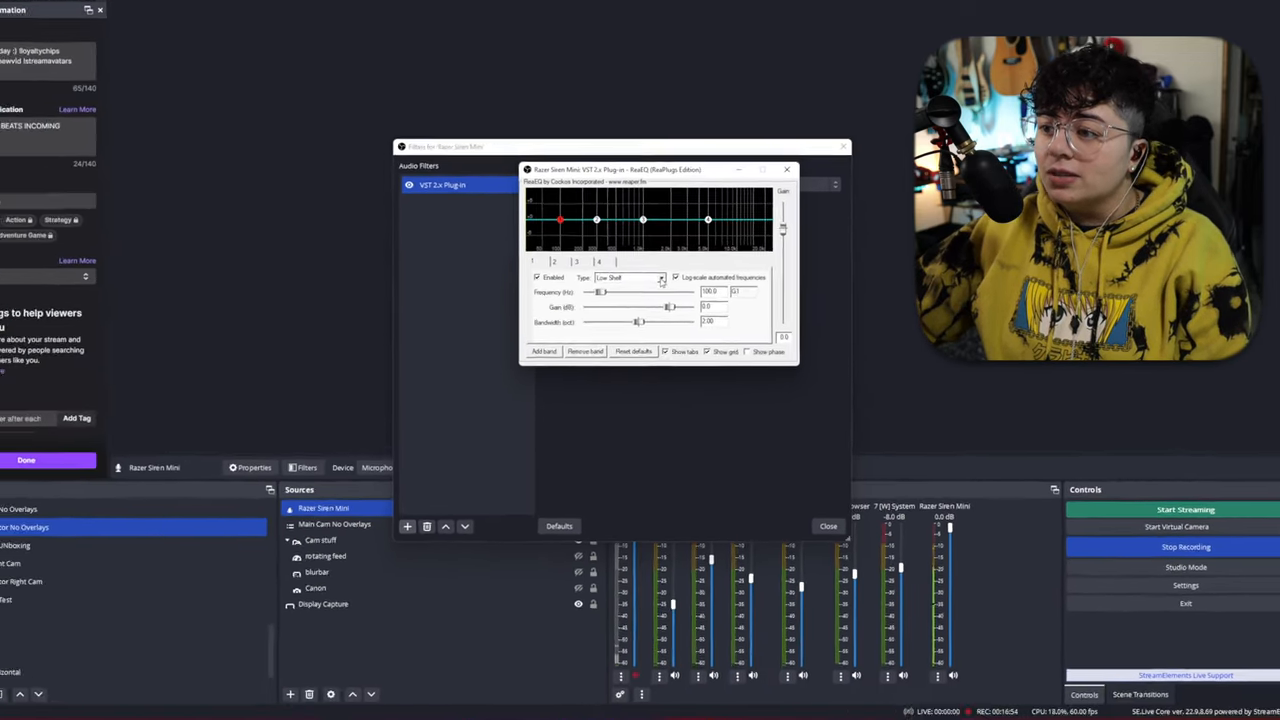
{"action": "left_click", "coordinate": [660, 280]}
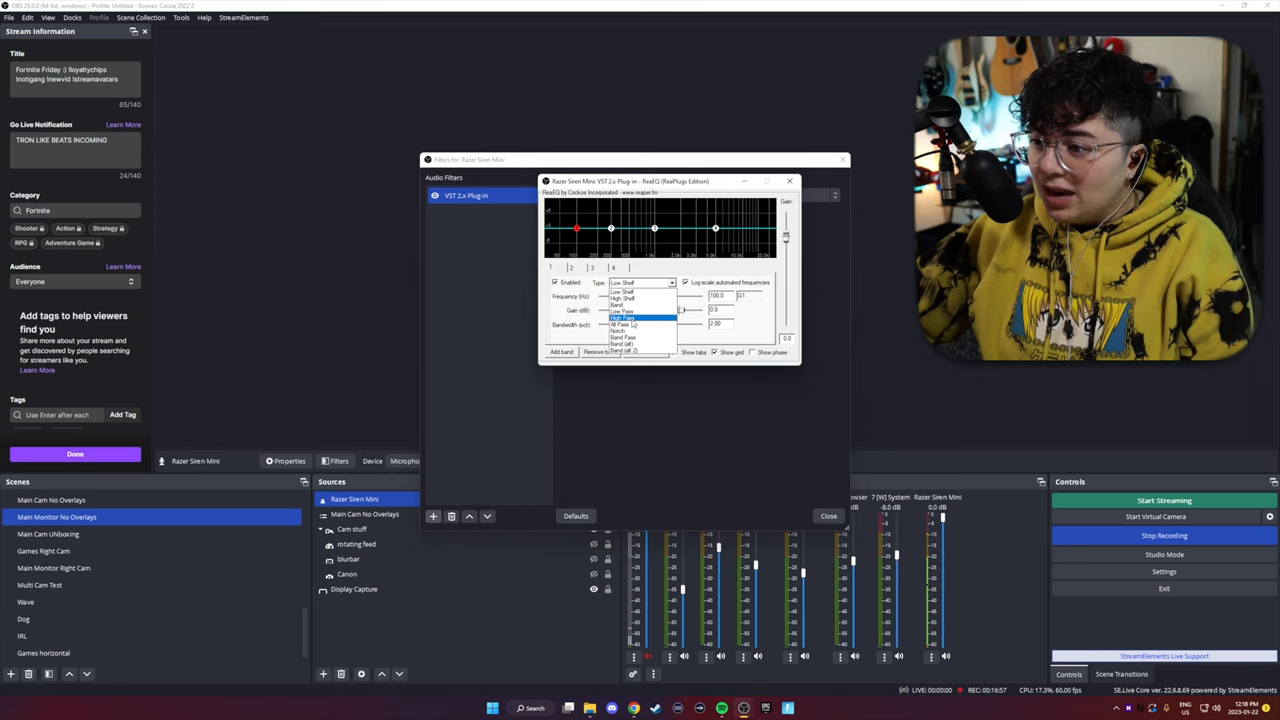
{"action": "left_click", "coordinate": [622, 318]}
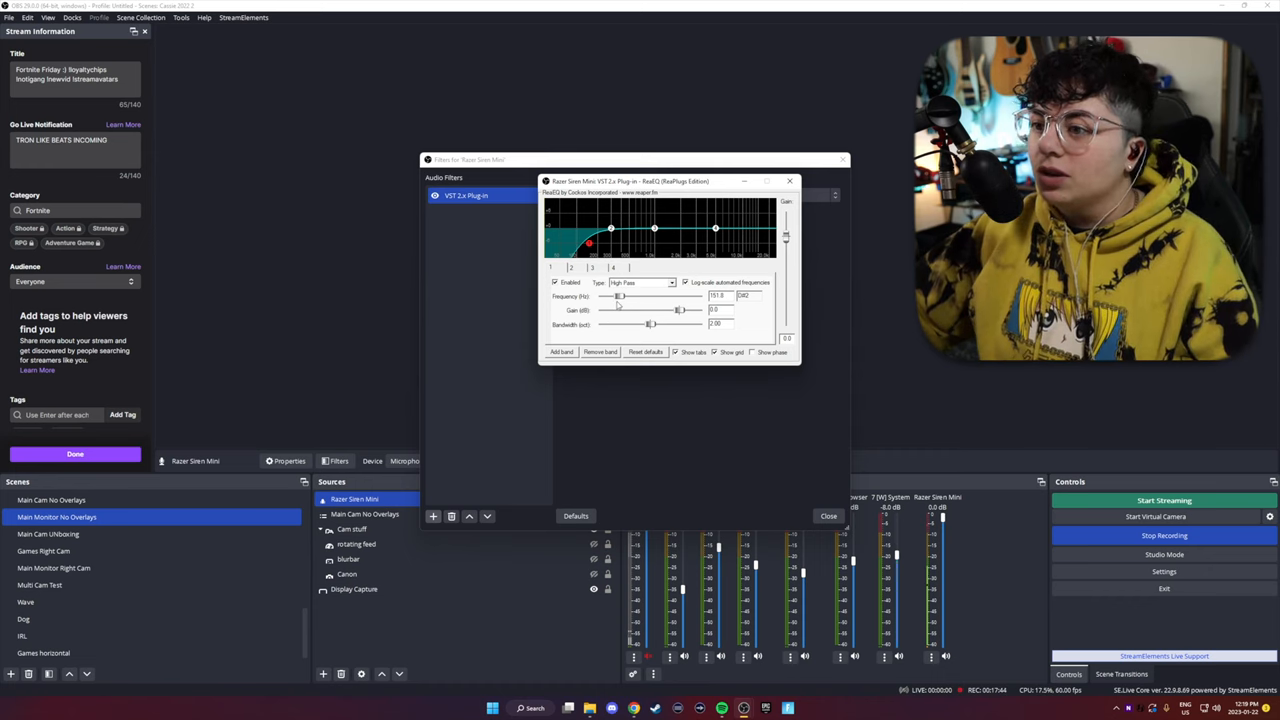
{"action": "left_click_drag", "start_coordinate": [588, 244], "coordinate": [584, 244]}
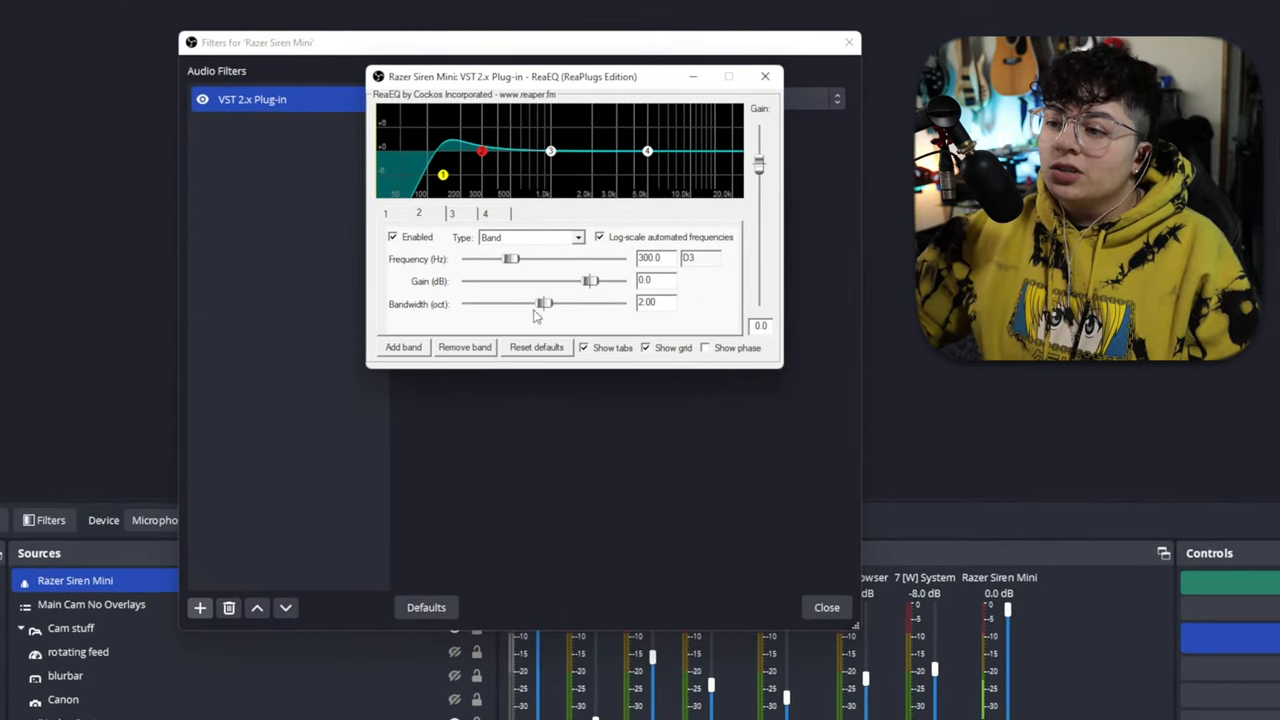
- Sweep the 300 Hz band's gain up and down, ending with a moderate cut
{"action": "left_click_drag", "start_coordinate": [596, 280], "coordinate": [608, 280]}
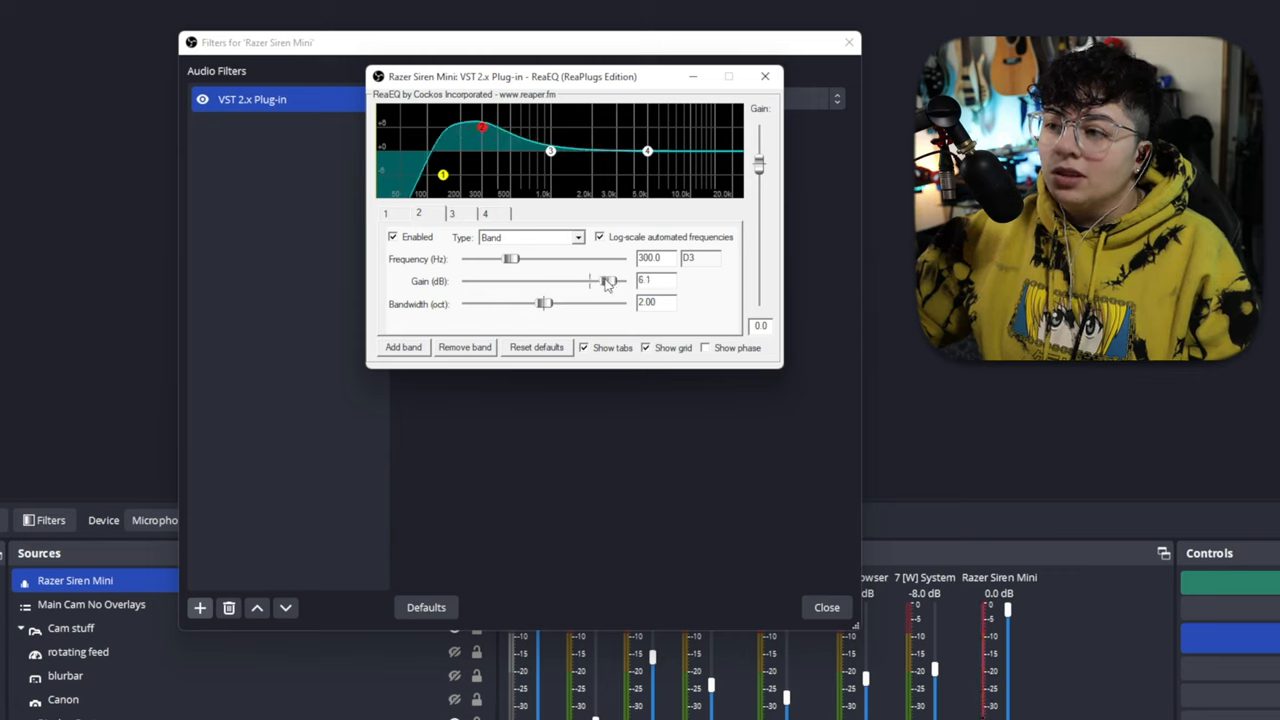
{"action": "left_click_drag", "start_coordinate": [596, 280], "coordinate": [616, 280]}
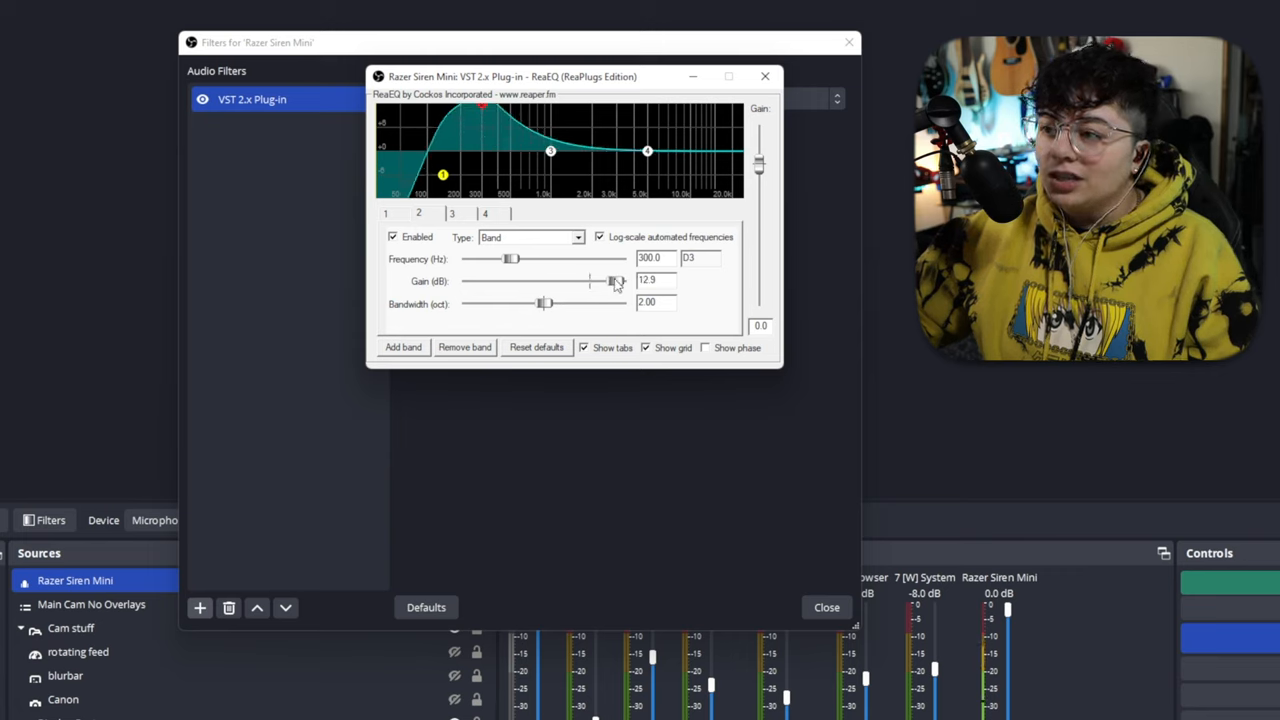
{"action": "left_click_drag", "start_coordinate": [612, 280], "coordinate": [576, 280]}
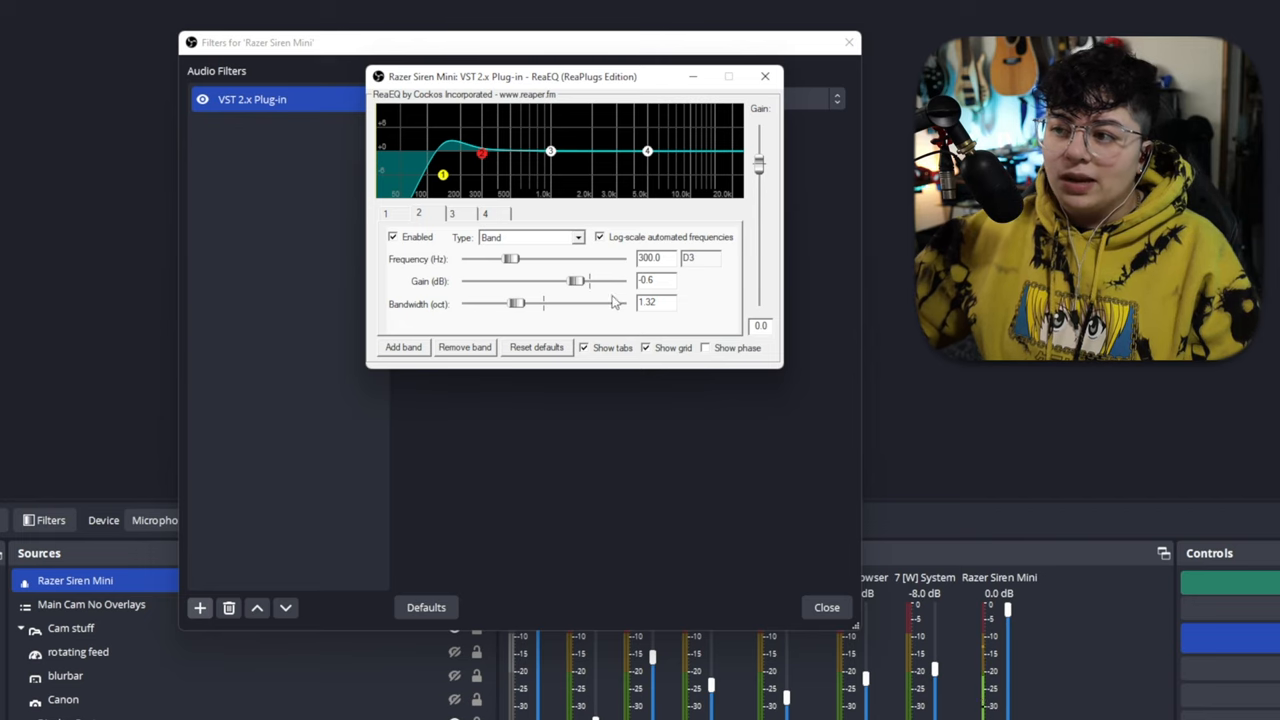
{"action": "left_click_drag", "start_coordinate": [578, 280], "coordinate": [572, 280]}
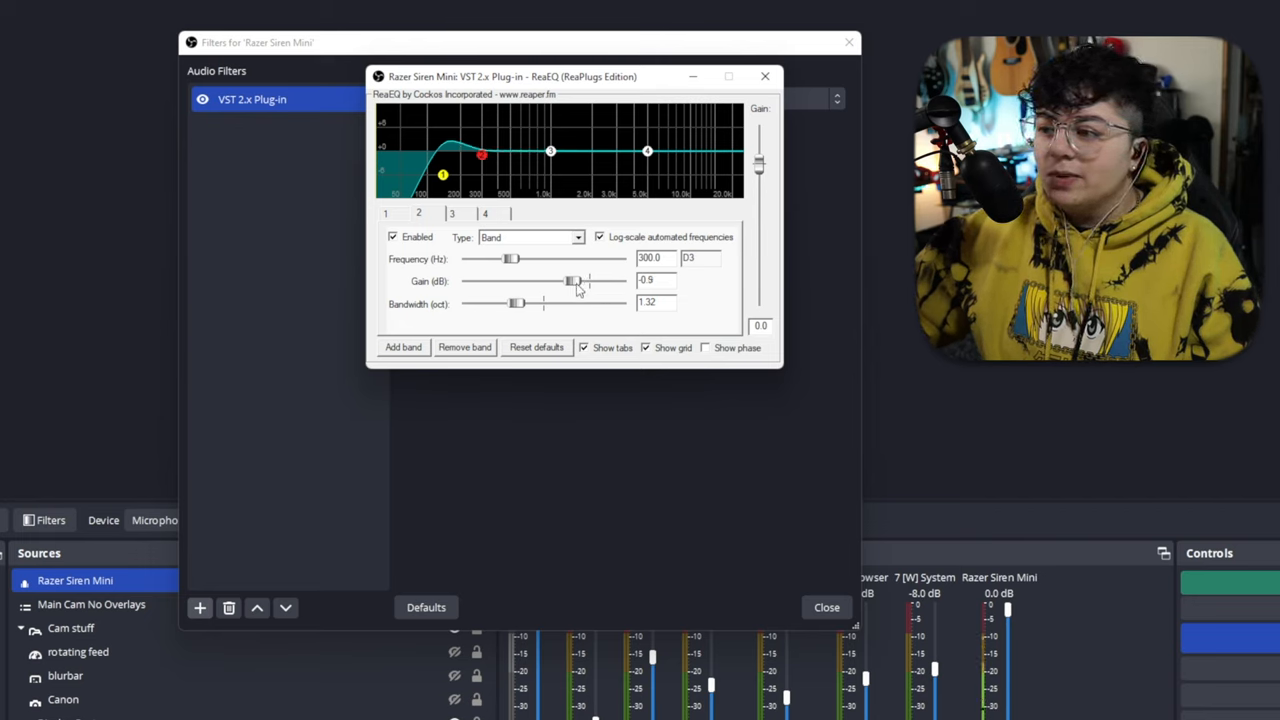
{"action": "left_click_drag", "start_coordinate": [572, 280], "coordinate": [560, 280]}
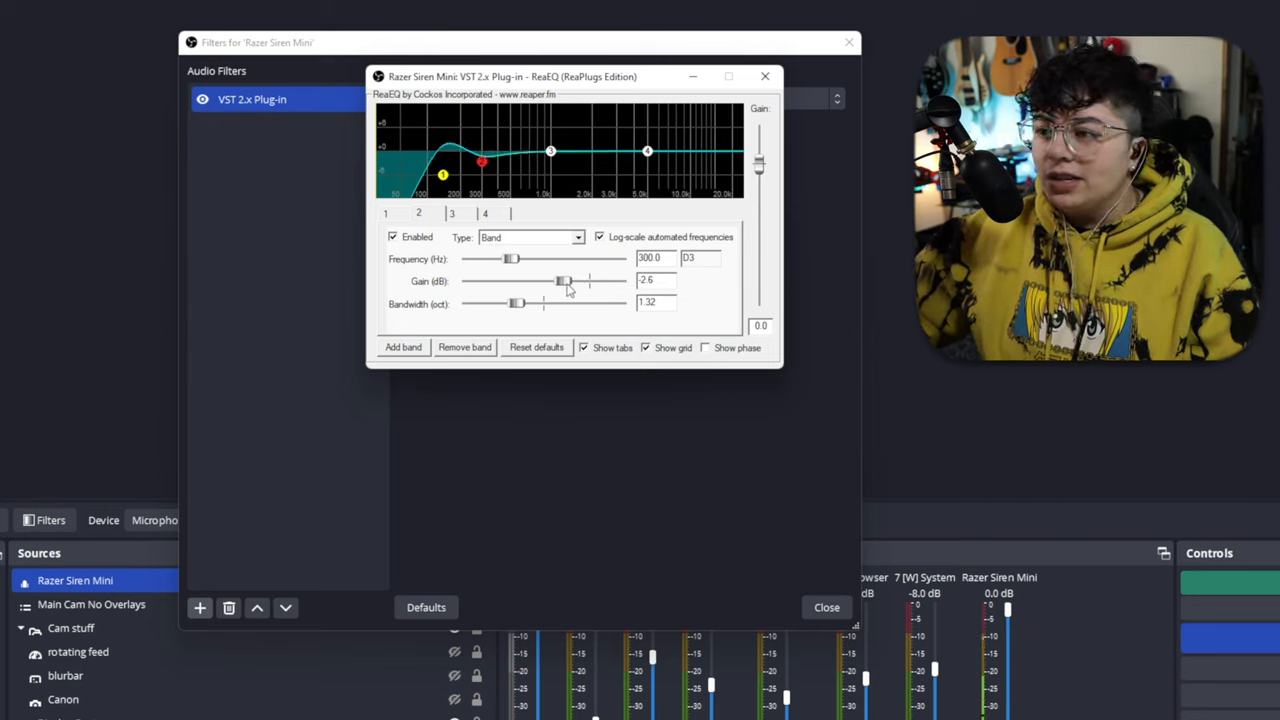
{"action": "left_click_drag", "start_coordinate": [564, 280], "coordinate": [564, 280]}
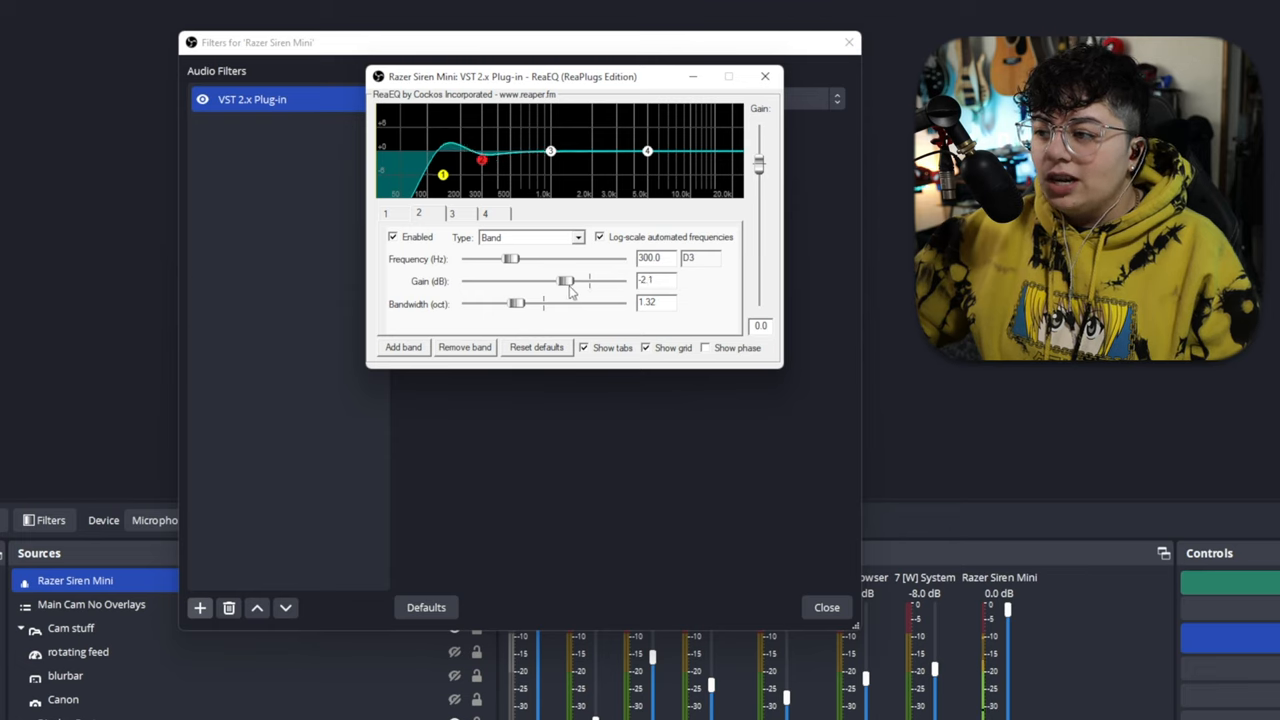
{"action": "left_click_drag", "start_coordinate": [562, 280], "coordinate": [560, 280]}
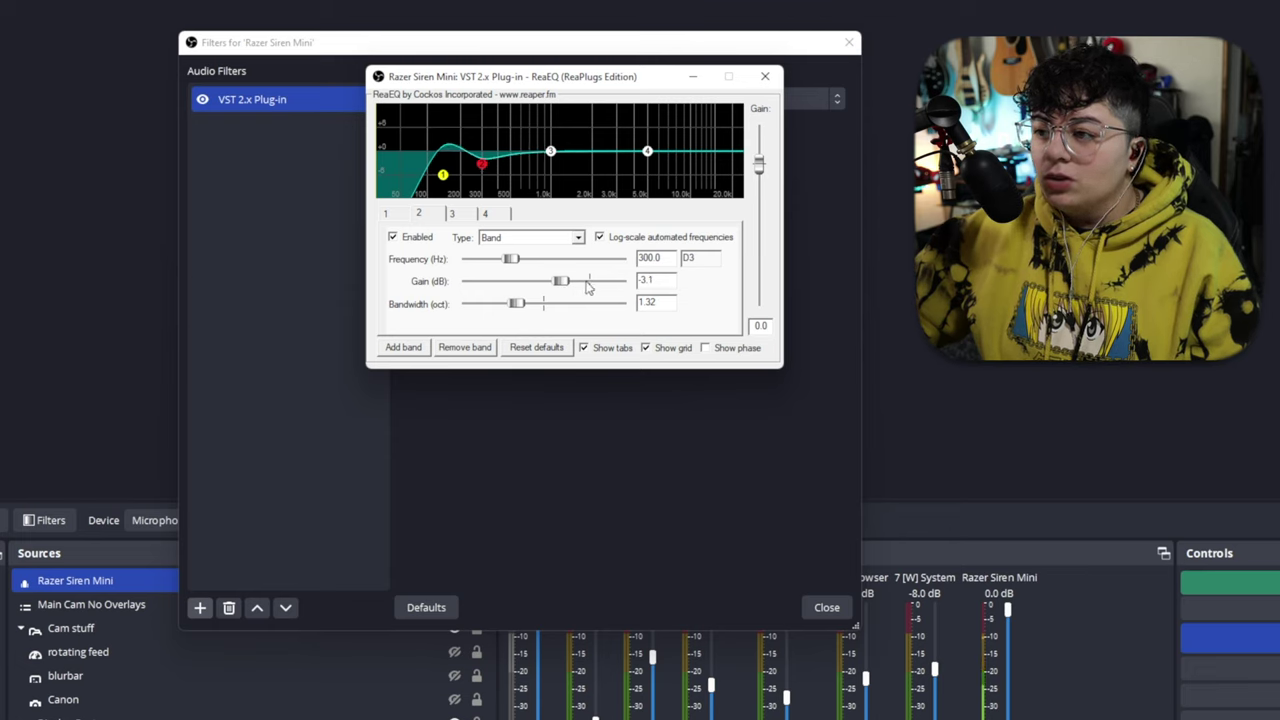
{"action": "left_click_drag", "start_coordinate": [560, 280], "coordinate": [524, 280]}
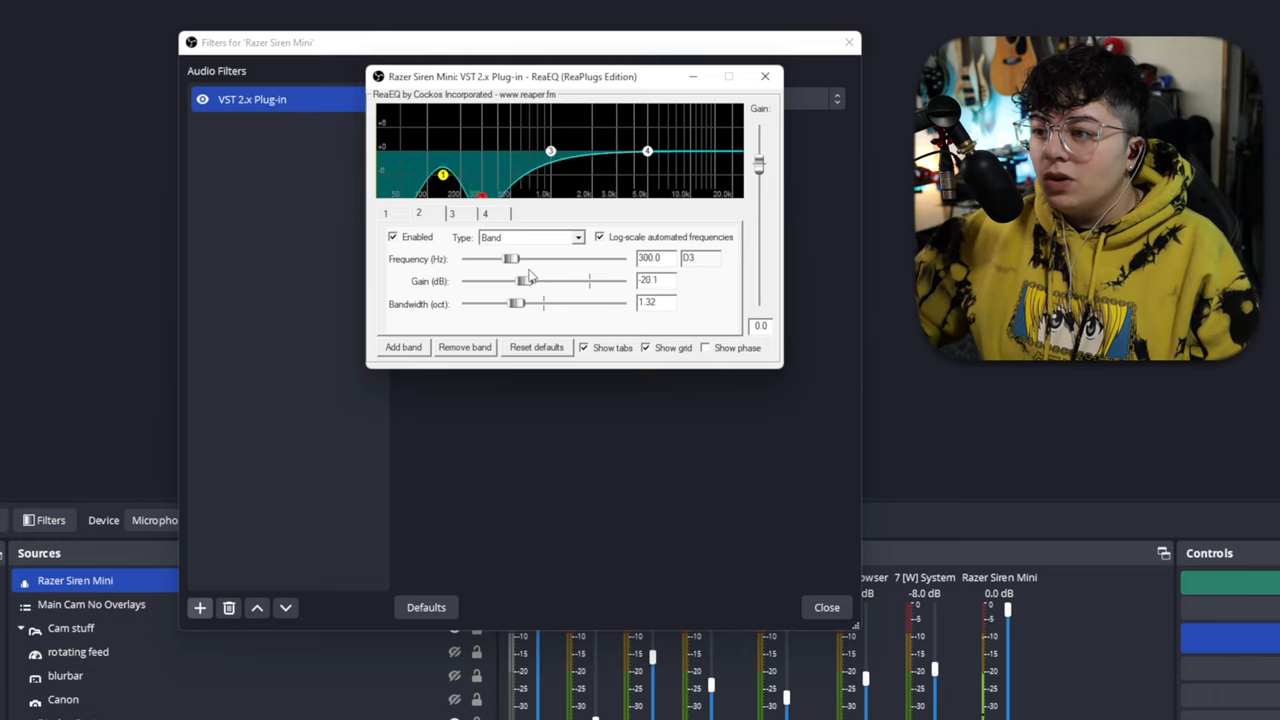
{"action": "left_click_drag", "start_coordinate": [520, 280], "coordinate": [544, 280]}
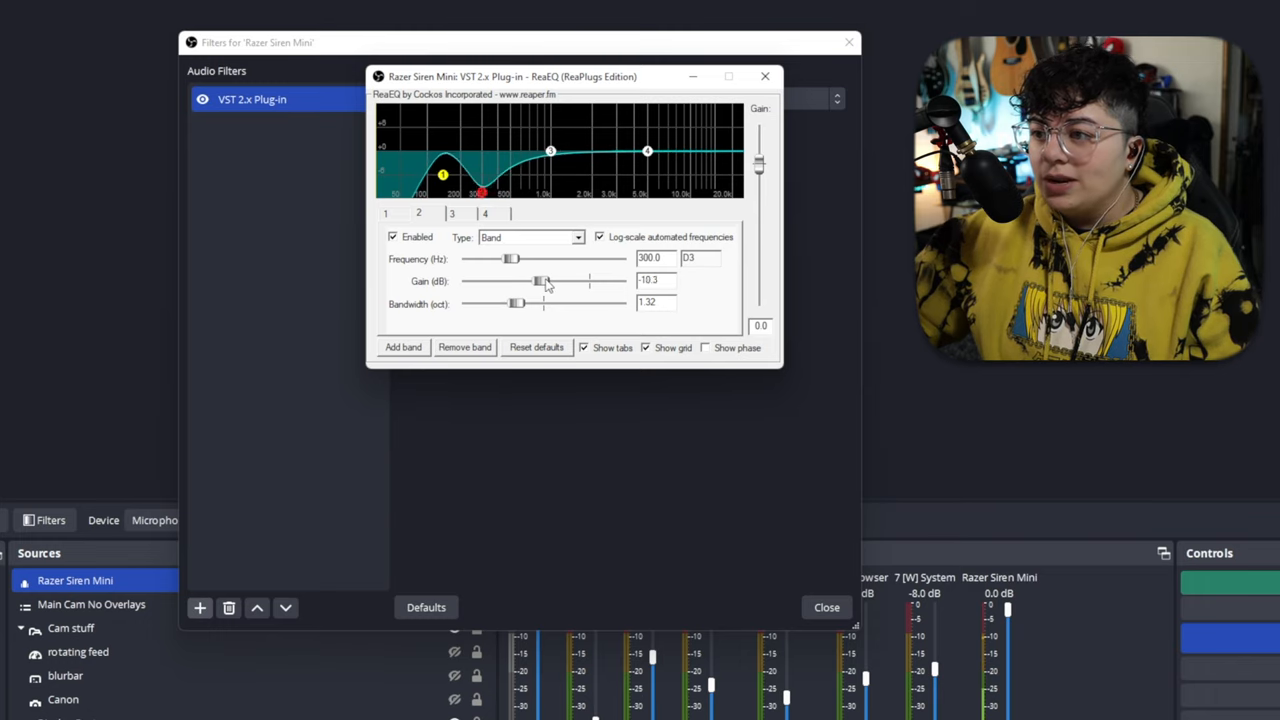
{"action": "left_click_drag", "start_coordinate": [536, 280], "coordinate": [562, 280]}
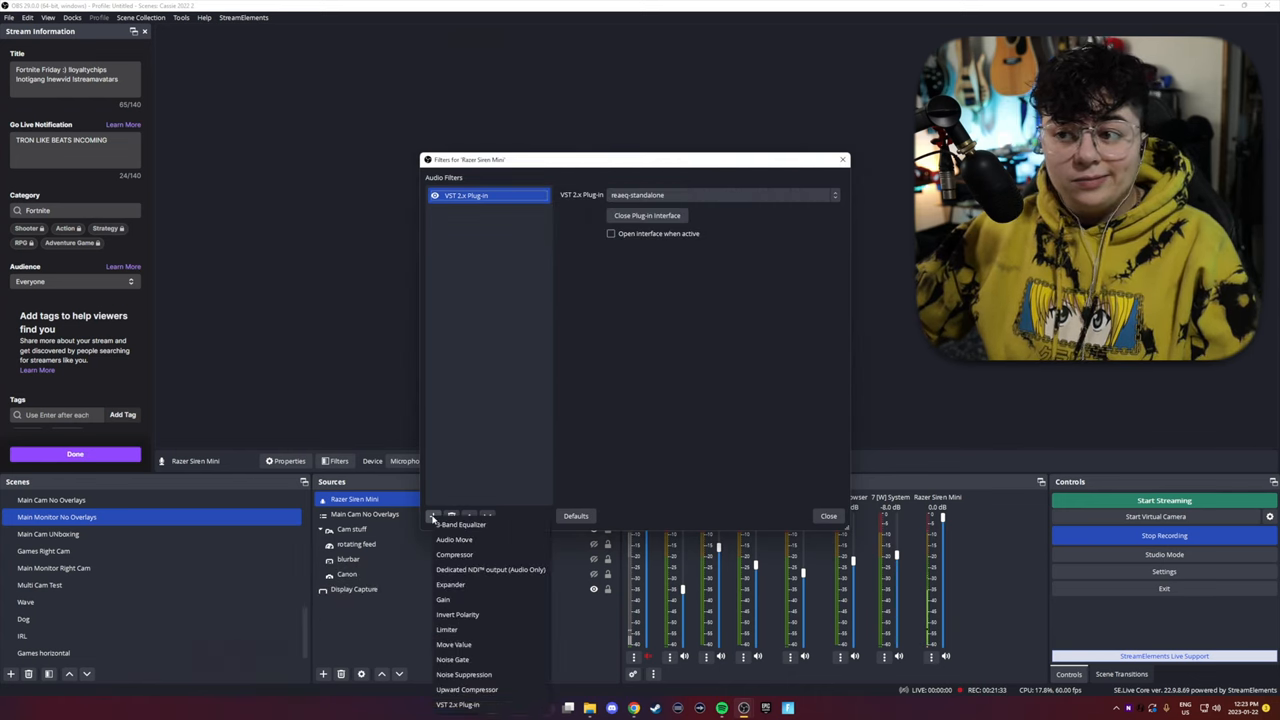
- Add a Compressor filter and settle its ratio at about 4:1
{"action": "left_click", "coordinate": [456, 554]}
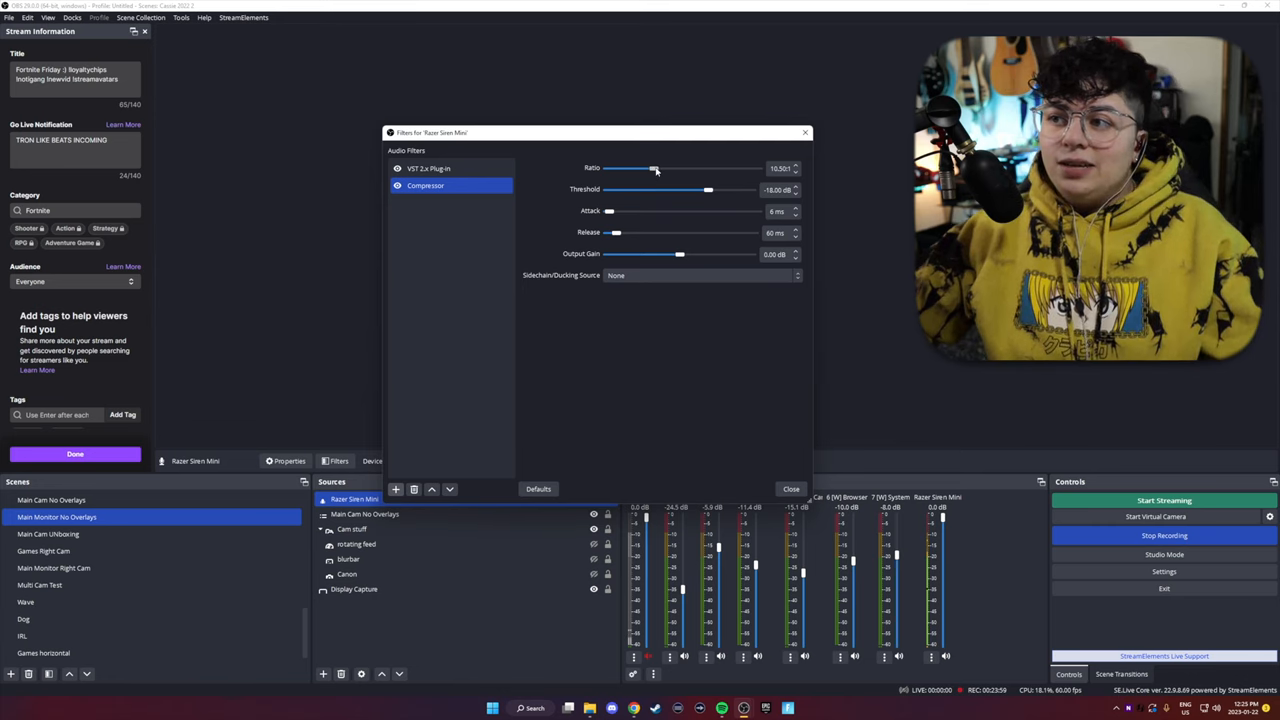
{"action": "left_click_drag", "start_coordinate": [656, 168], "coordinate": [624, 168]}
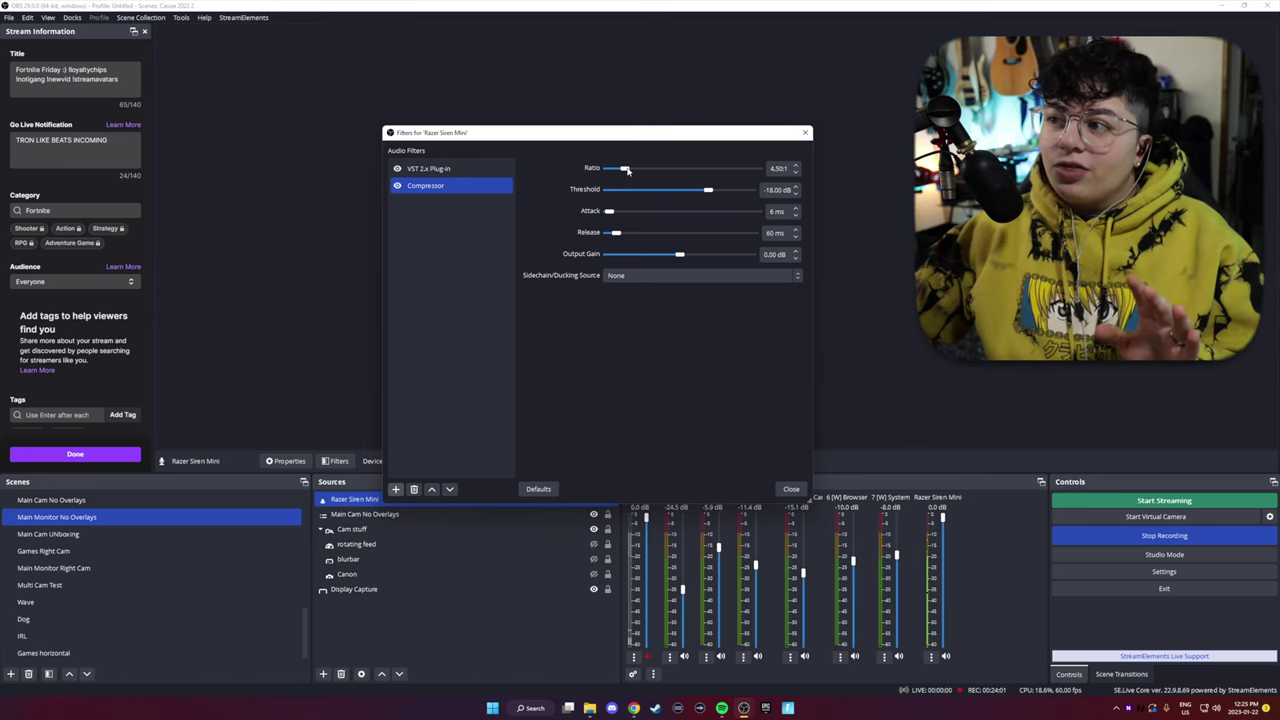
{"action": "left_click_drag", "start_coordinate": [624, 168], "coordinate": [690, 168]}
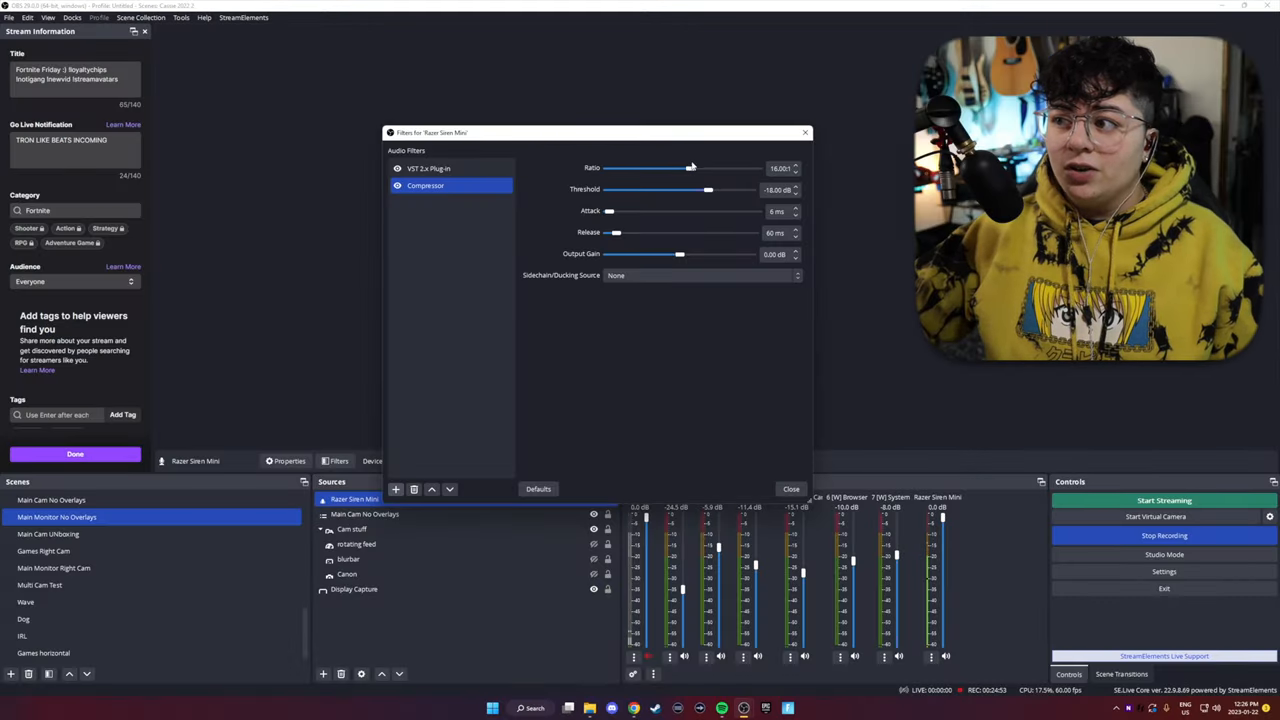
{"action": "left_click_drag", "start_coordinate": [688, 168], "coordinate": [664, 168]}
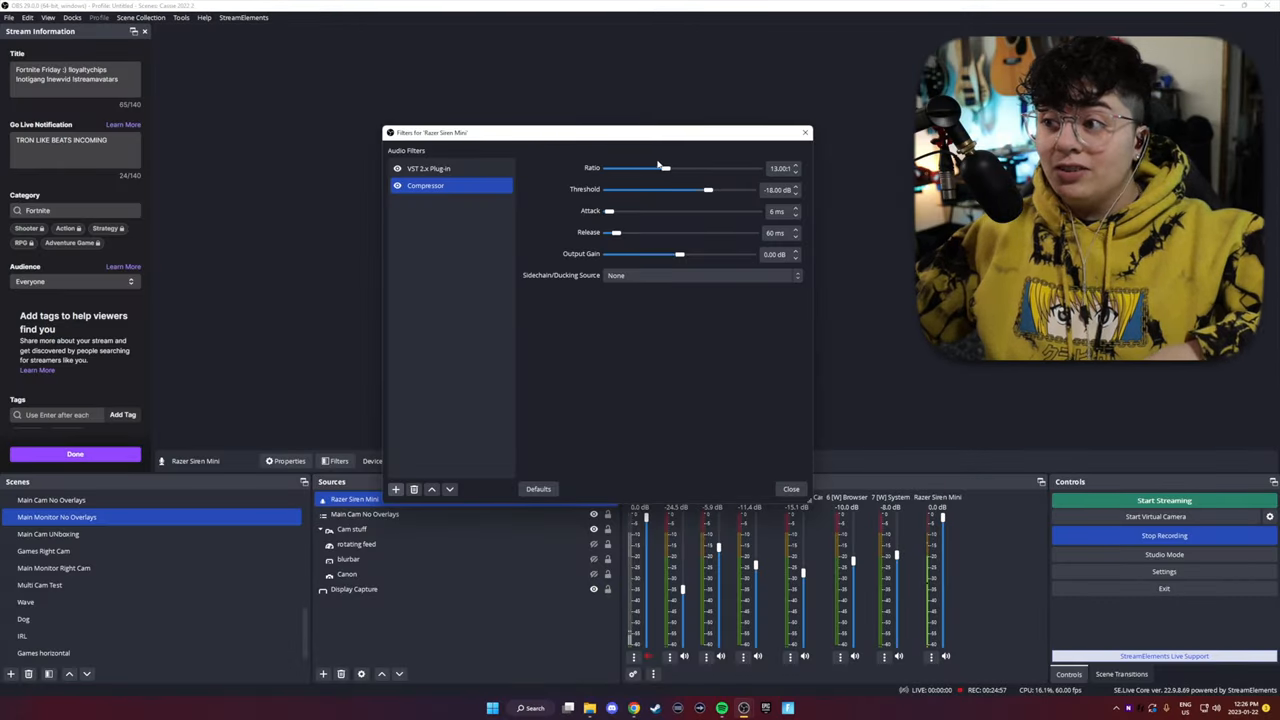
{"action": "left_click_drag", "start_coordinate": [664, 168], "coordinate": [630, 168]}
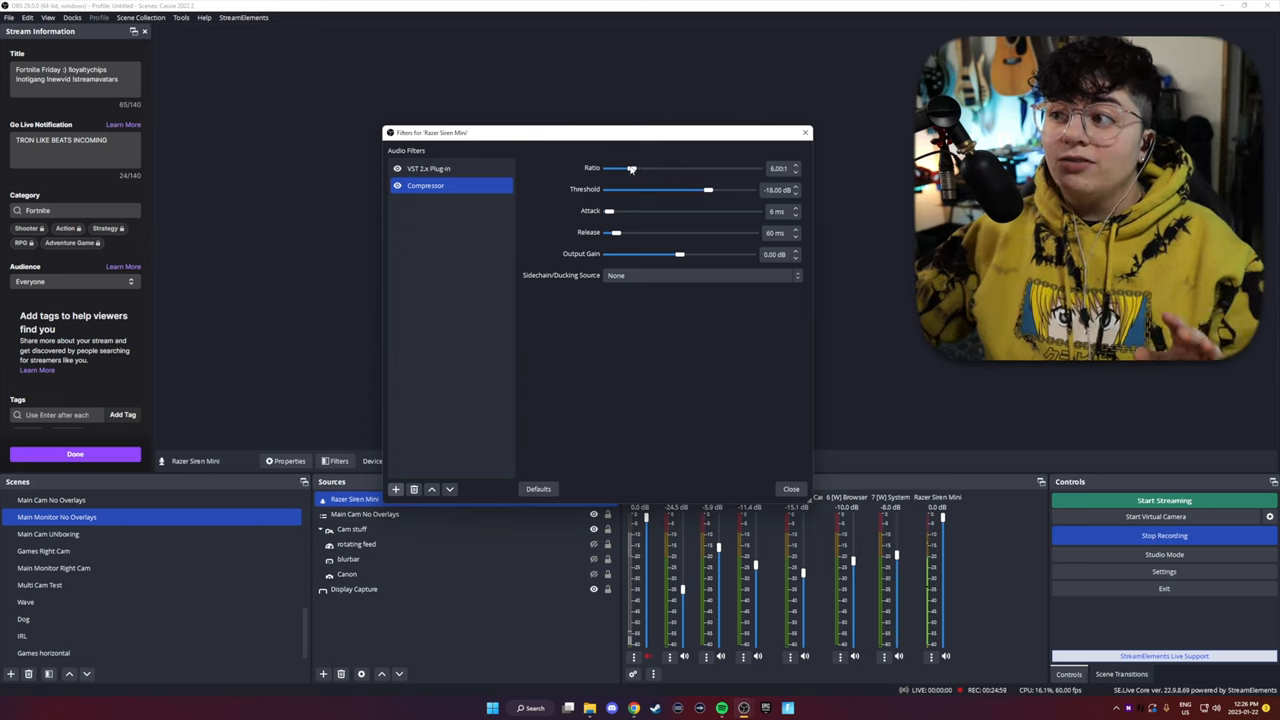
{"action": "left_click_drag", "start_coordinate": [632, 168], "coordinate": [618, 168]}
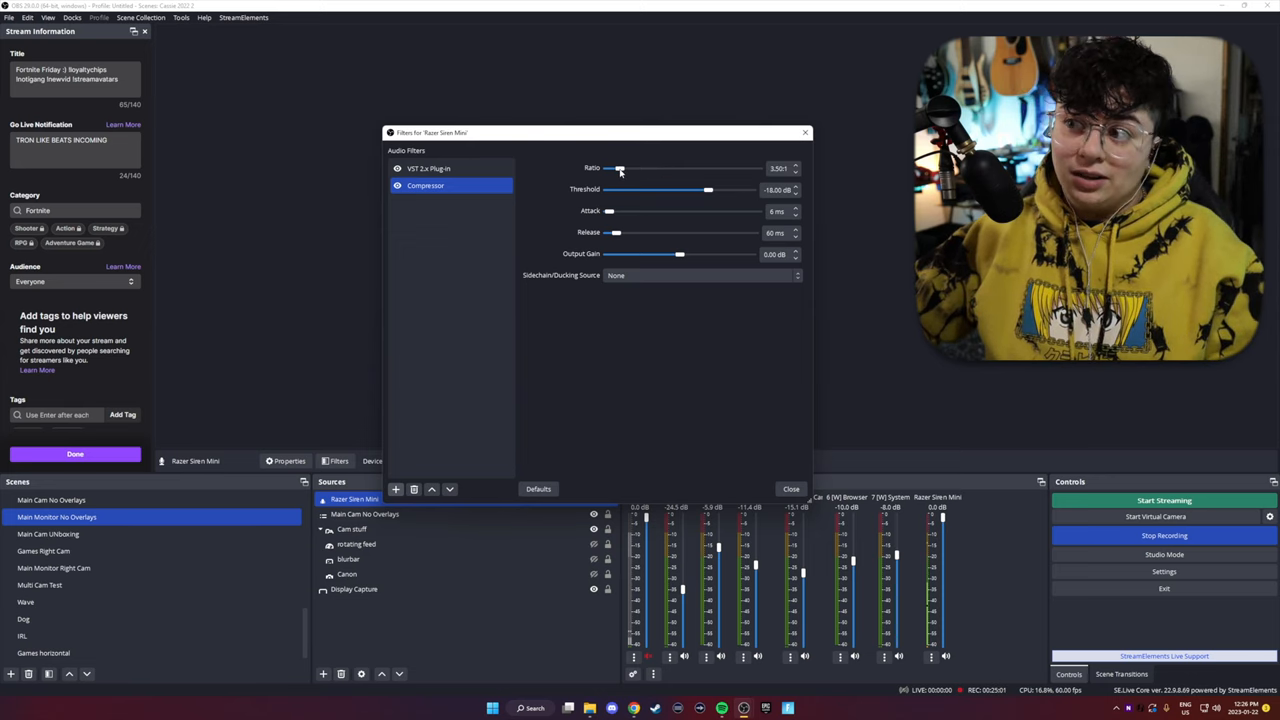
{"action": "left_click_drag", "start_coordinate": [620, 168], "coordinate": [626, 168]}
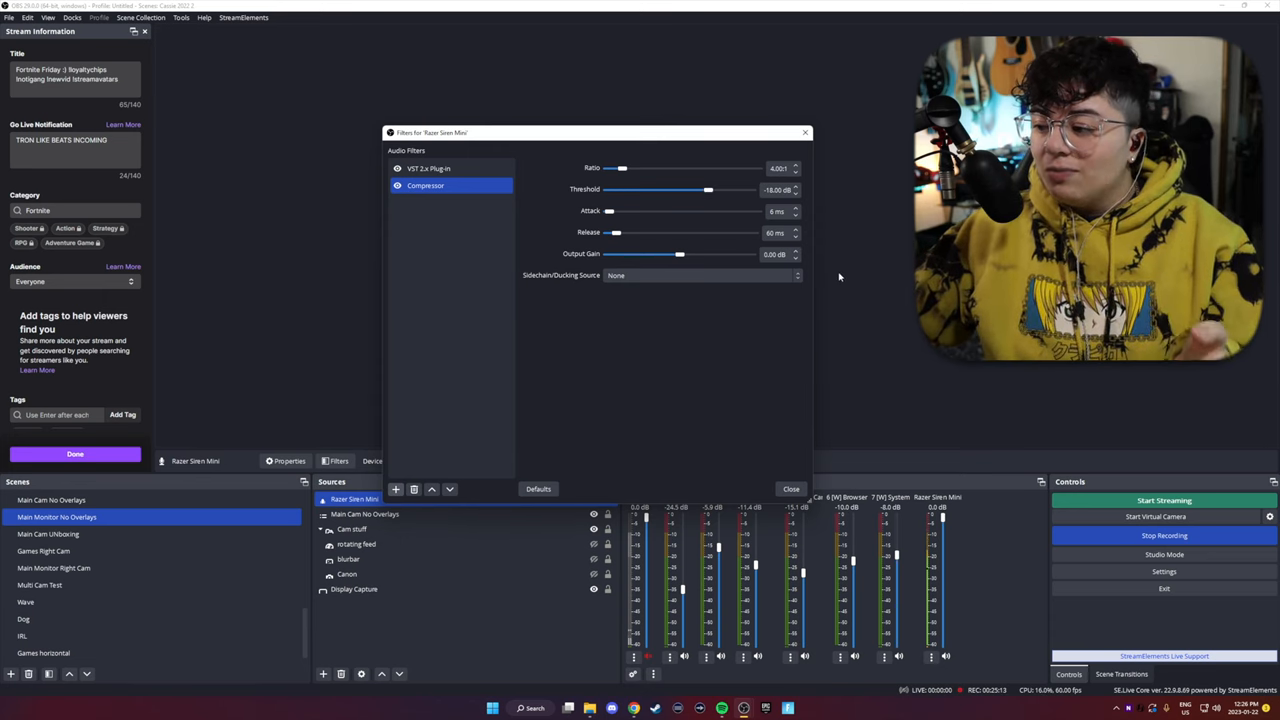
- Move the compressor threshold between 0 and -20 dB, leaving it around -13 to -18 dB
{"action": "left_click_drag", "start_coordinate": [708, 190], "coordinate": [730, 190]}
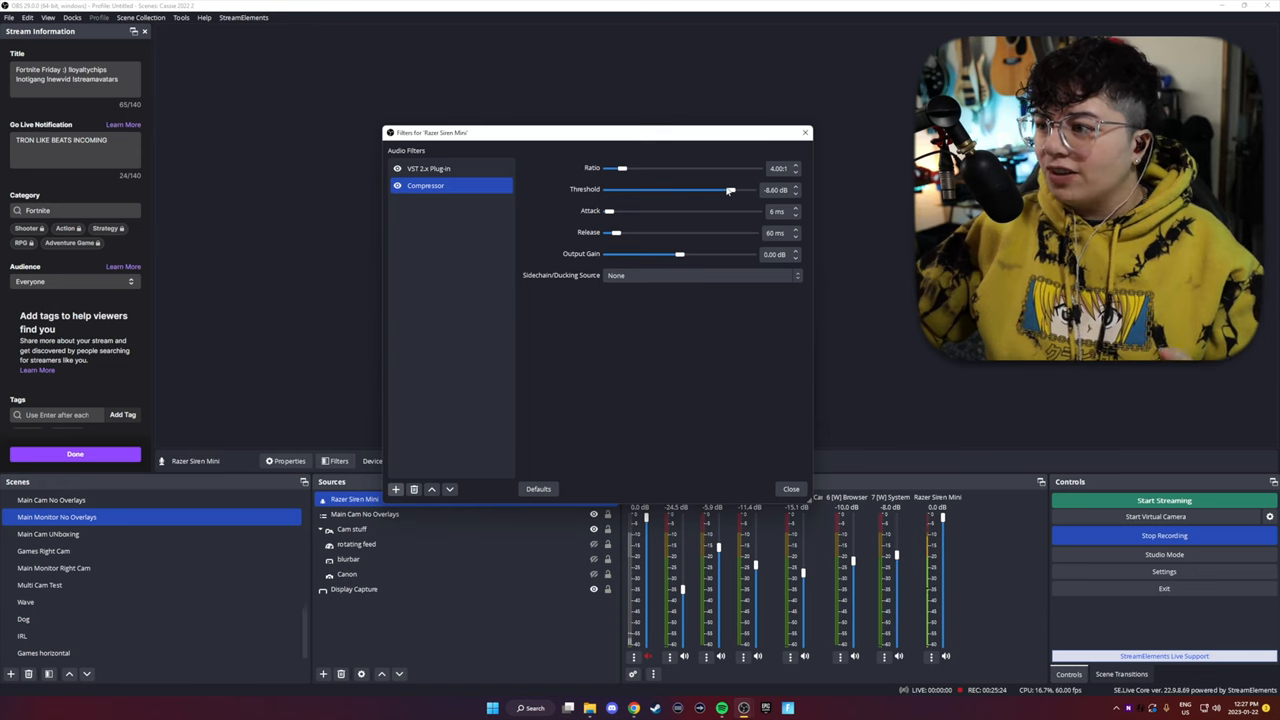
{"action": "left_click_drag", "start_coordinate": [730, 190], "coordinate": [734, 190]}
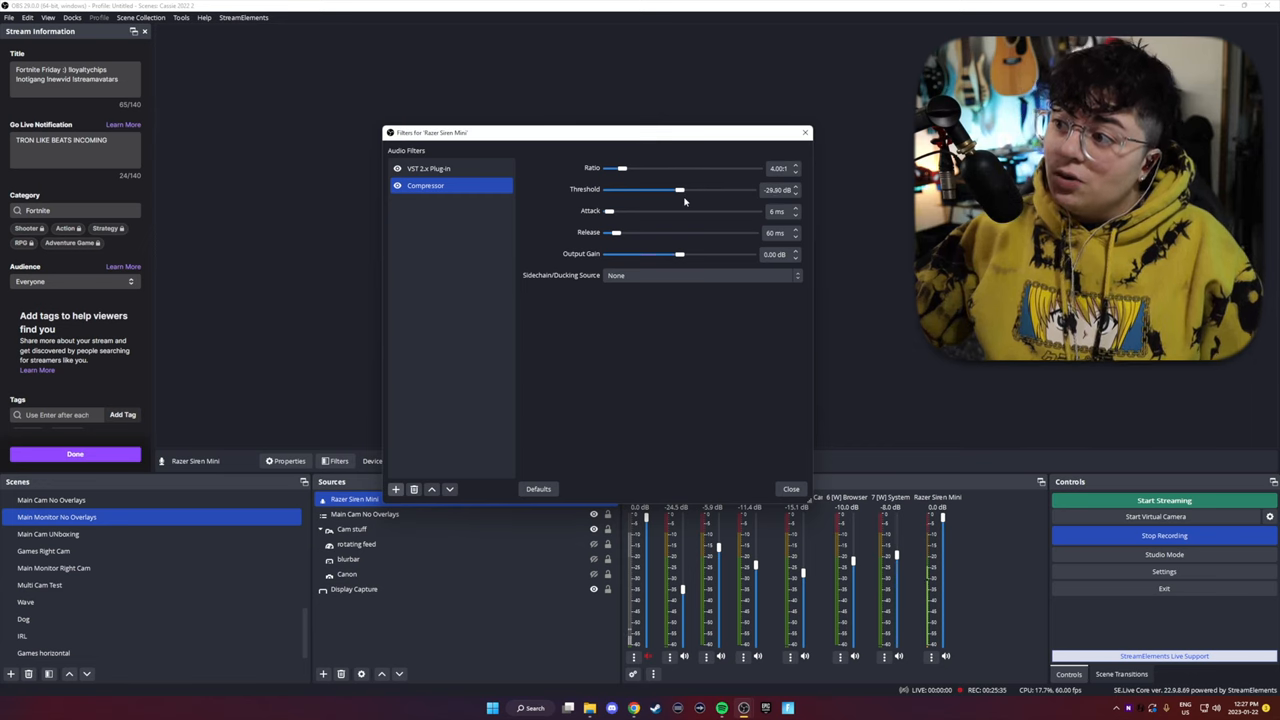
{"action": "left_click_drag", "start_coordinate": [680, 190], "coordinate": [668, 190]}
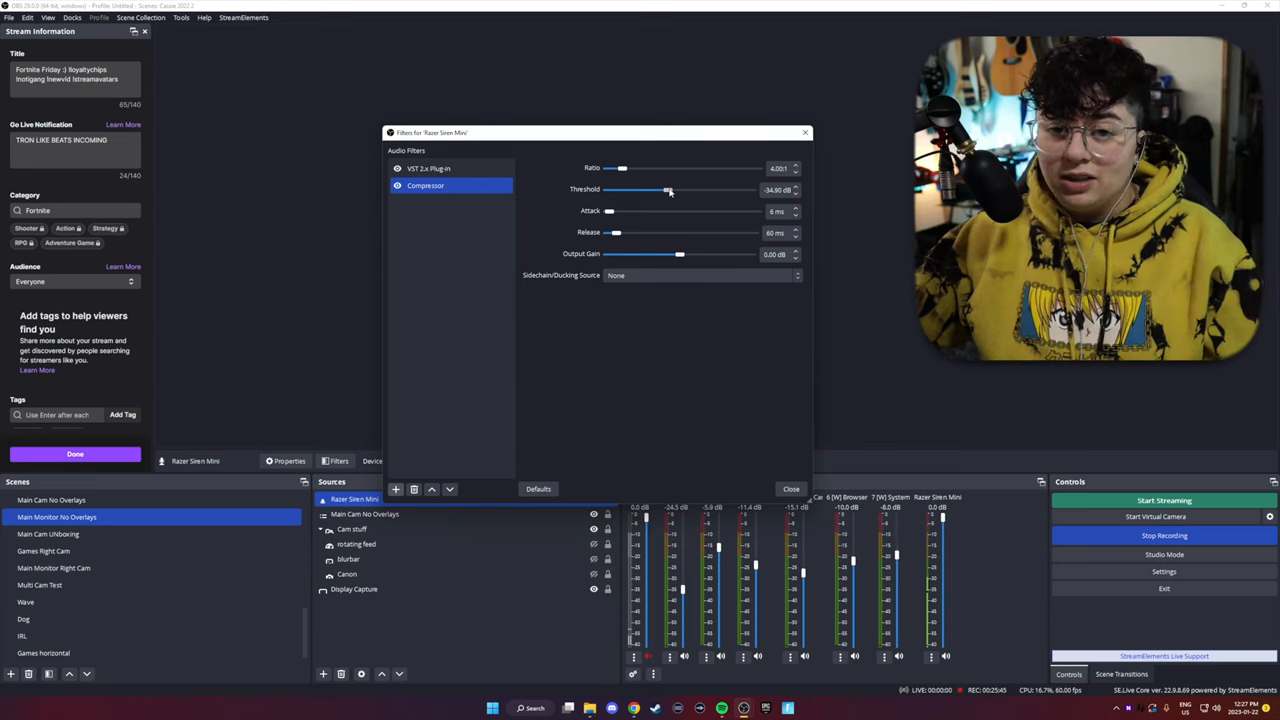
{"action": "left_click_drag", "start_coordinate": [668, 190], "coordinate": [698, 190]}
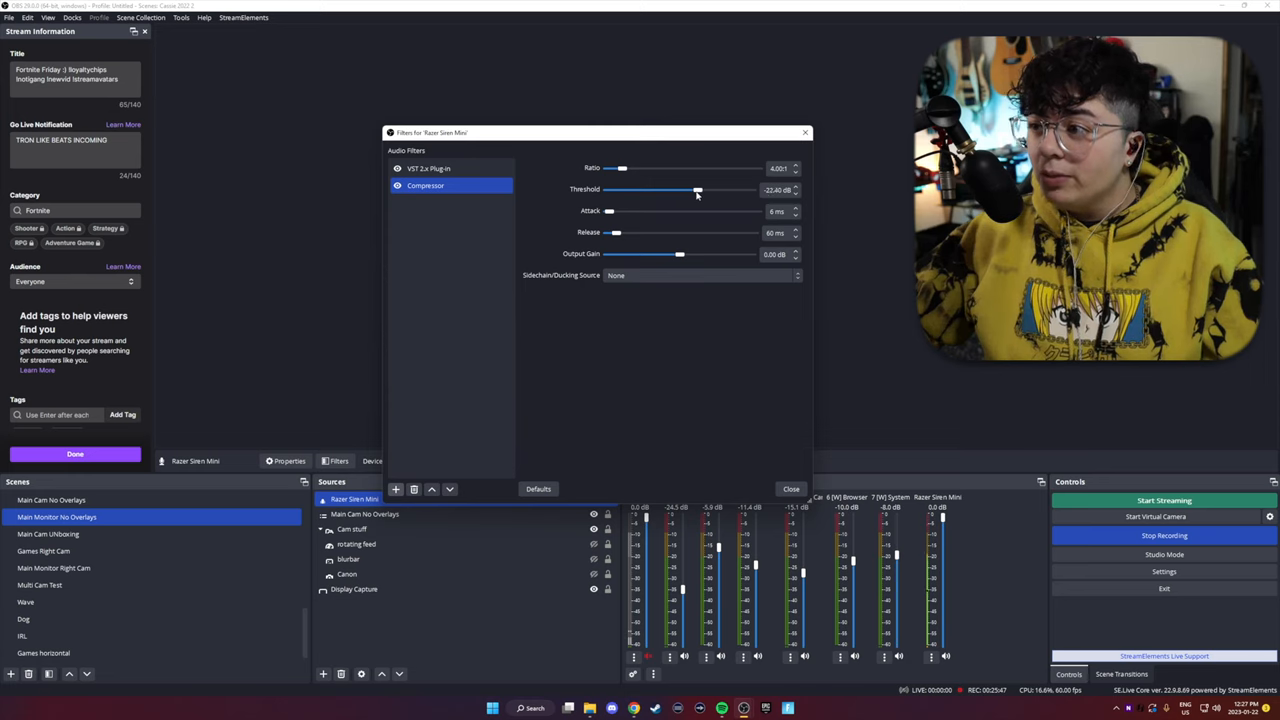
{"action": "left_click_drag", "start_coordinate": [698, 190], "coordinate": [708, 190]}
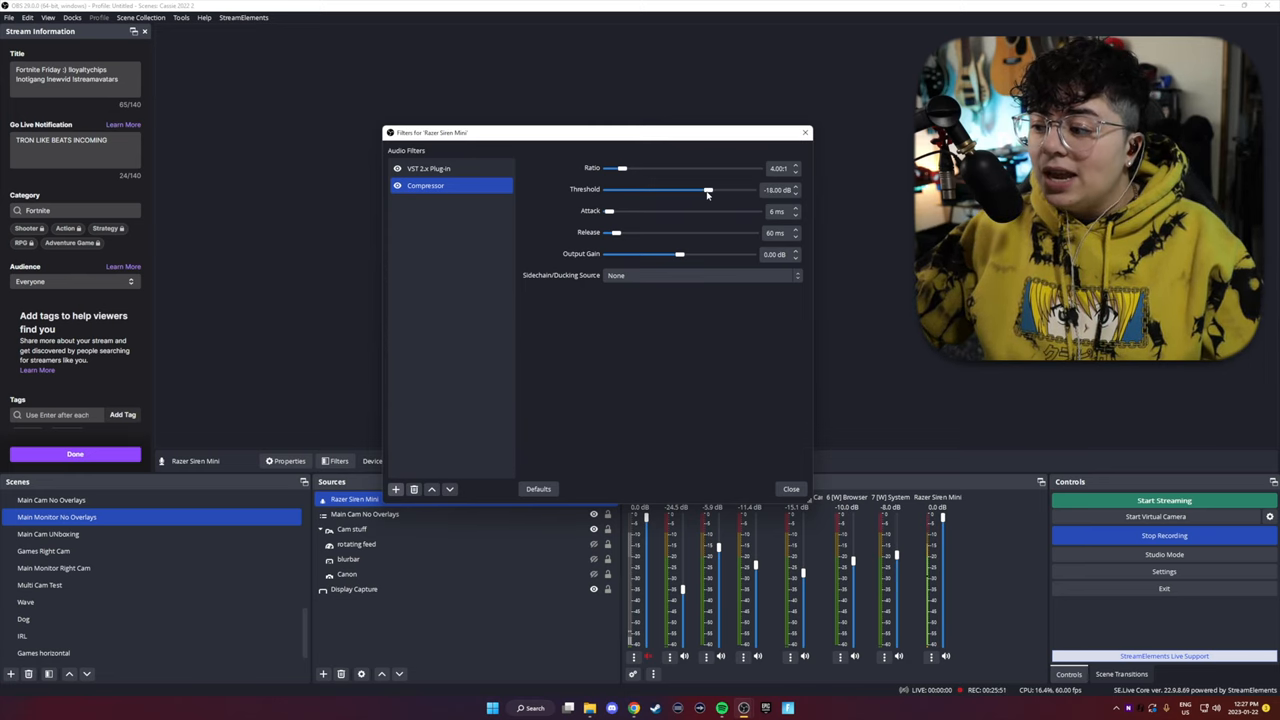
{"action": "left_click_drag", "start_coordinate": [708, 190], "coordinate": [712, 190]}
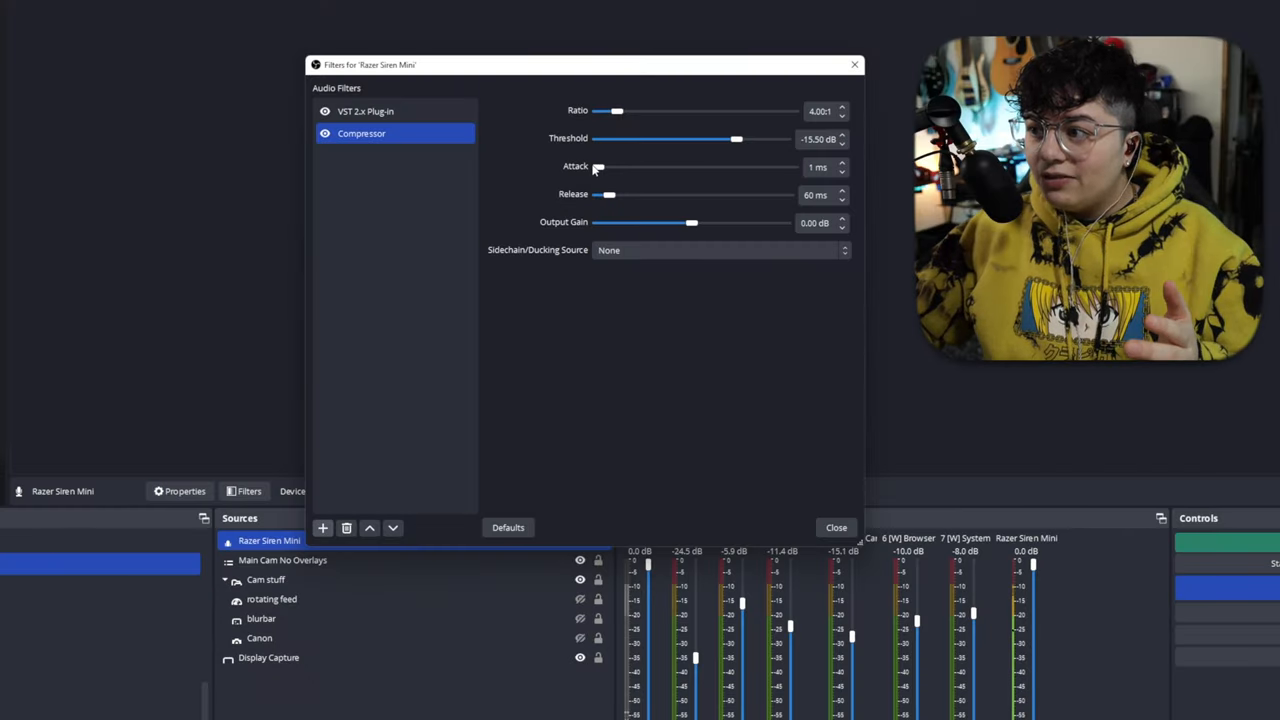
{"action": "mouse_move", "coordinate": [640, 180]}
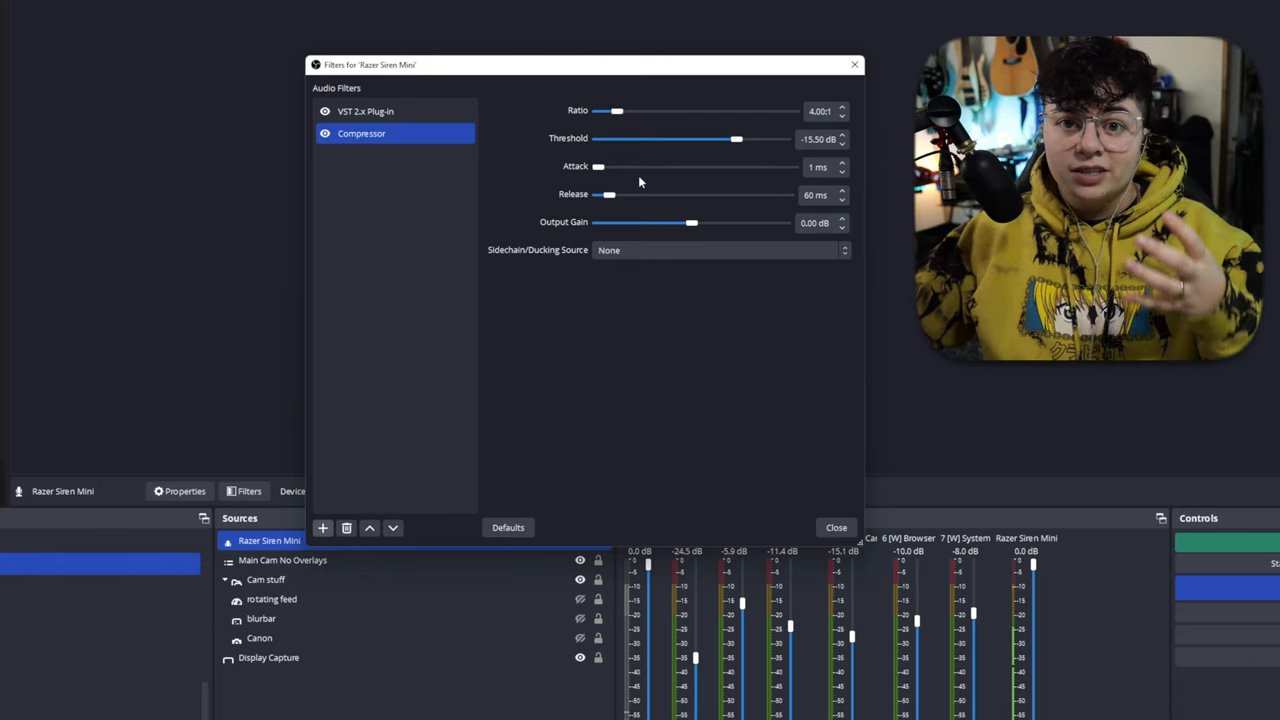
{"action": "mouse_move", "coordinate": [678, 228]}
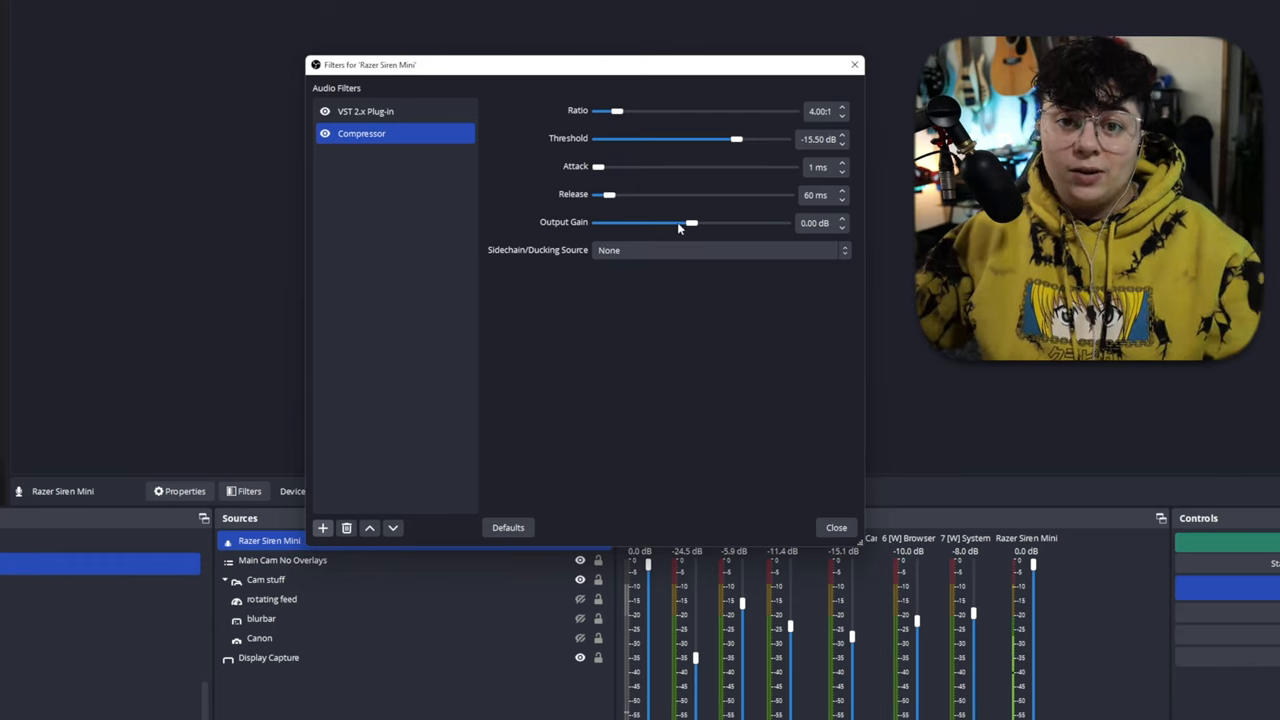
- Lengthen the release to about 200 ms and add a few dB of output gain
{"action": "left_click_drag", "start_coordinate": [608, 194], "coordinate": [630, 194]}
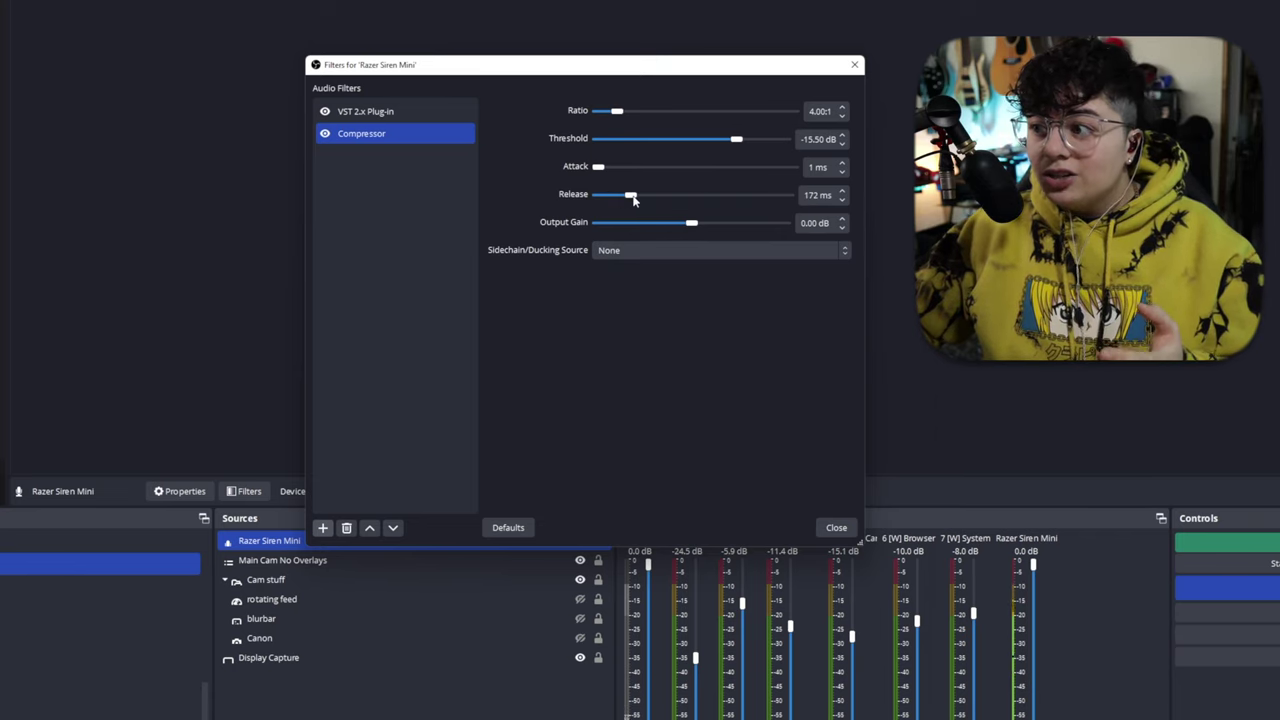
{"action": "left_click_drag", "start_coordinate": [630, 194], "coordinate": [640, 194]}
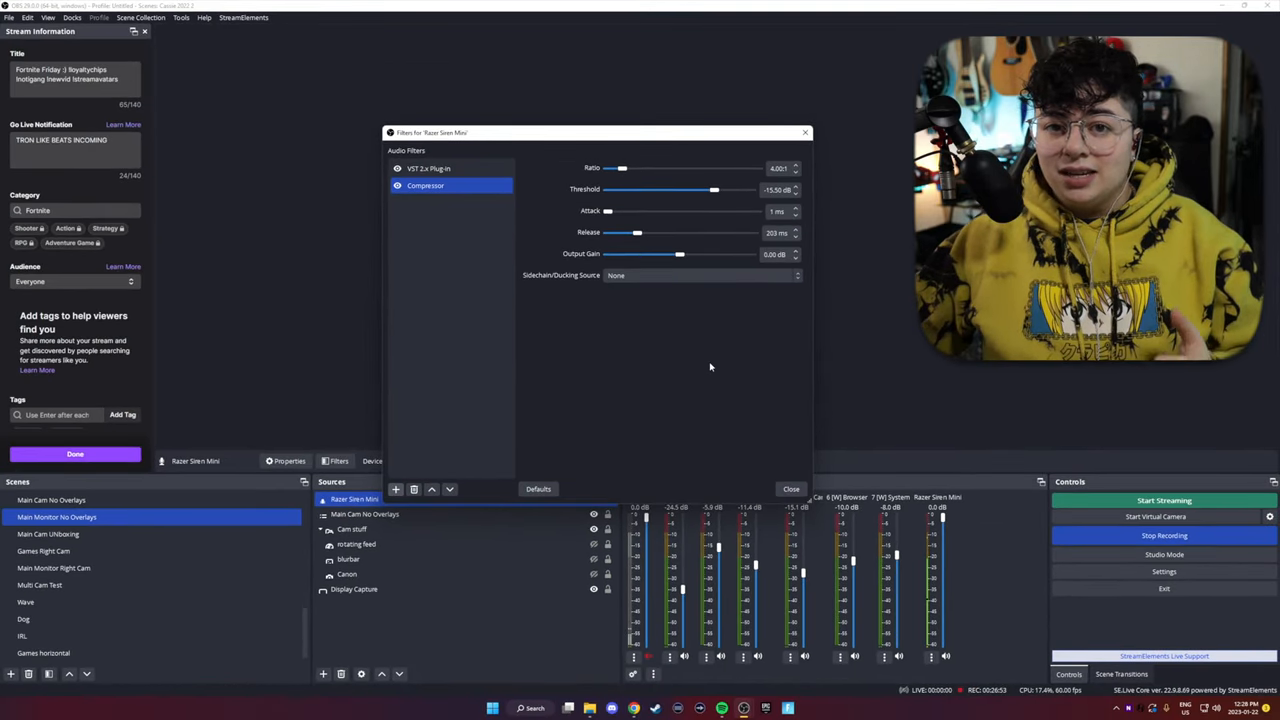
{"action": "mouse_move", "coordinate": [728, 356]}
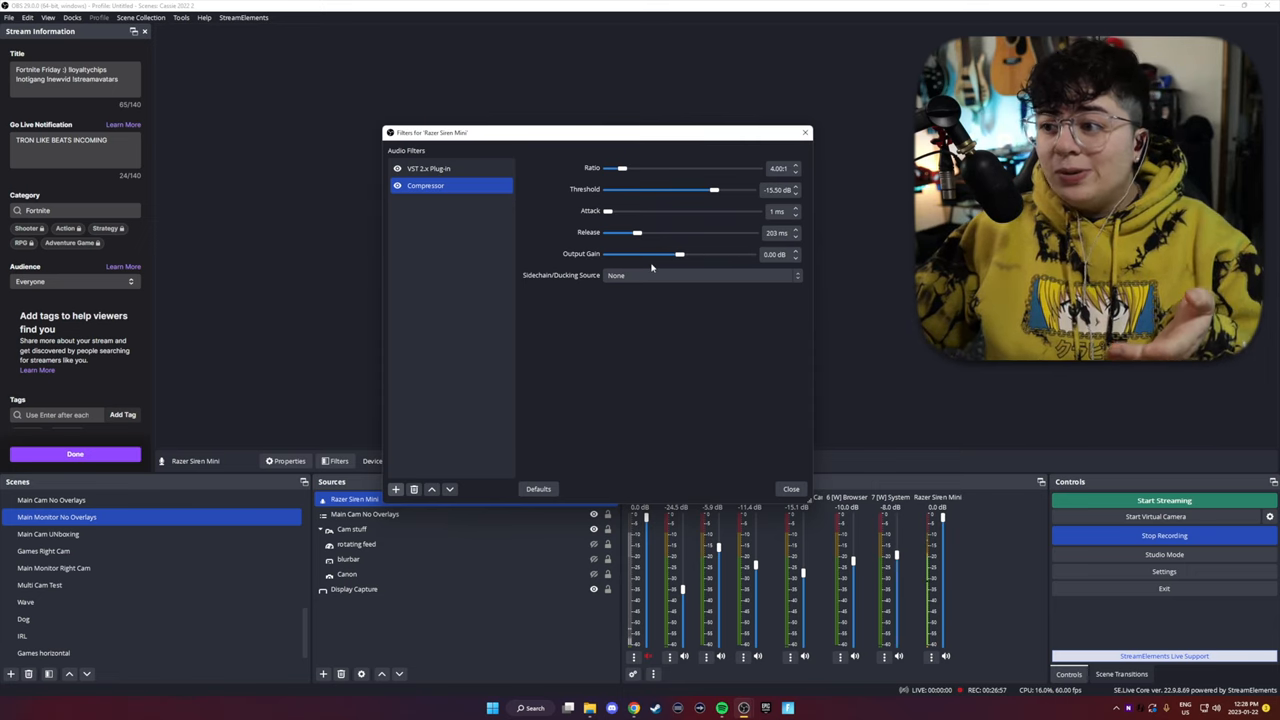
{"action": "mouse_move", "coordinate": [704, 260]}
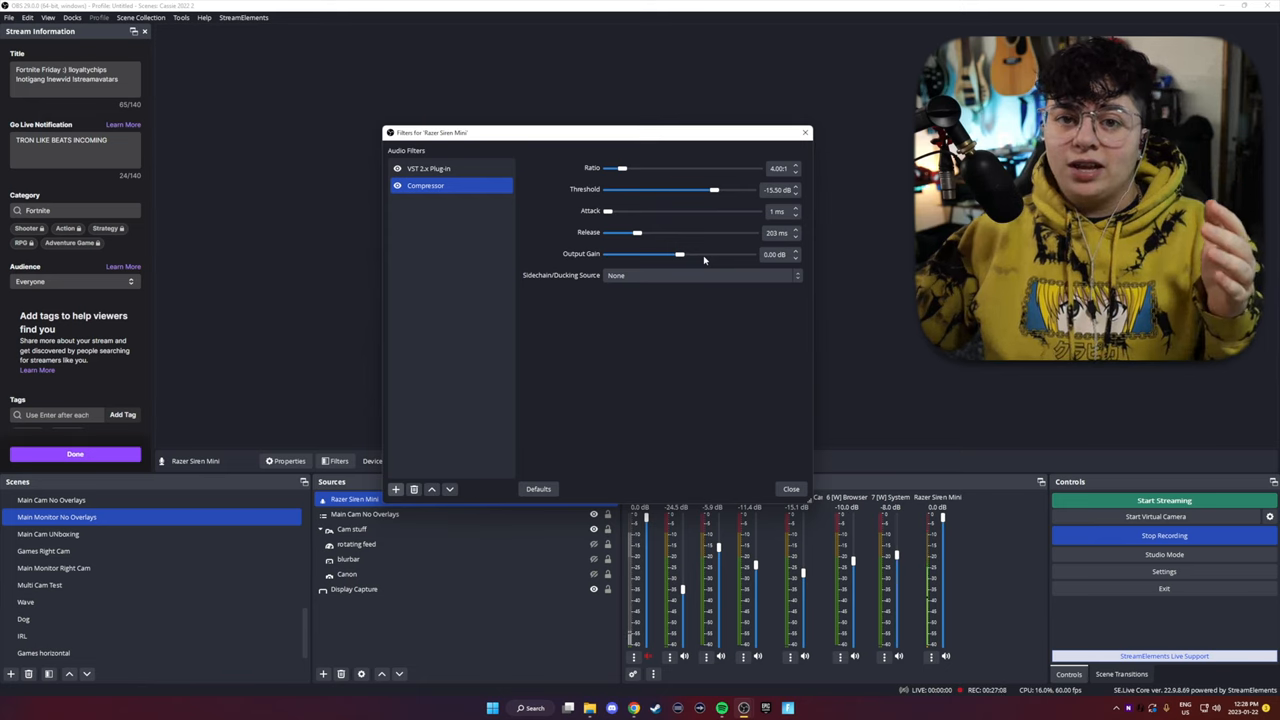
{"action": "left_click_drag", "start_coordinate": [680, 254], "coordinate": [682, 254]}
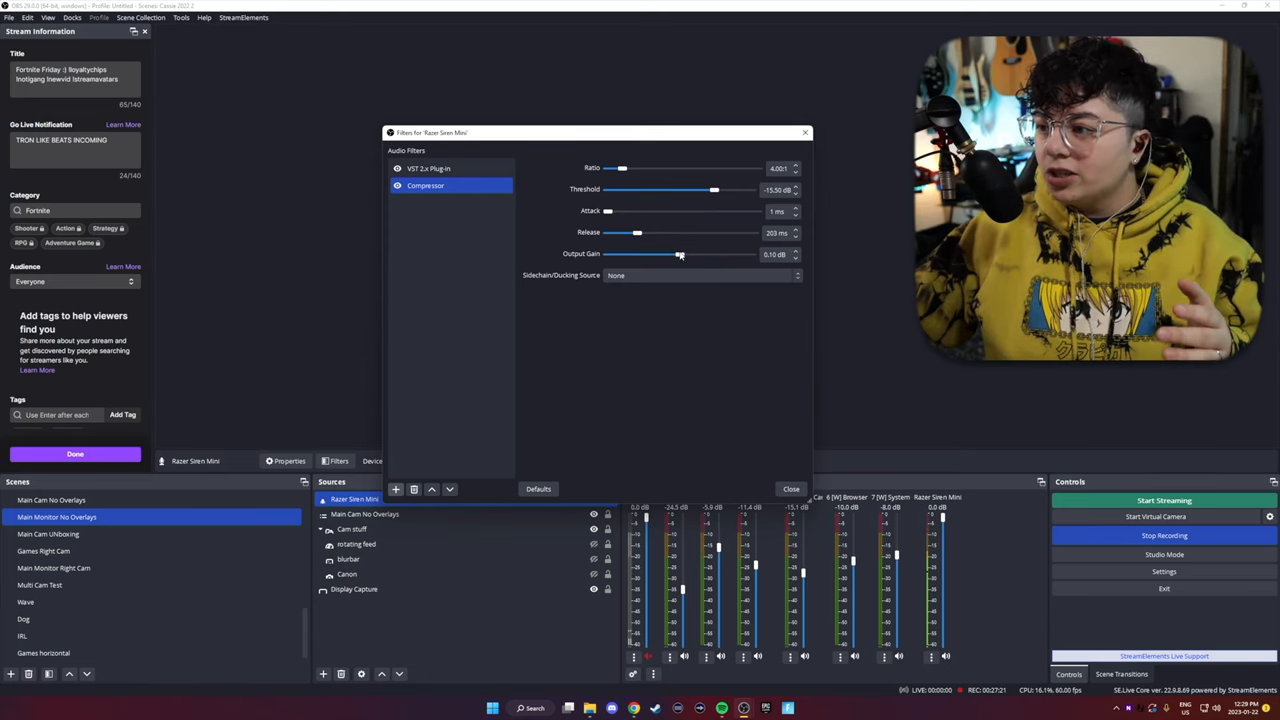
{"action": "left_click_drag", "start_coordinate": [680, 254], "coordinate": [688, 254]}
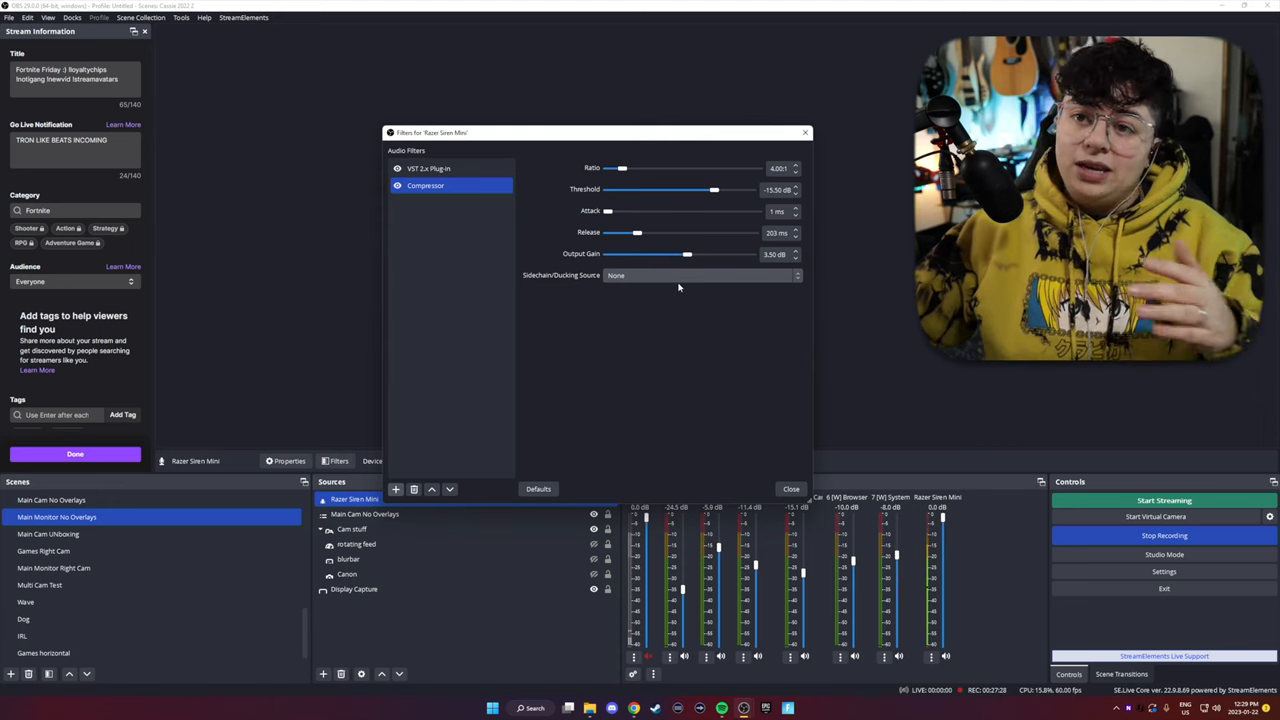
- Add a Limiter filter with its threshold just under 0 dB
{"action": "left_click", "coordinate": [418, 202]}
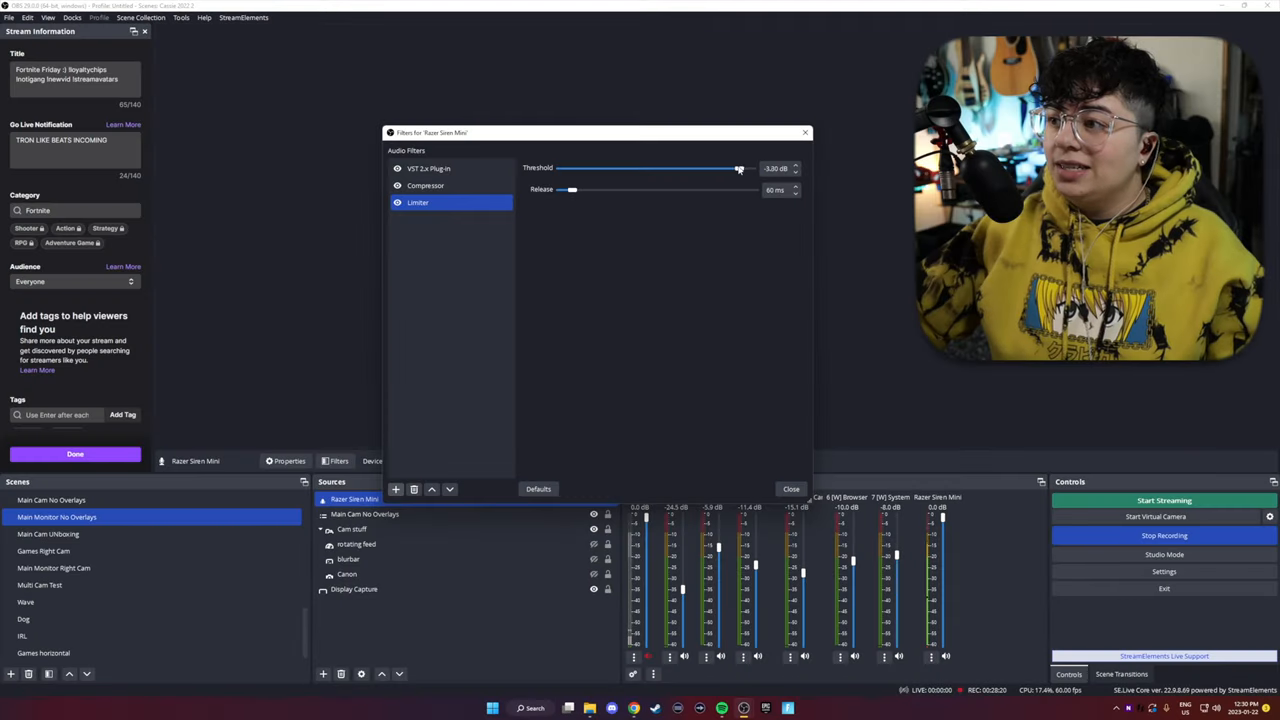
{"action": "left_click_drag", "start_coordinate": [738, 168], "coordinate": [744, 168]}
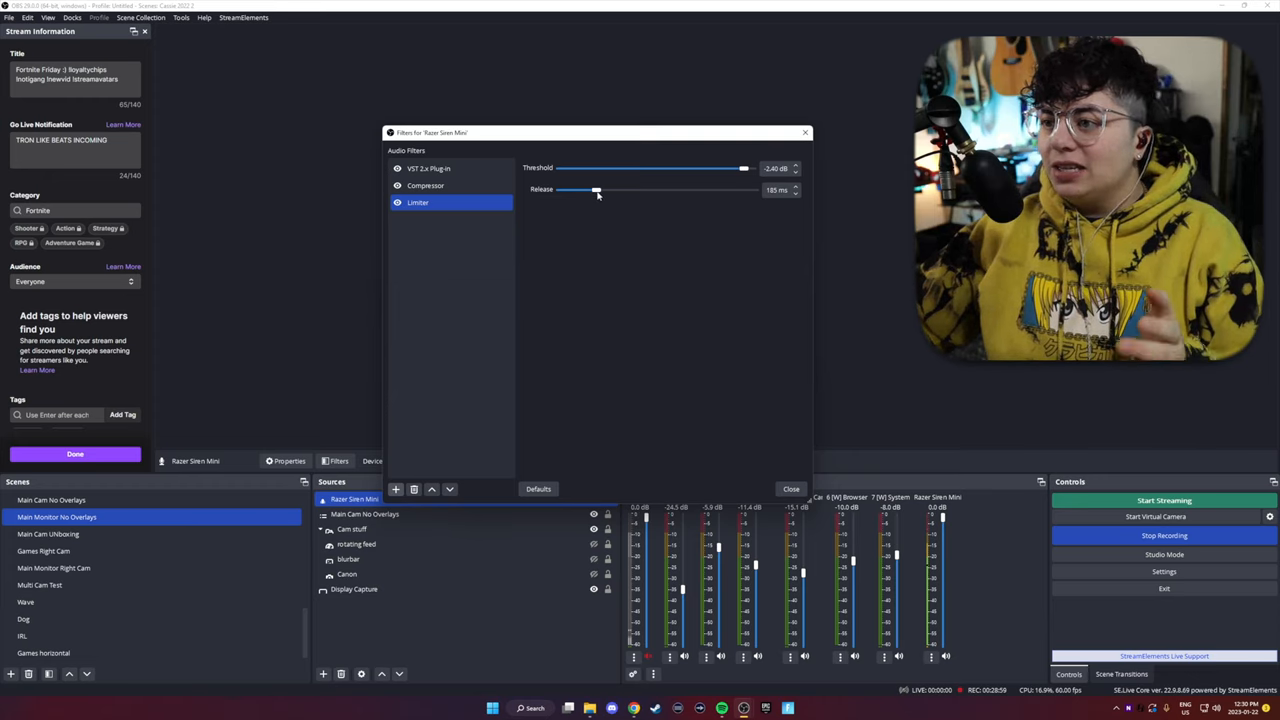
{"action": "mouse_move", "coordinate": [656, 396]}
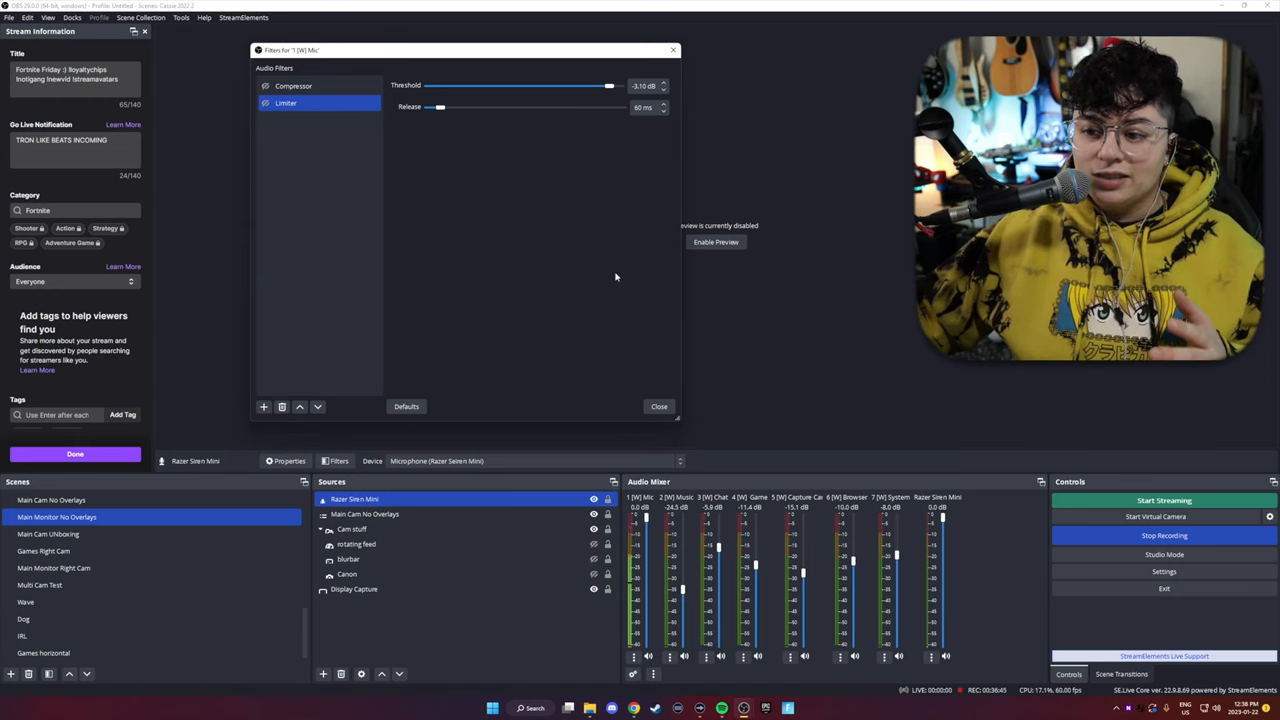
- Add a VST 2.x Plug-in filter named Eq using reaeq-standalone and show its editor
{"action": "left_click", "coordinate": [264, 406]}
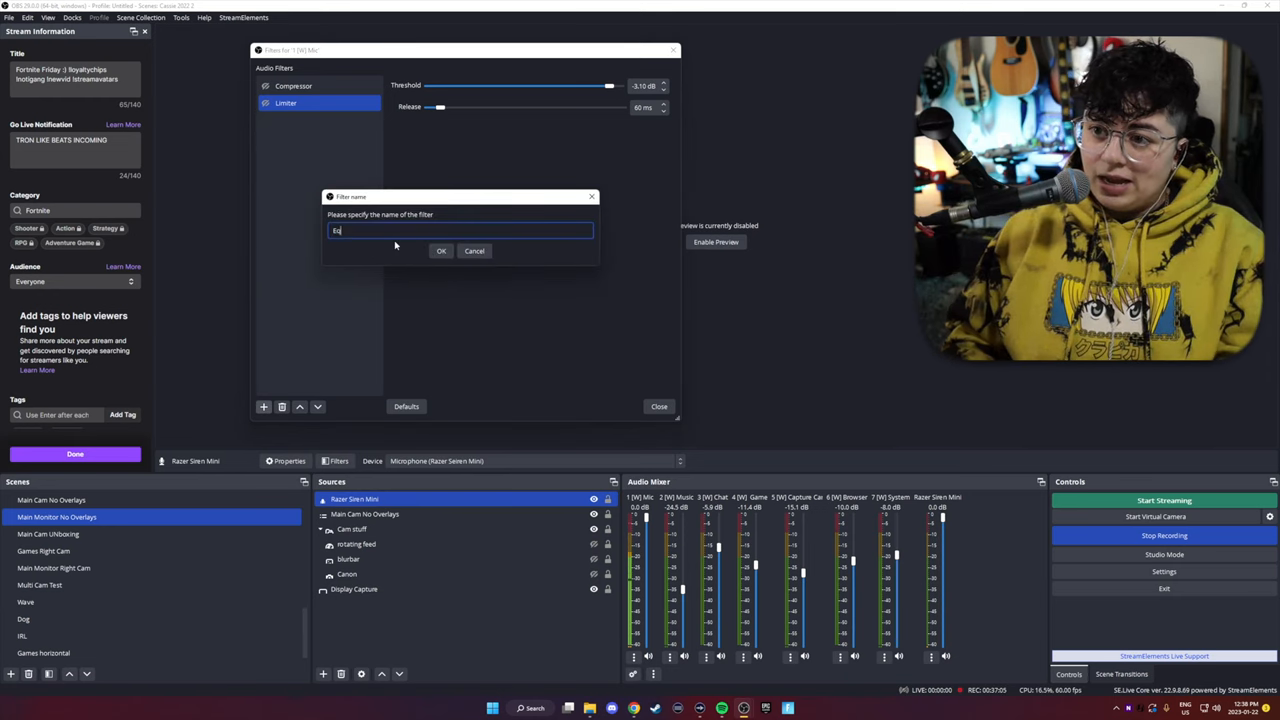
{"action": "left_click", "coordinate": [440, 250]}
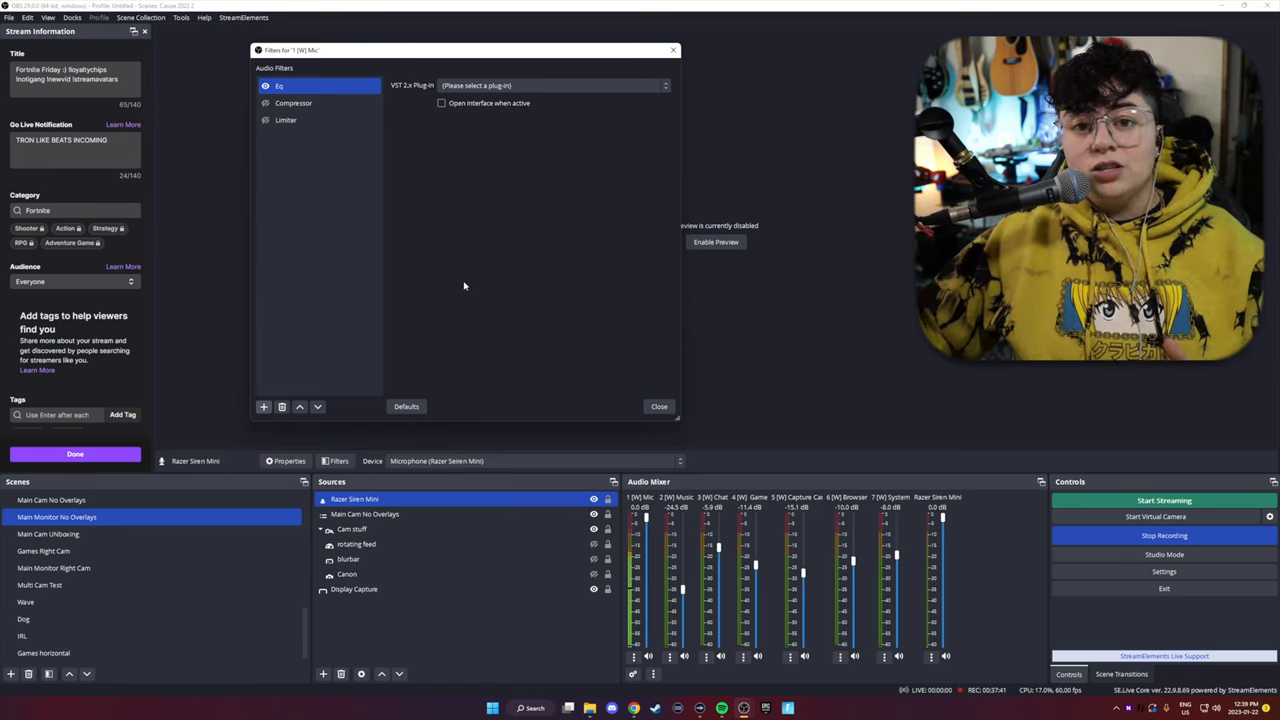
{"action": "mouse_move", "coordinate": [530, 140]}
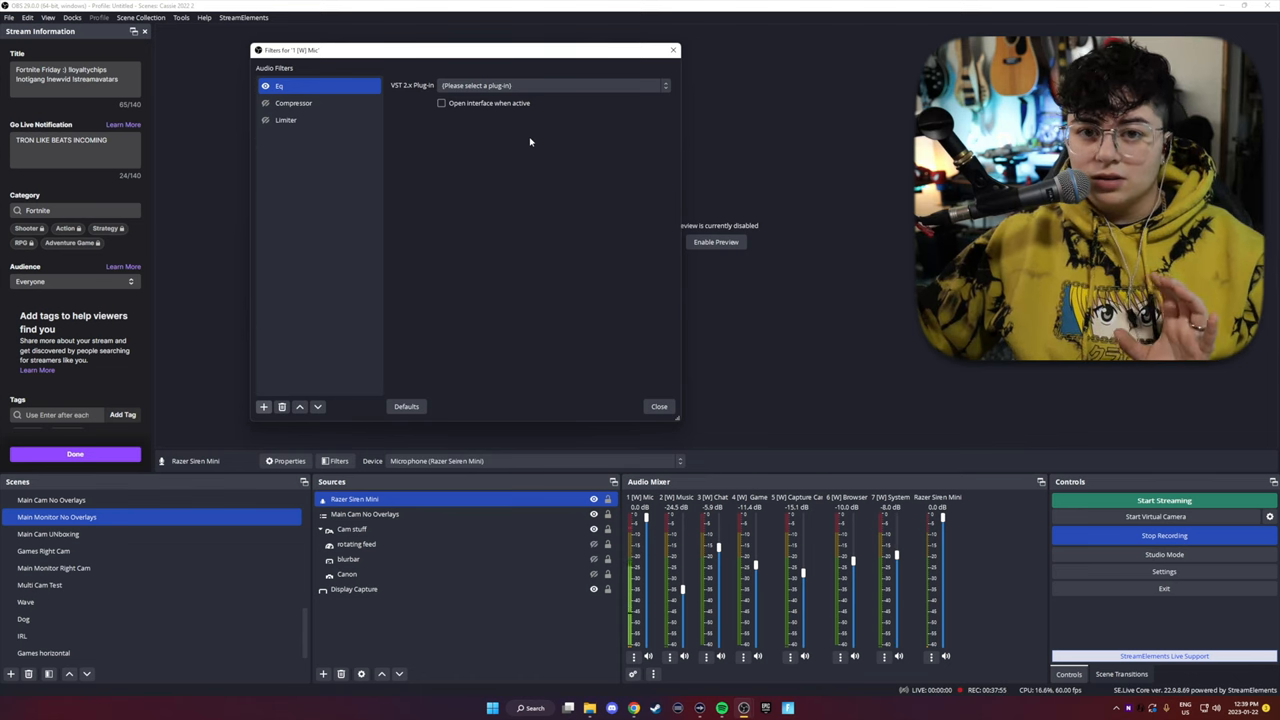
{"action": "left_click", "coordinate": [664, 84]}
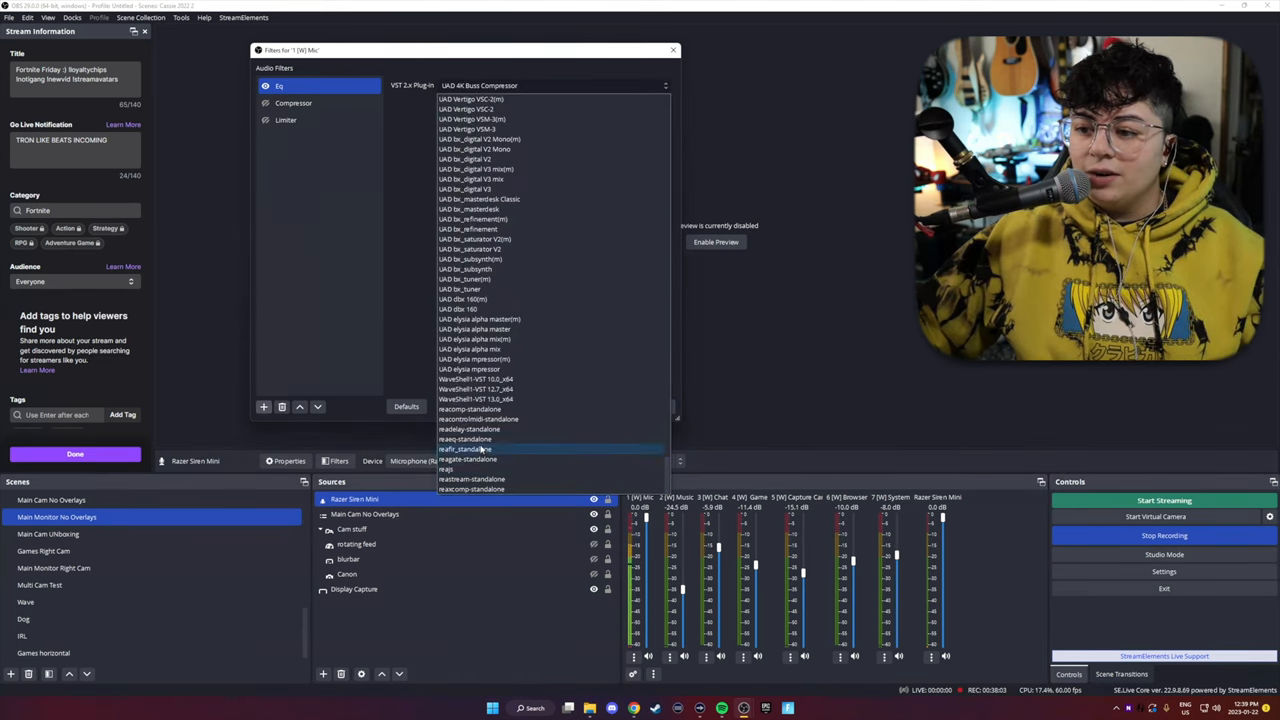
{"action": "left_click", "coordinate": [464, 448]}
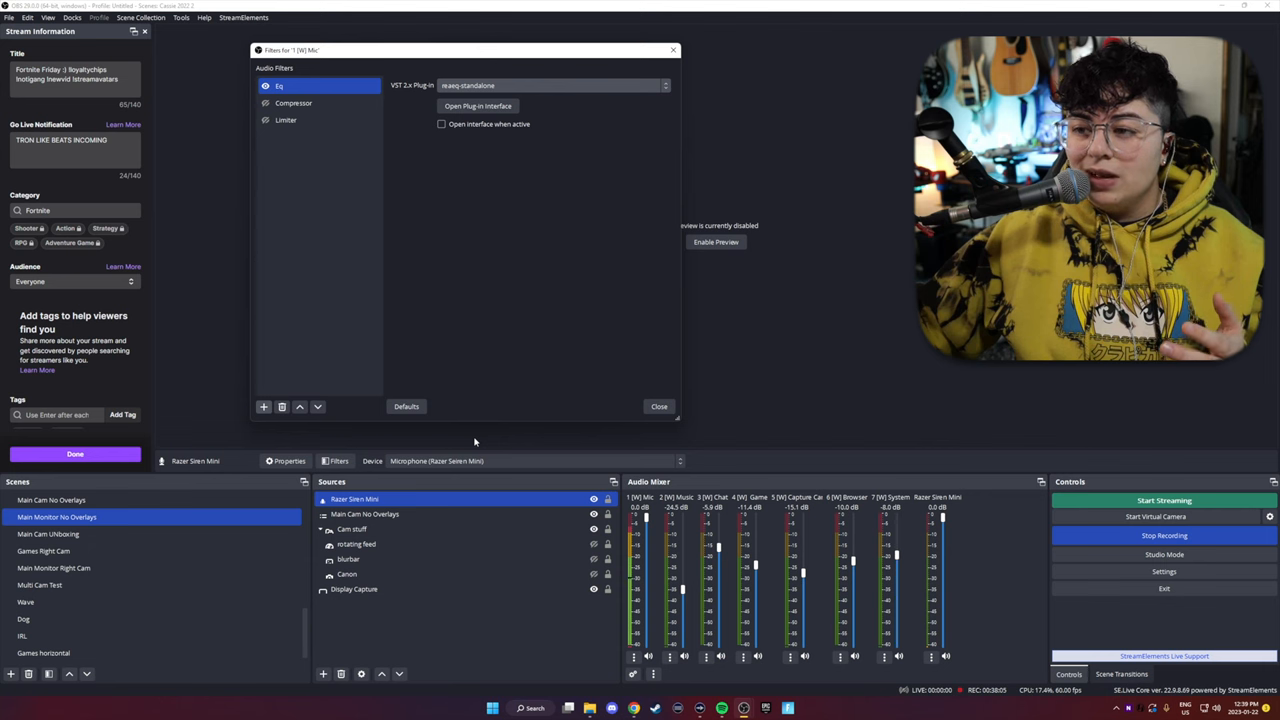
{"action": "left_click", "coordinate": [476, 106]}
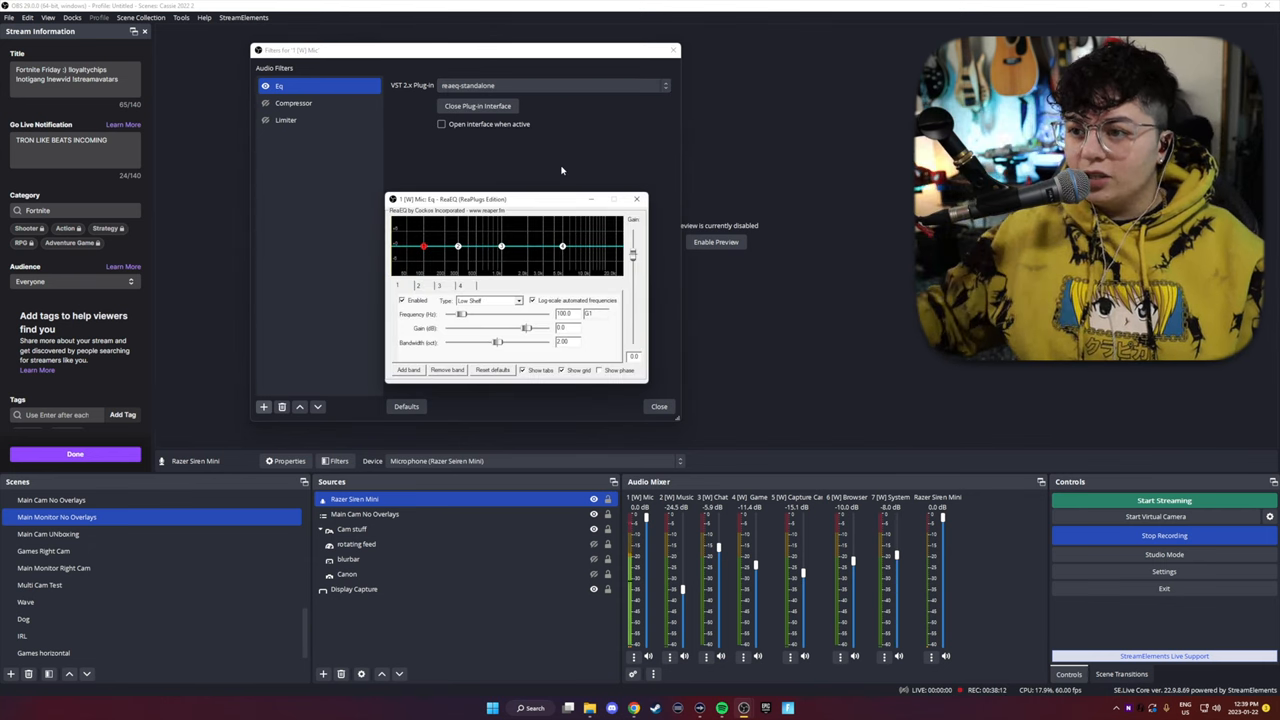
{"action": "mouse_move", "coordinate": [504, 8]}
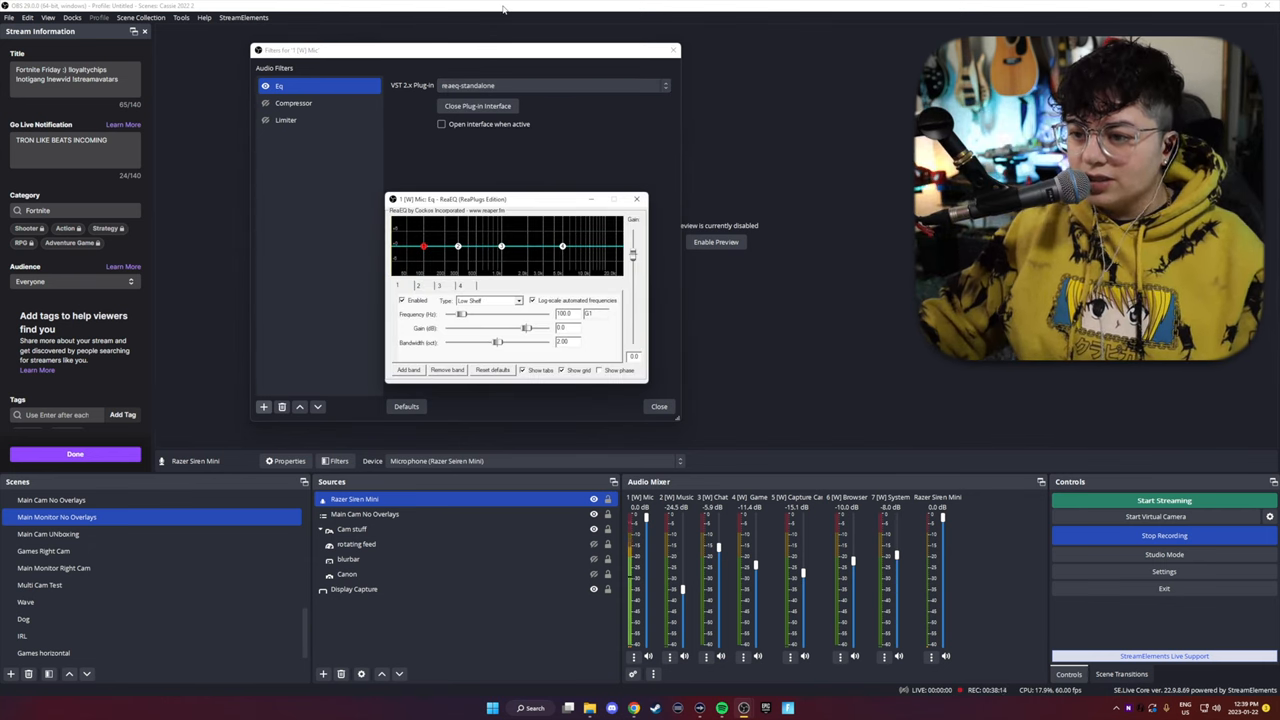
- Make ReaEQ's first band a High Pass and reshape the other bands' frequencies
{"action": "left_click", "coordinate": [518, 300]}
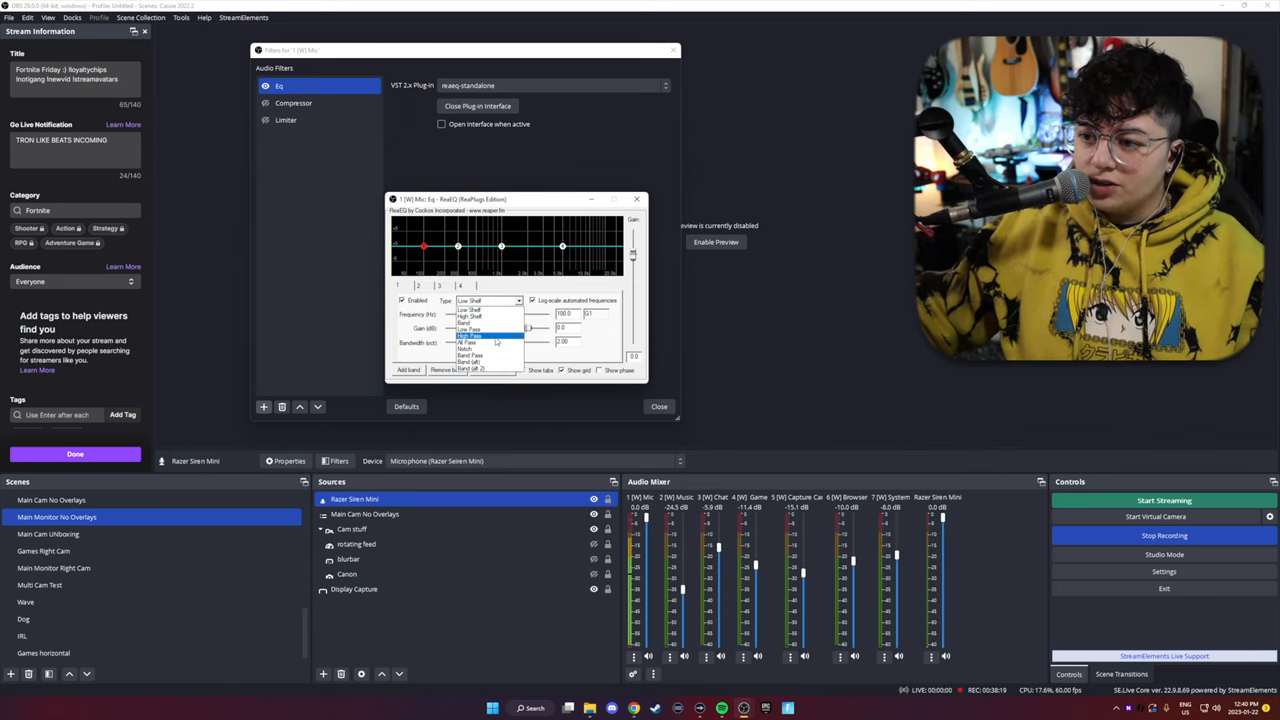
{"action": "left_click", "coordinate": [470, 316]}
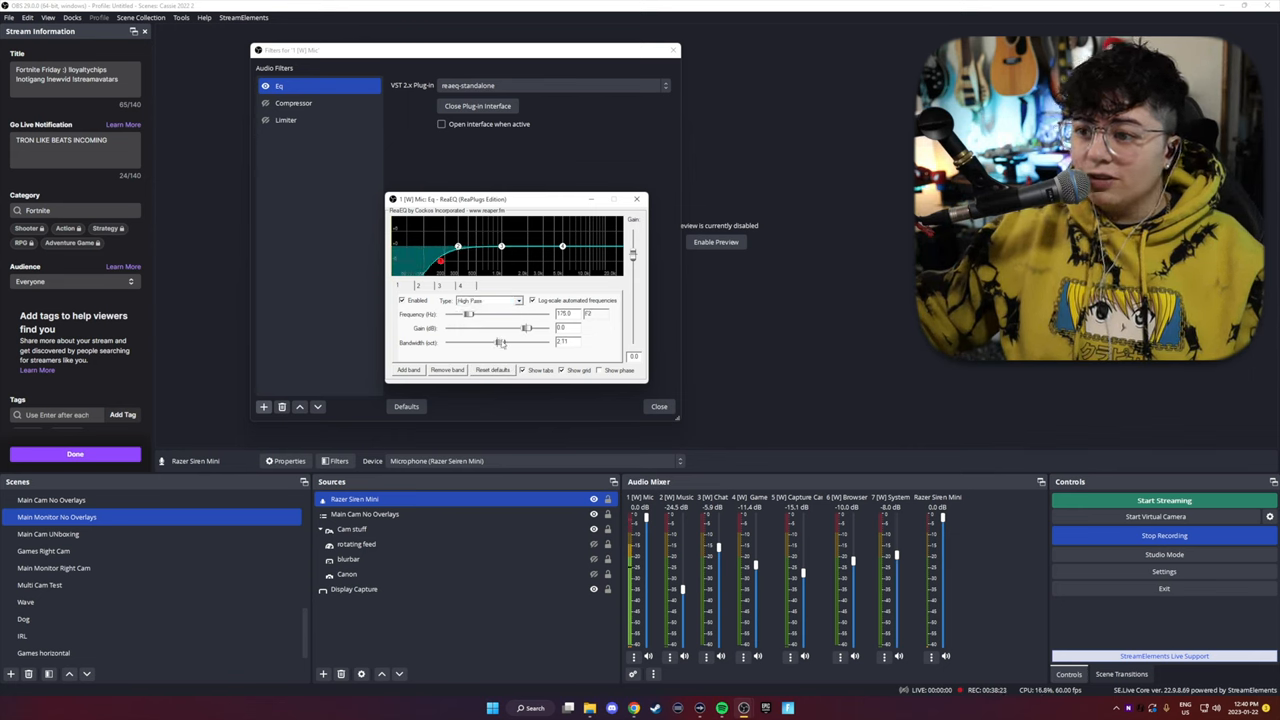
{"action": "left_click_drag", "start_coordinate": [524, 342], "coordinate": [496, 342]}
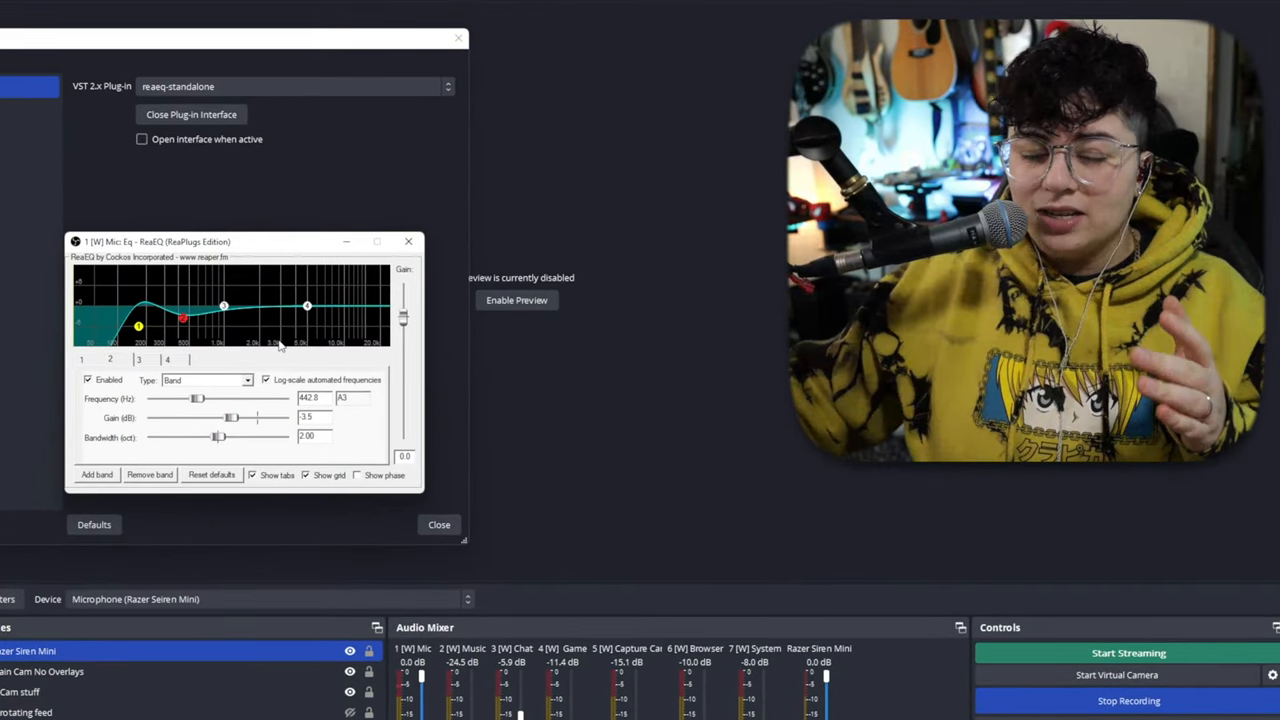
{"action": "mouse_move", "coordinate": [230, 324]}
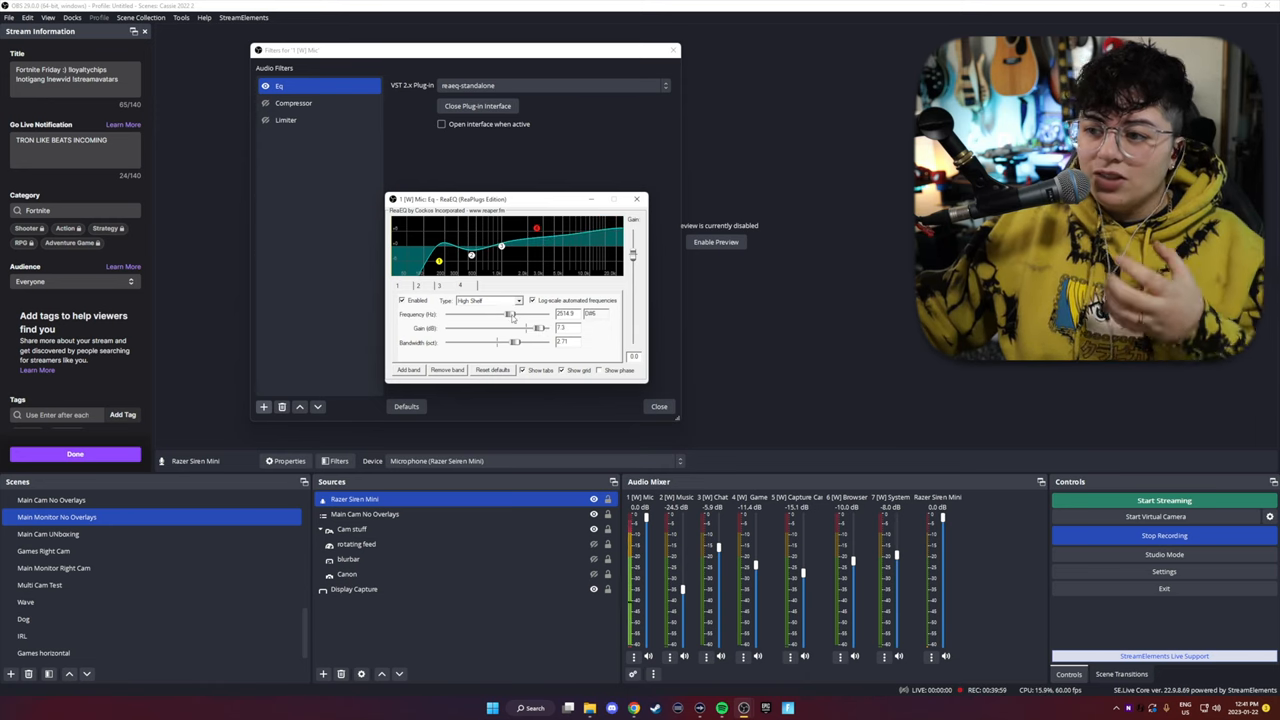
{"action": "left_click_drag", "start_coordinate": [510, 314], "coordinate": [530, 328]}
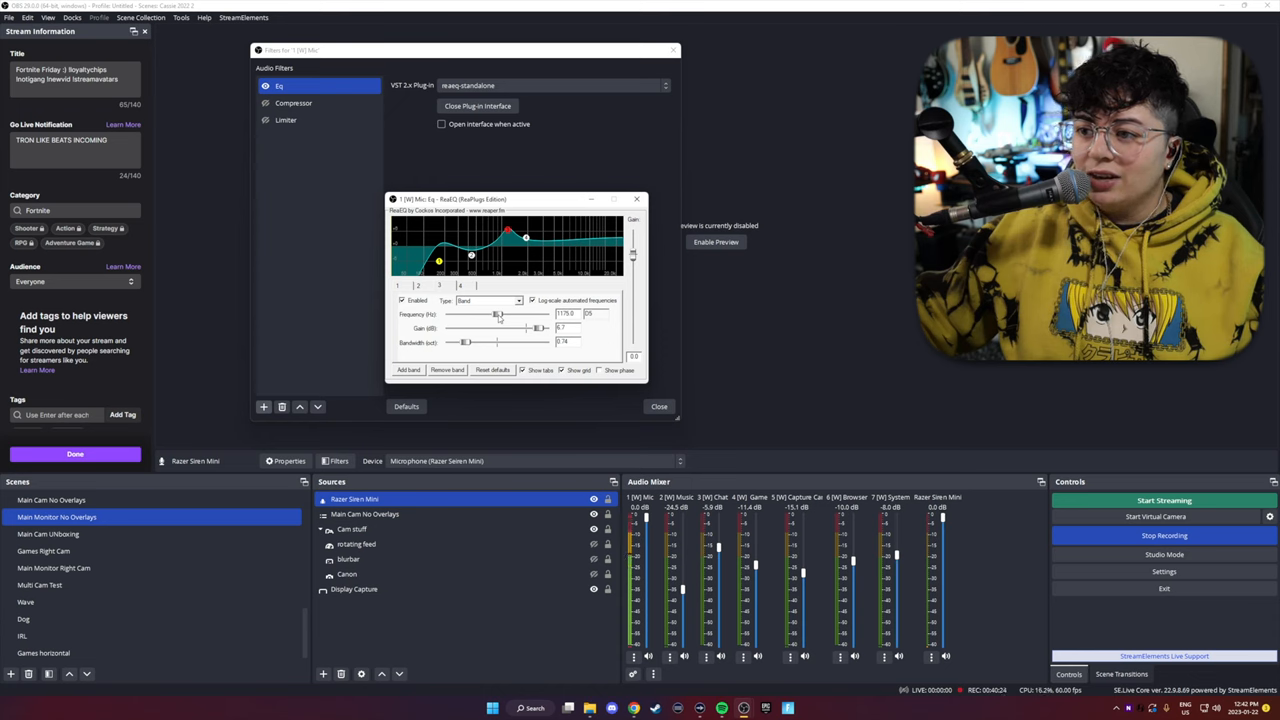
{"action": "left_click_drag", "start_coordinate": [524, 236], "coordinate": [444, 232]}
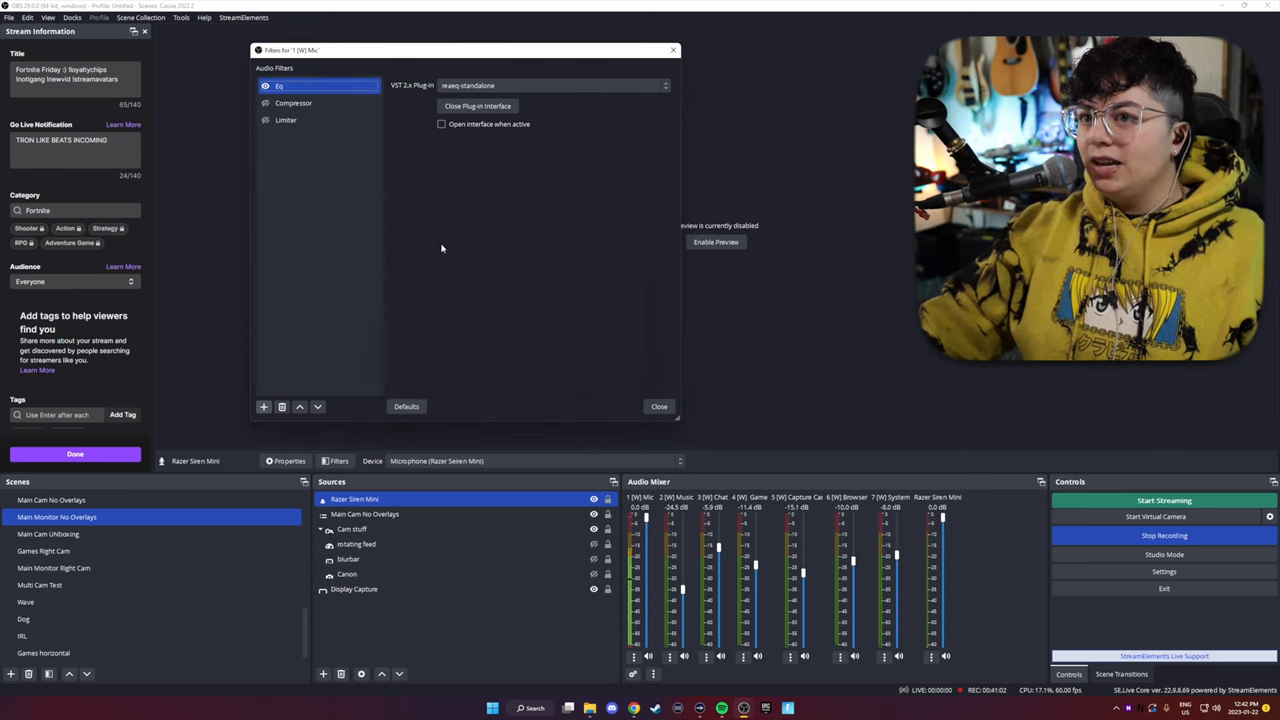
- Nudge the SM58 compressor's threshold to about -14.8 dB, lengthen release and adjust output gain
{"action": "left_click", "coordinate": [292, 104]}
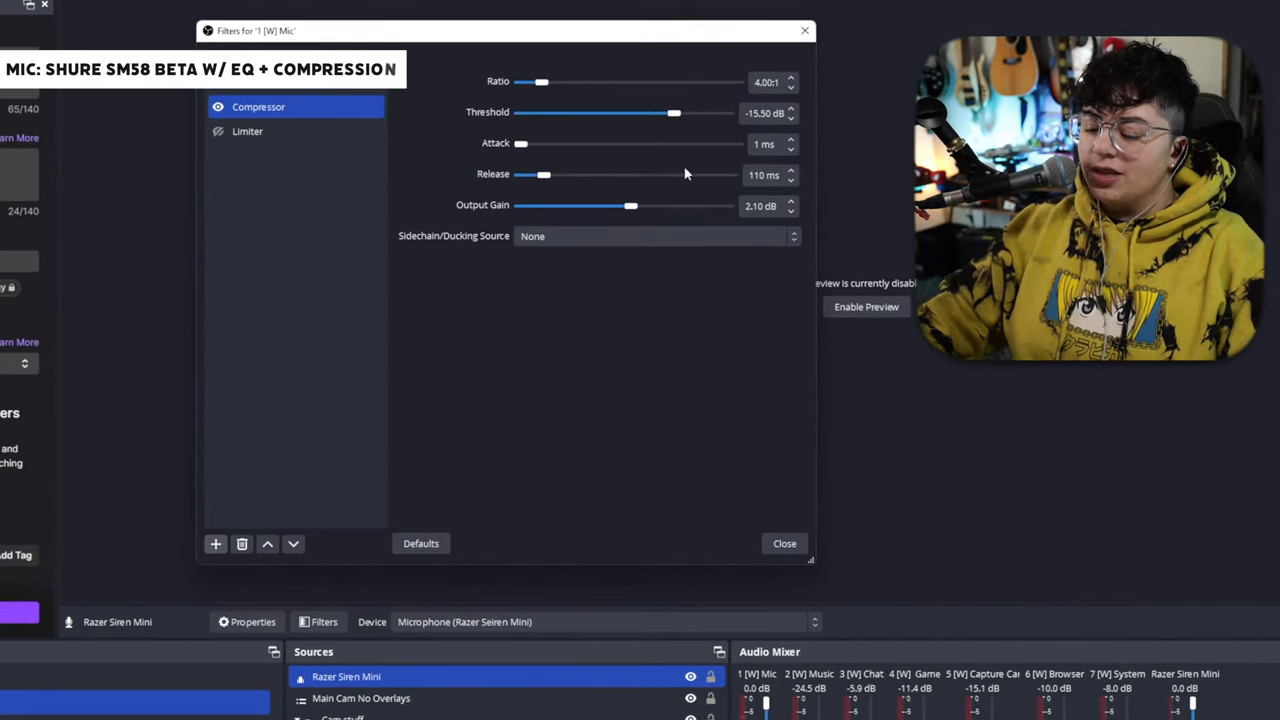
{"action": "left_click_drag", "start_coordinate": [672, 112], "coordinate": [678, 112]}
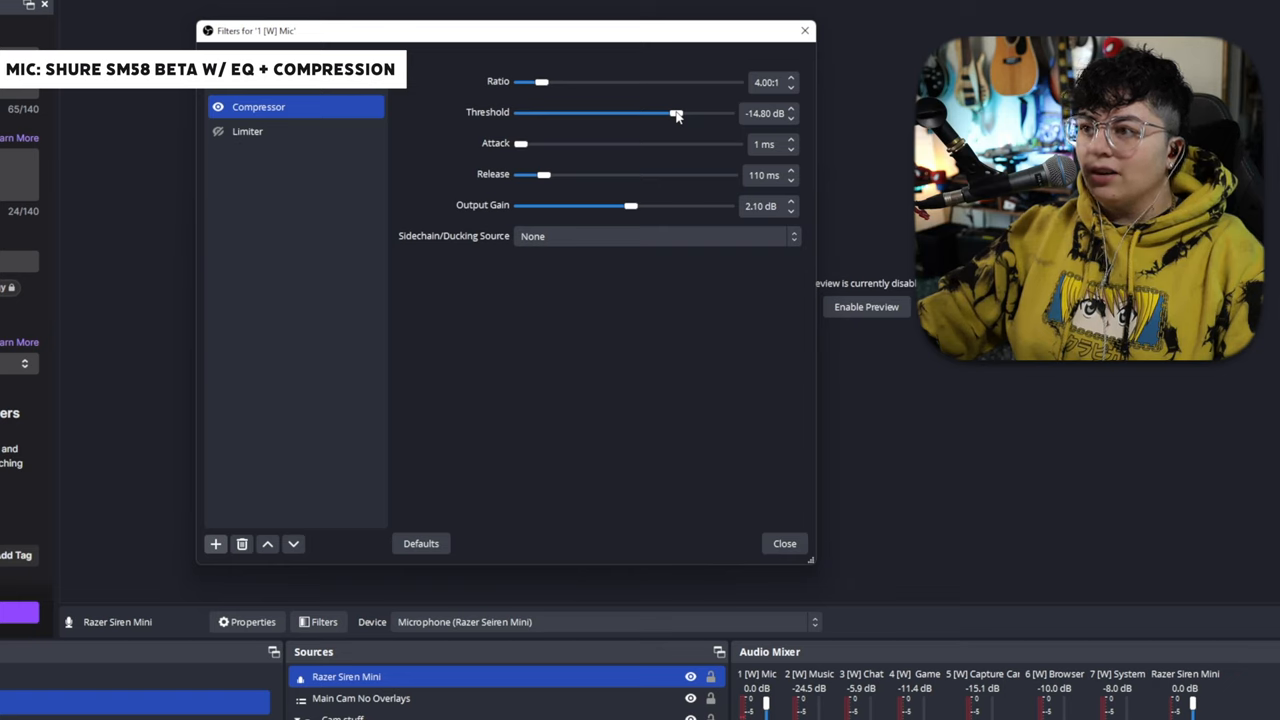
{"action": "left_click_drag", "start_coordinate": [676, 112], "coordinate": [680, 112]}
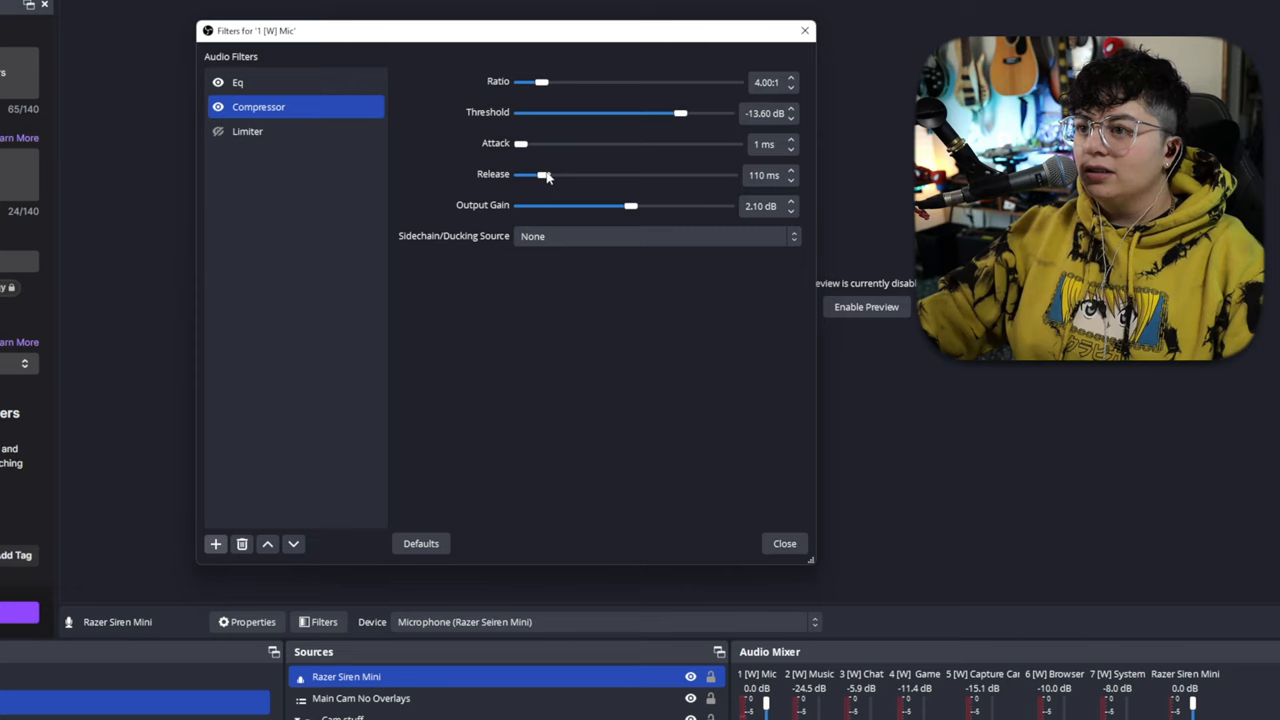
{"action": "left_click_drag", "start_coordinate": [544, 176], "coordinate": [548, 166]}
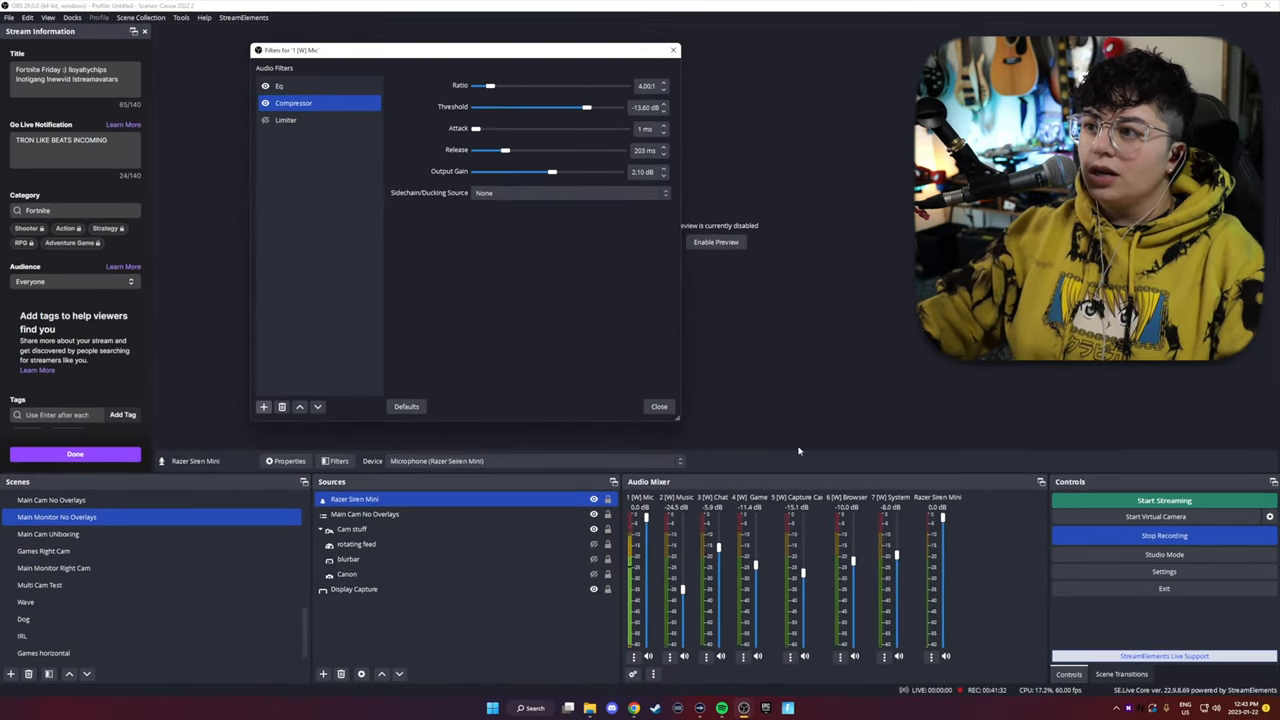
{"action": "left_click_drag", "start_coordinate": [552, 172], "coordinate": [548, 172]}
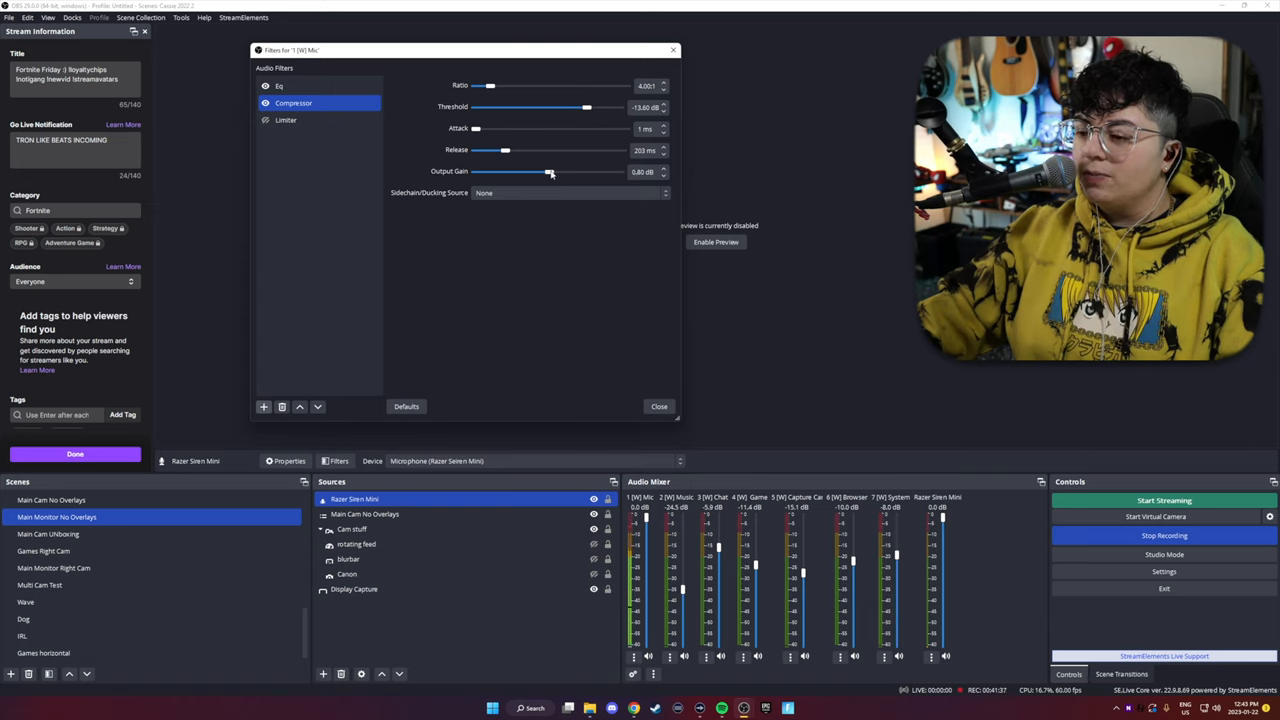
{"action": "mouse_move", "coordinate": [584, 220]}
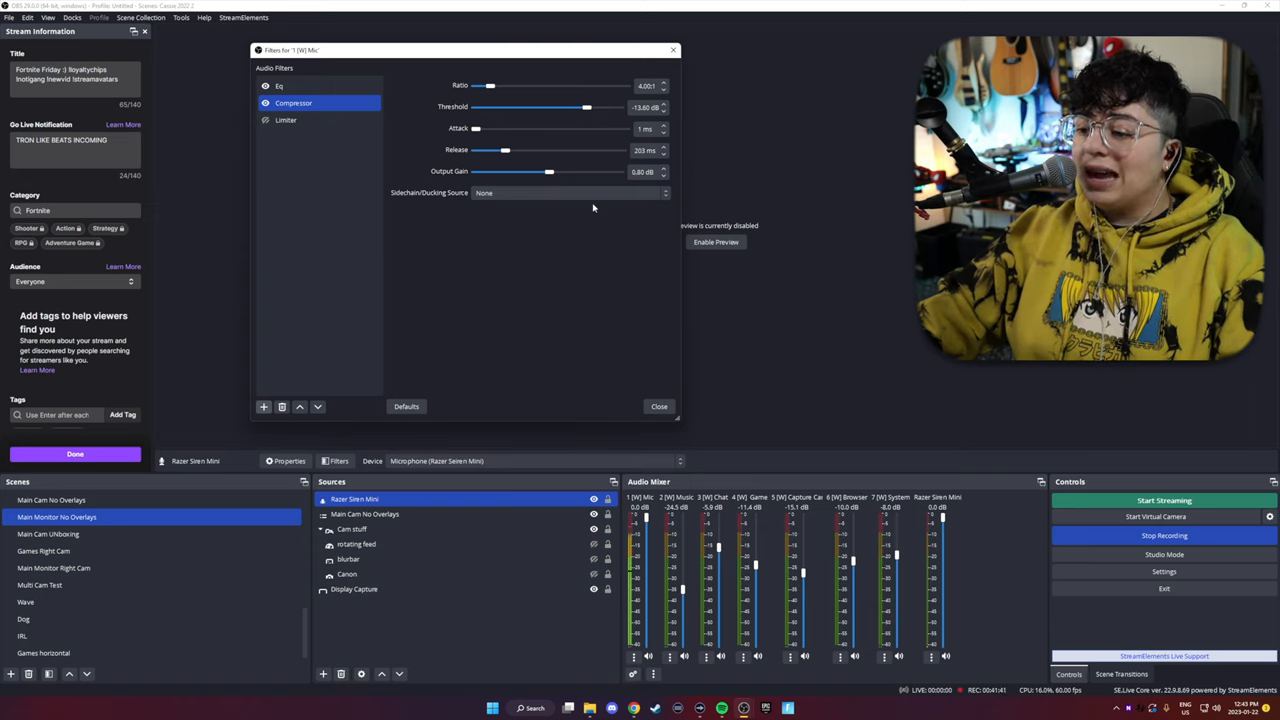
- Adjust the limiter's threshold and release, then close the Filters window
{"action": "left_click", "coordinate": [286, 120]}
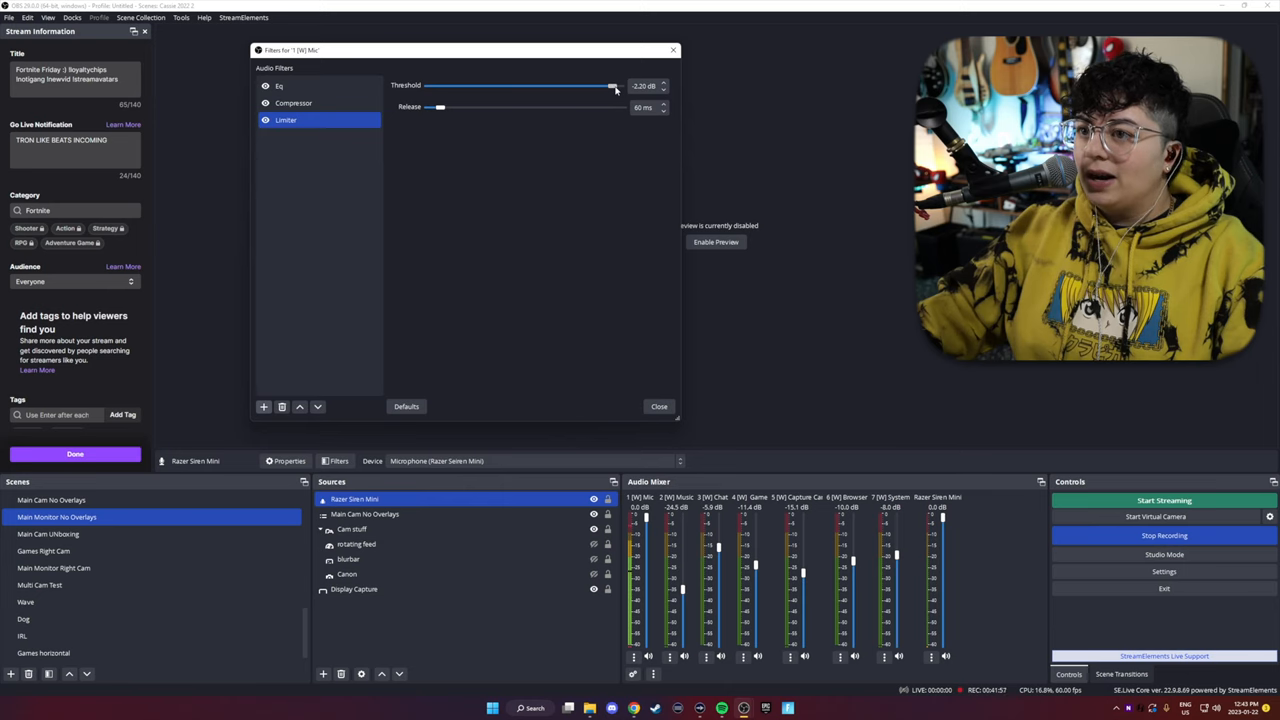
{"action": "left_click_drag", "start_coordinate": [430, 108], "coordinate": [464, 108]}
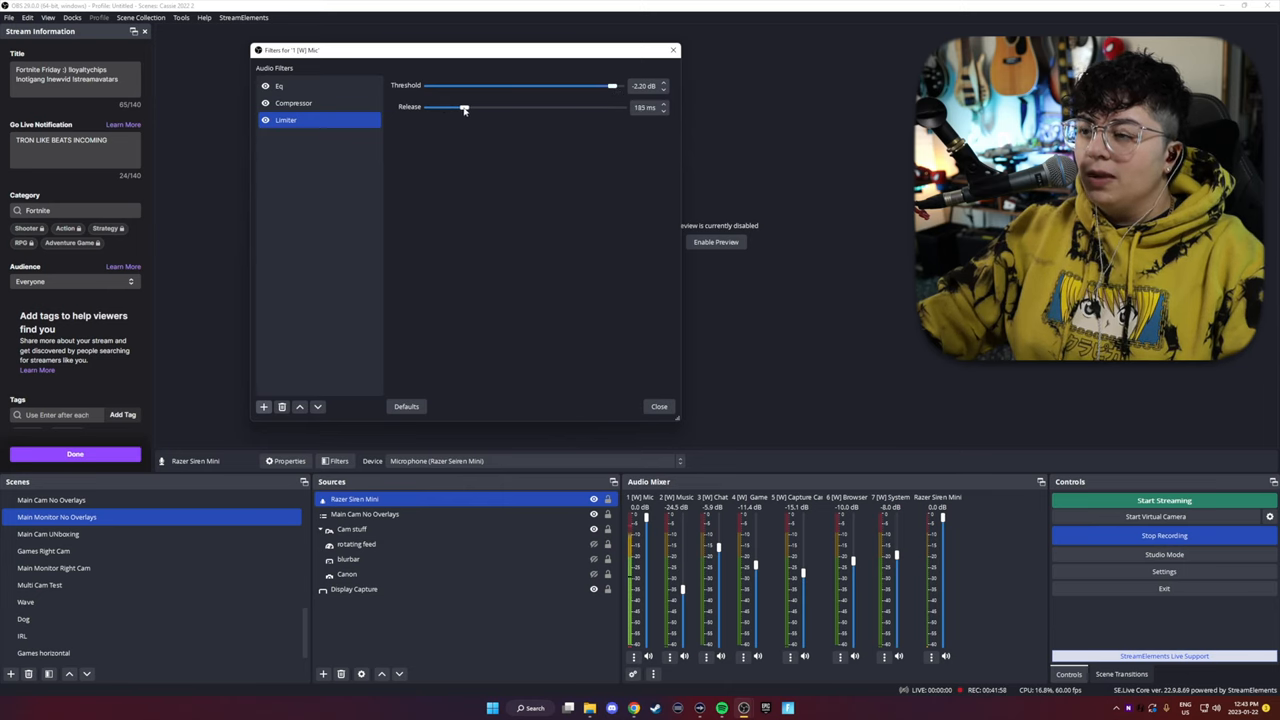
{"action": "left_click_drag", "start_coordinate": [456, 108], "coordinate": [470, 108]}
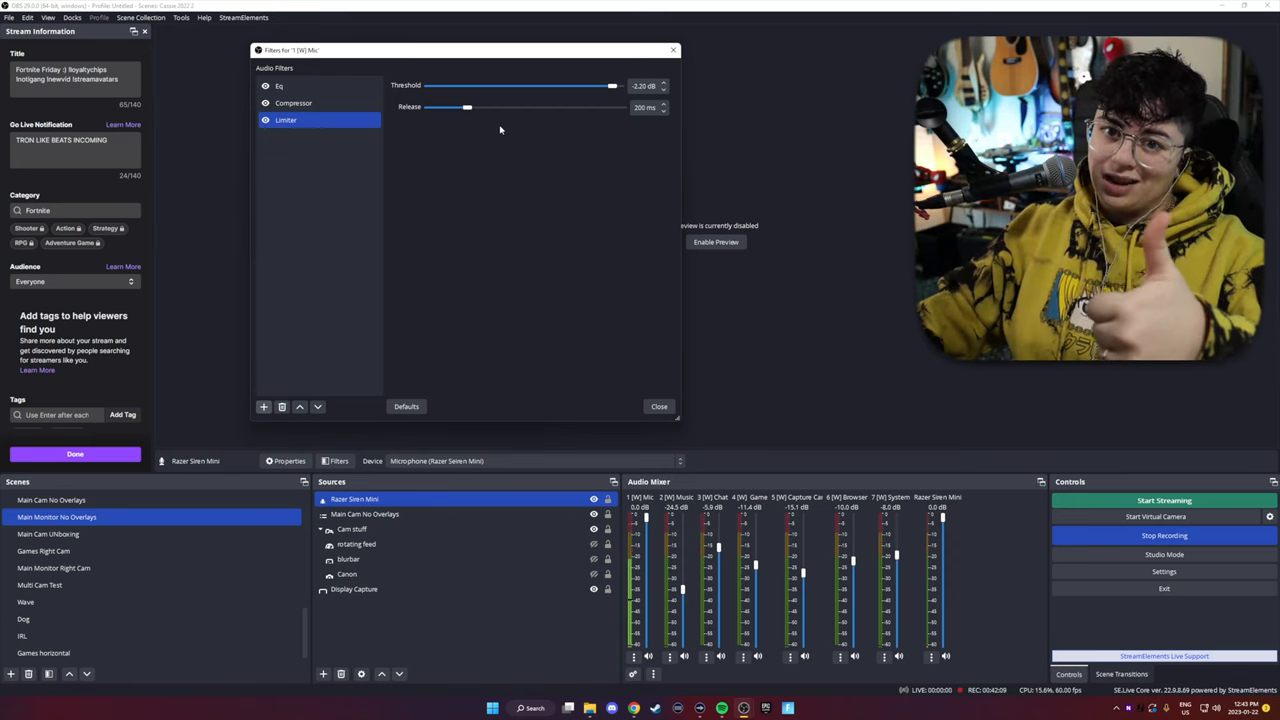
{"action": "left_click", "coordinate": [660, 406]}
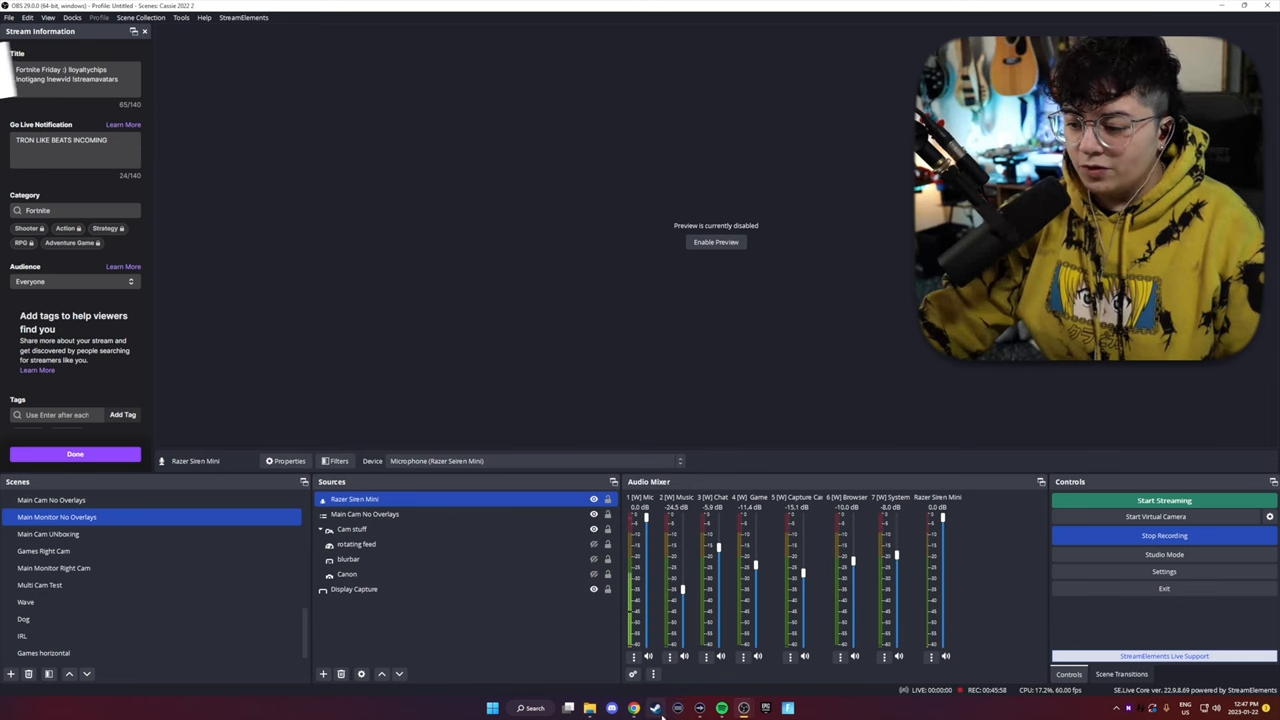
- In Elgato Wave Link, fine-tune the microphone's input gain slider
{"action": "left_click", "coordinate": [678, 708]}
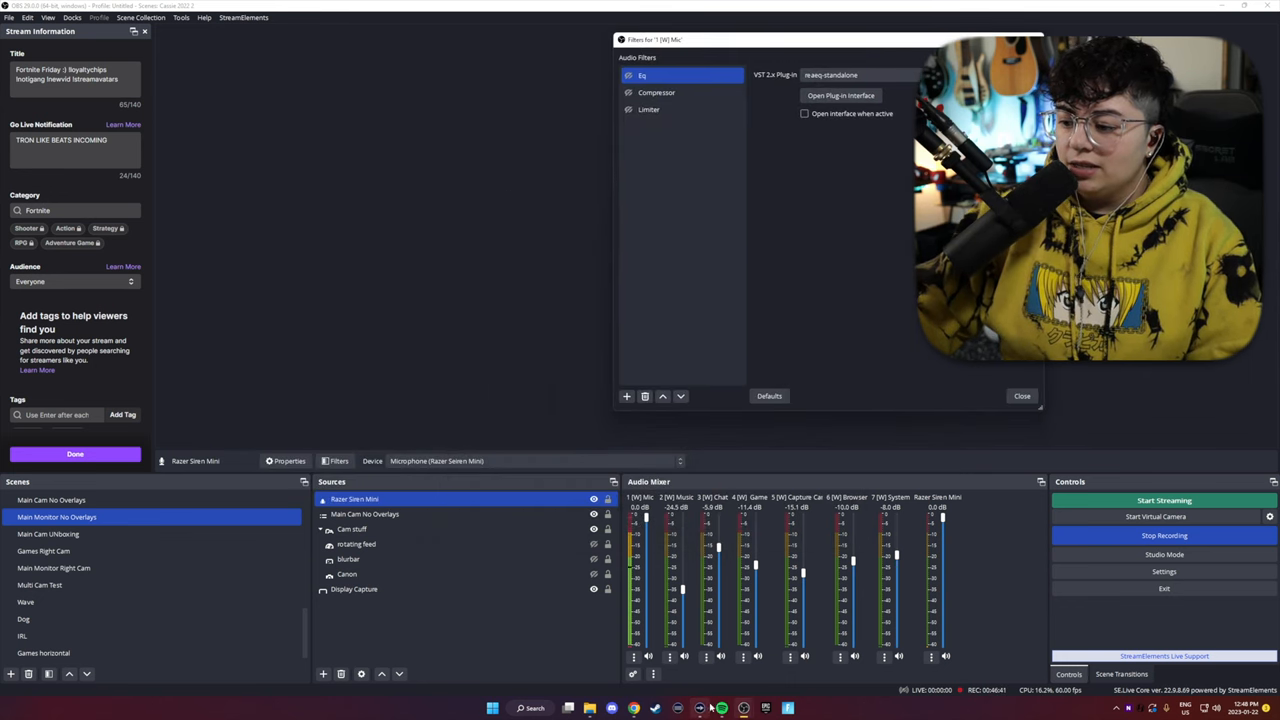
{"action": "left_click", "coordinate": [720, 708]}
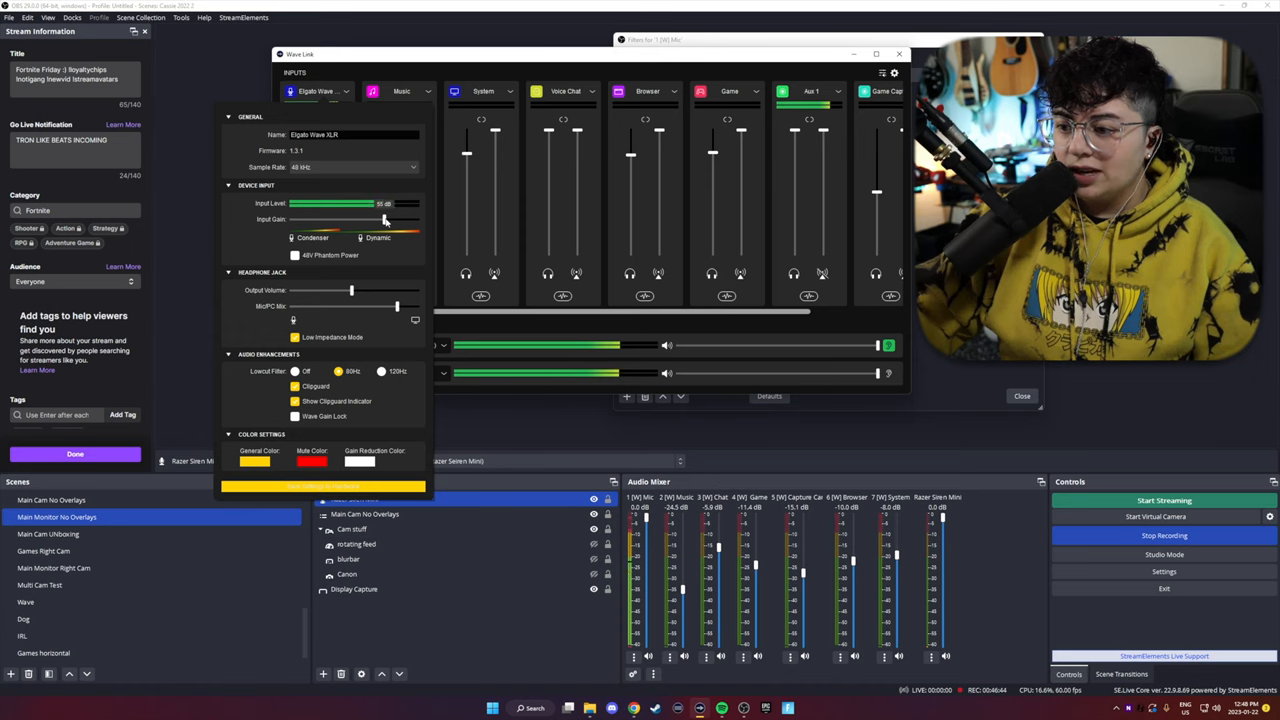
{"action": "left_click_drag", "start_coordinate": [384, 204], "coordinate": [370, 204]}
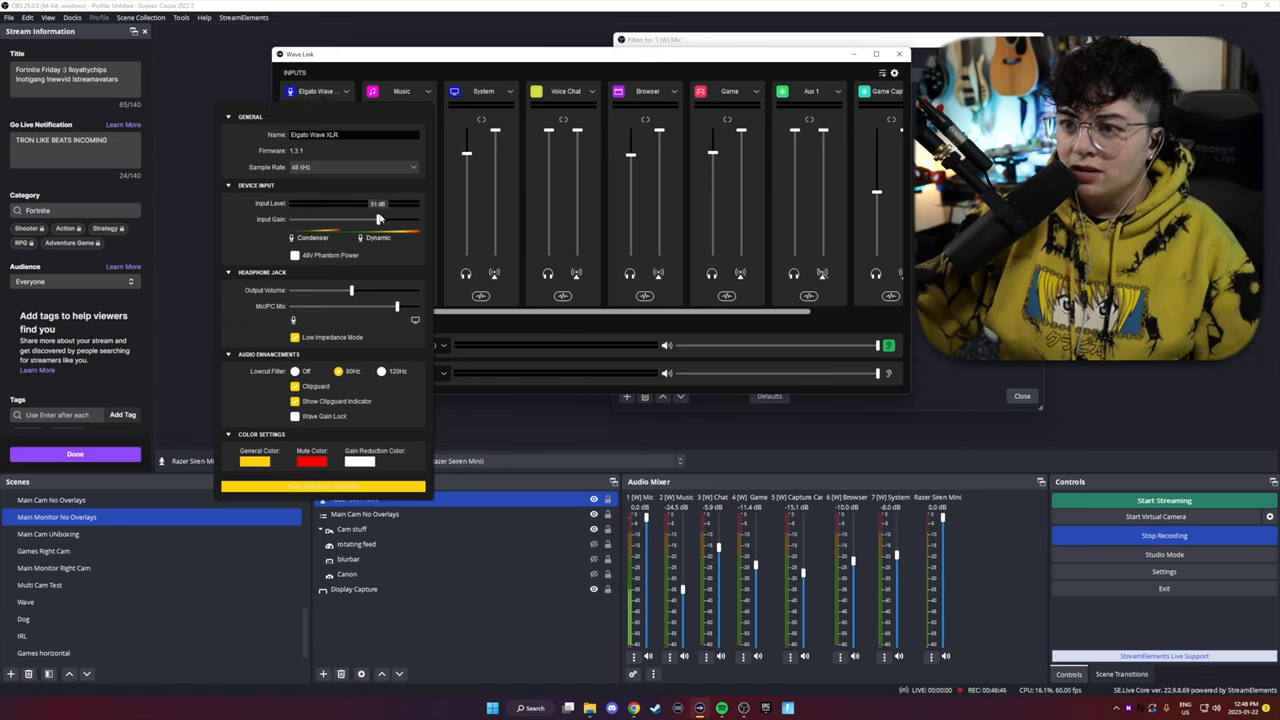
{"action": "left_click_drag", "start_coordinate": [350, 204], "coordinate": [376, 204]}
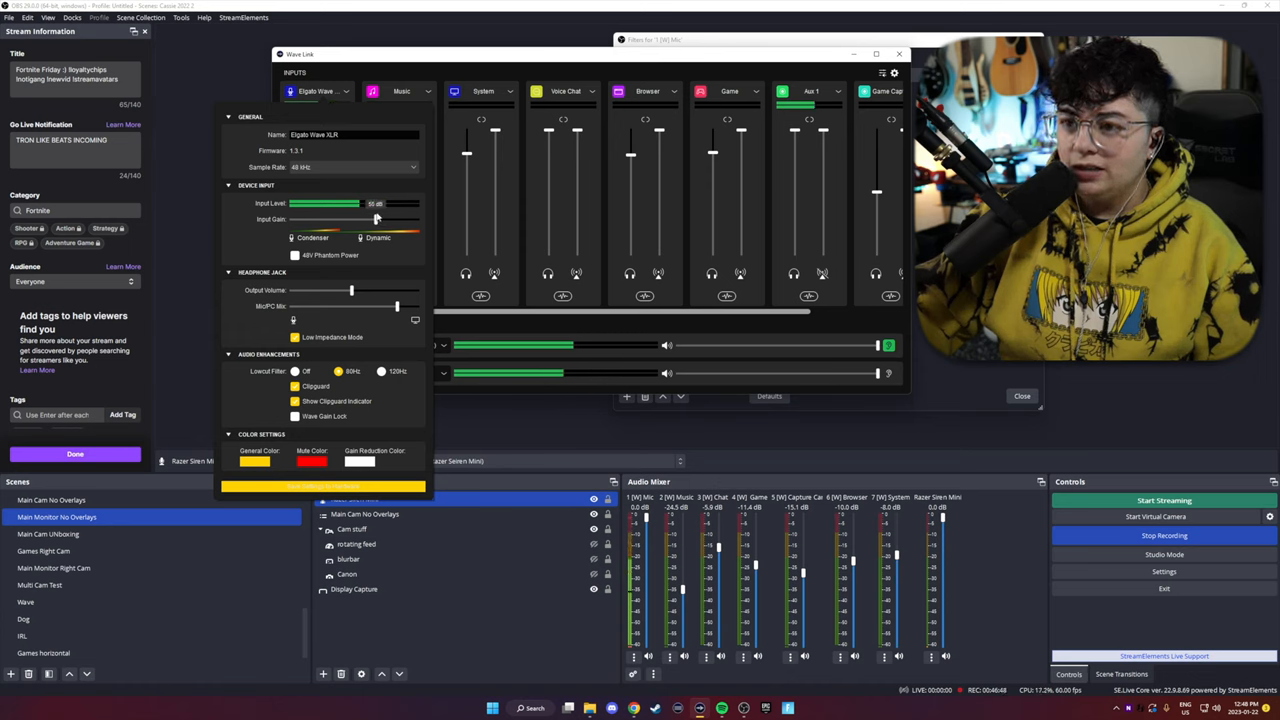
{"action": "left_click_drag", "start_coordinate": [376, 204], "coordinate": [320, 204]}
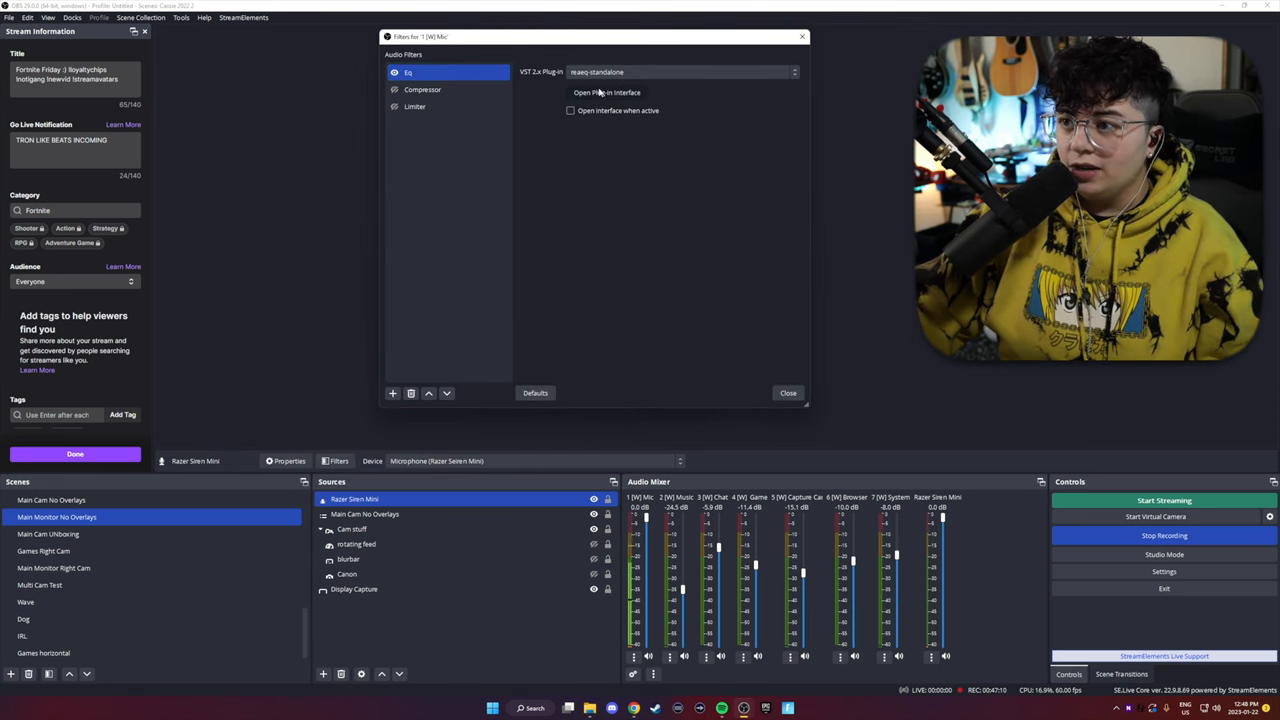
- Reshape the ReaEQ curve with a high-pass band, tuning its frequency, bandwidth and an adjacent band's gain
{"action": "left_click", "coordinate": [606, 92]}
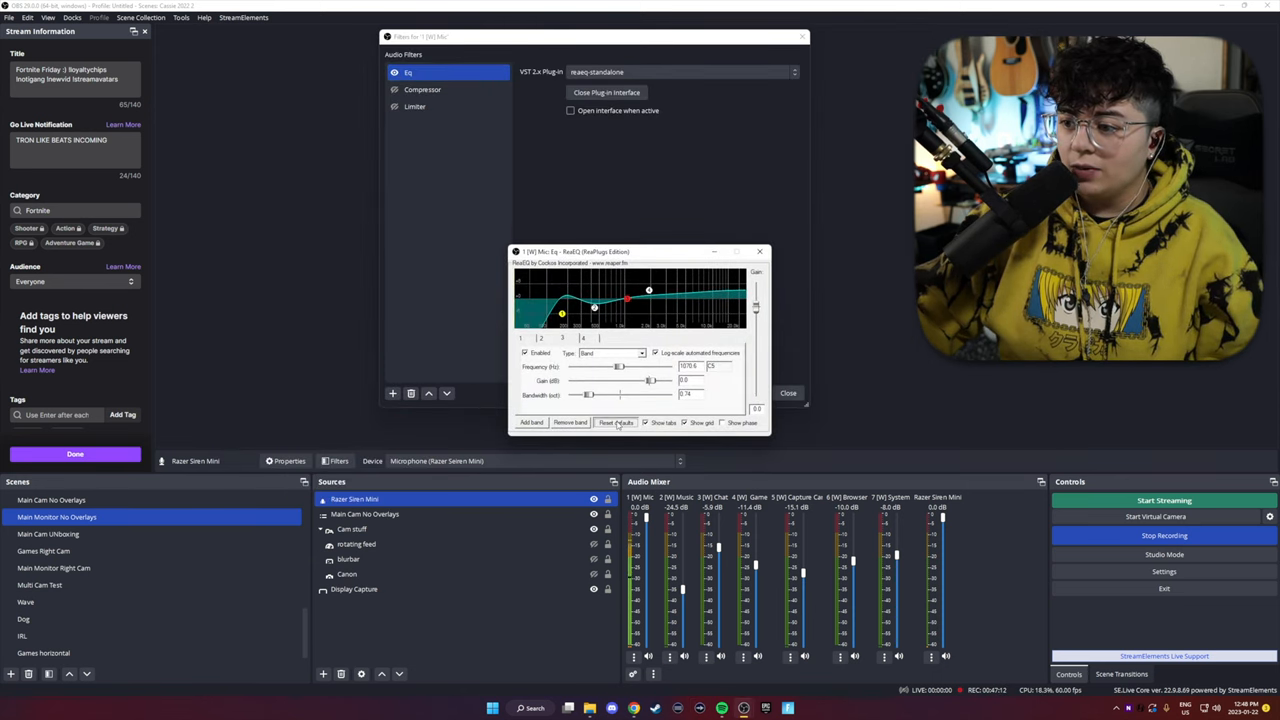
{"action": "left_click", "coordinate": [616, 422]}
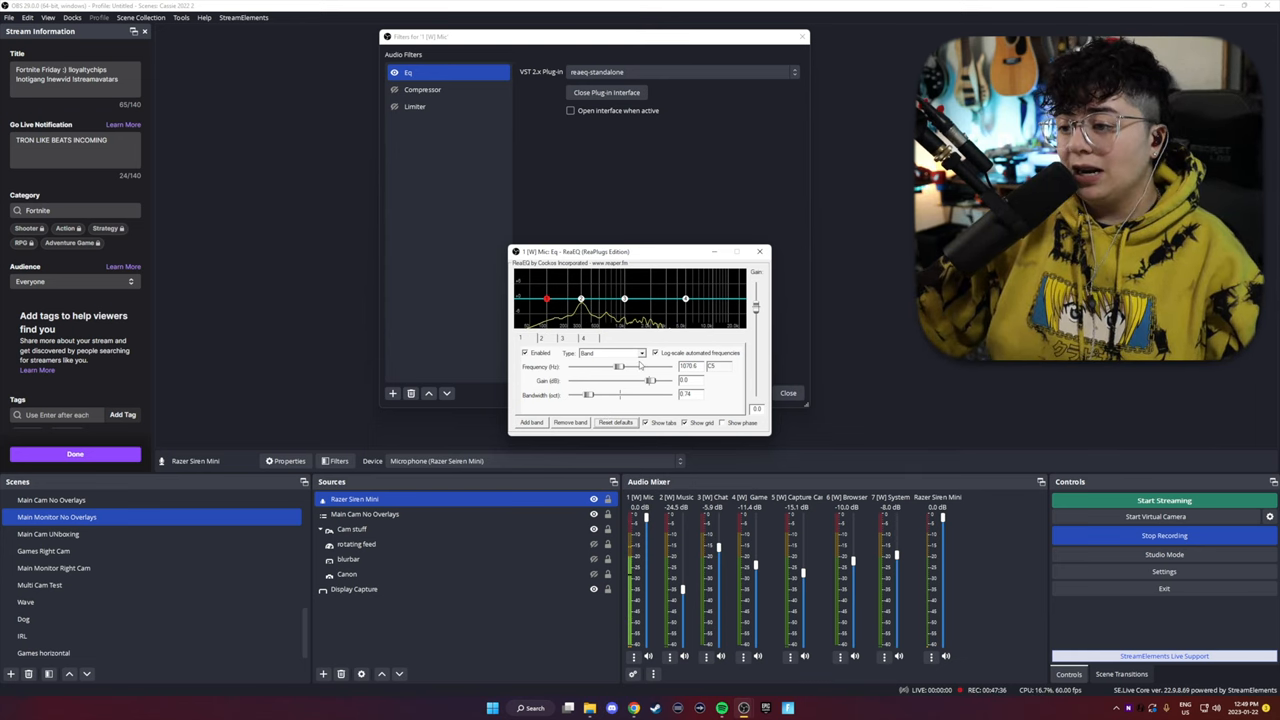
{"action": "left_click", "coordinate": [610, 352]}
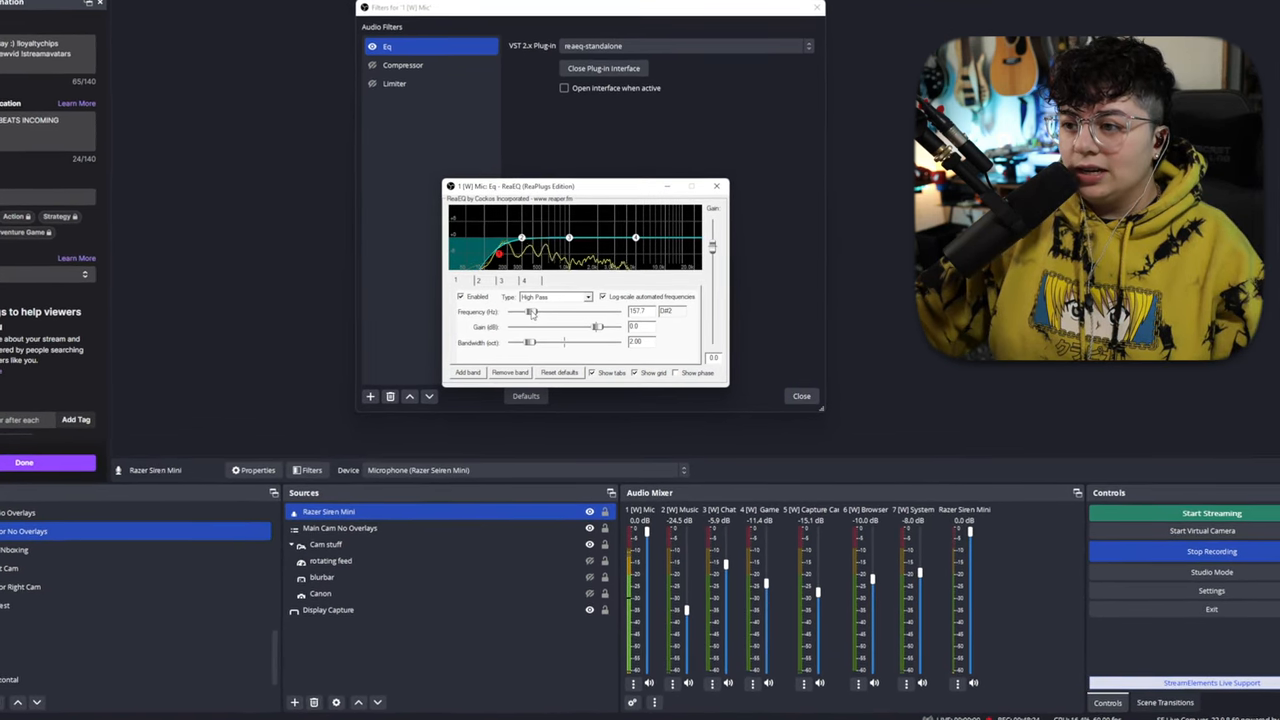
{"action": "left_click_drag", "start_coordinate": [530, 312], "coordinate": [536, 312]}
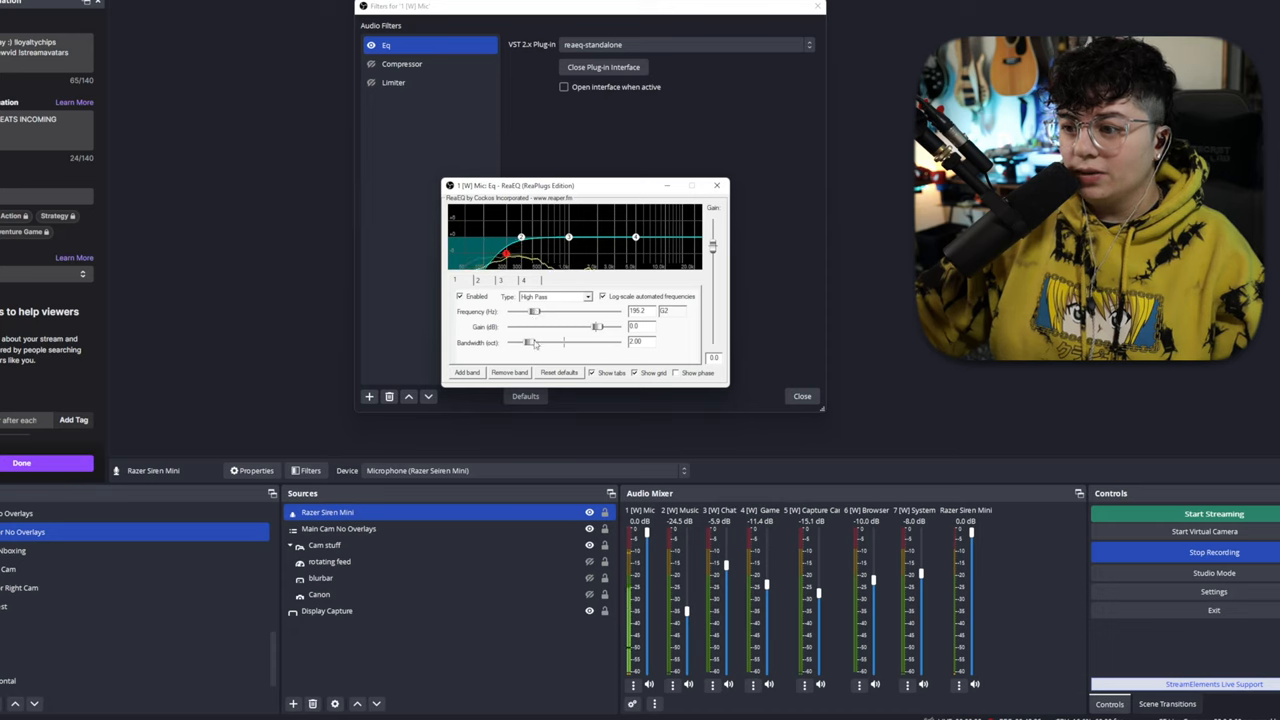
{"action": "left_click_drag", "start_coordinate": [524, 342], "coordinate": [544, 342]}
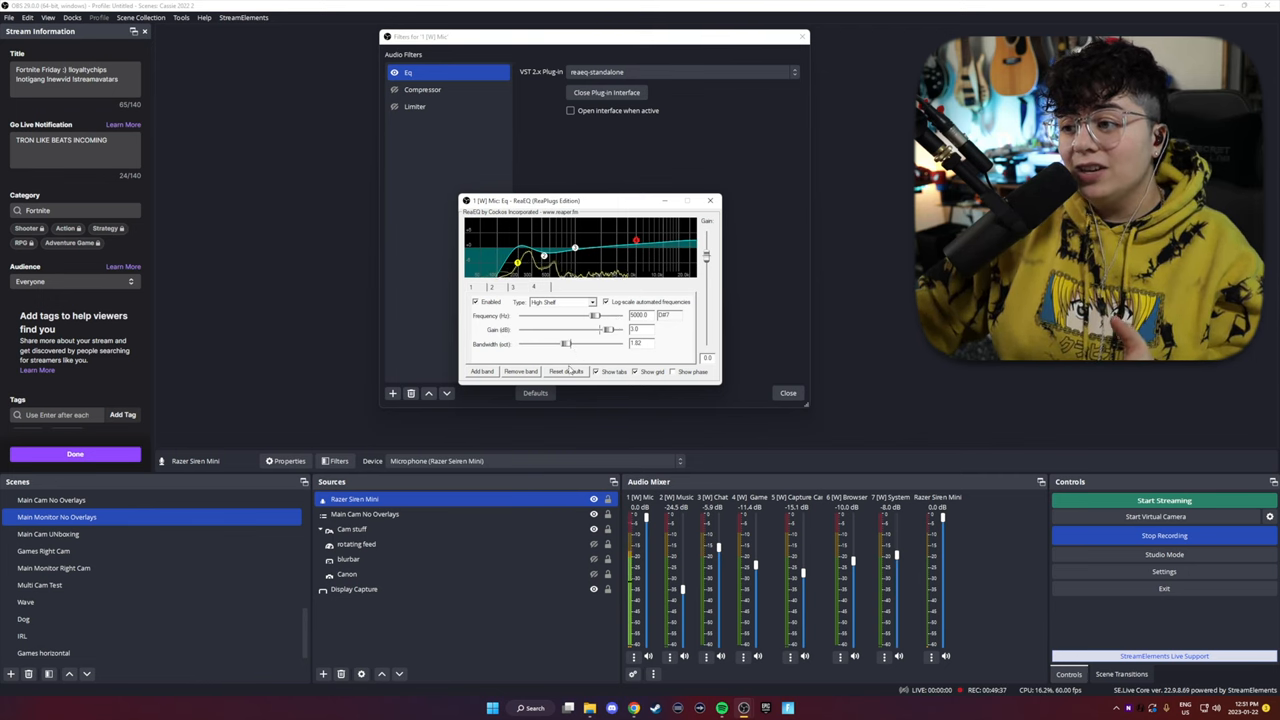
{"action": "left_click_drag", "start_coordinate": [564, 344], "coordinate": [556, 344]}
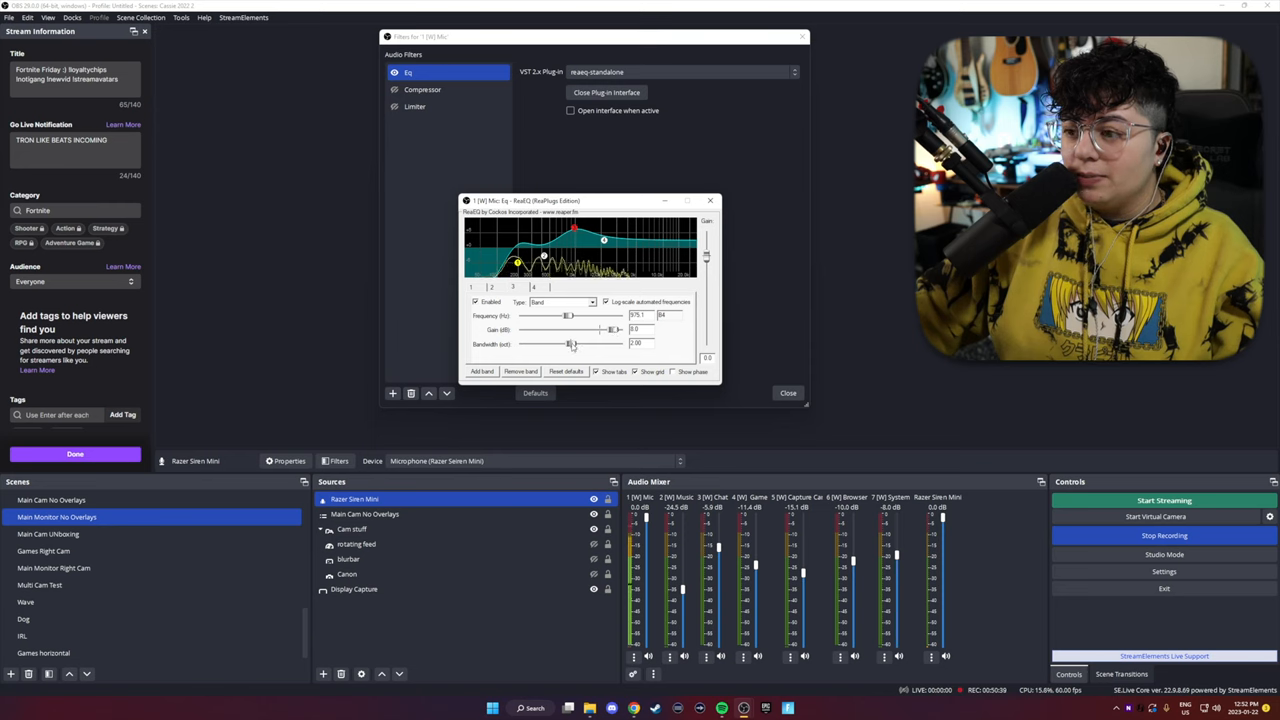
{"action": "left_click_drag", "start_coordinate": [572, 344], "coordinate": [530, 344]}
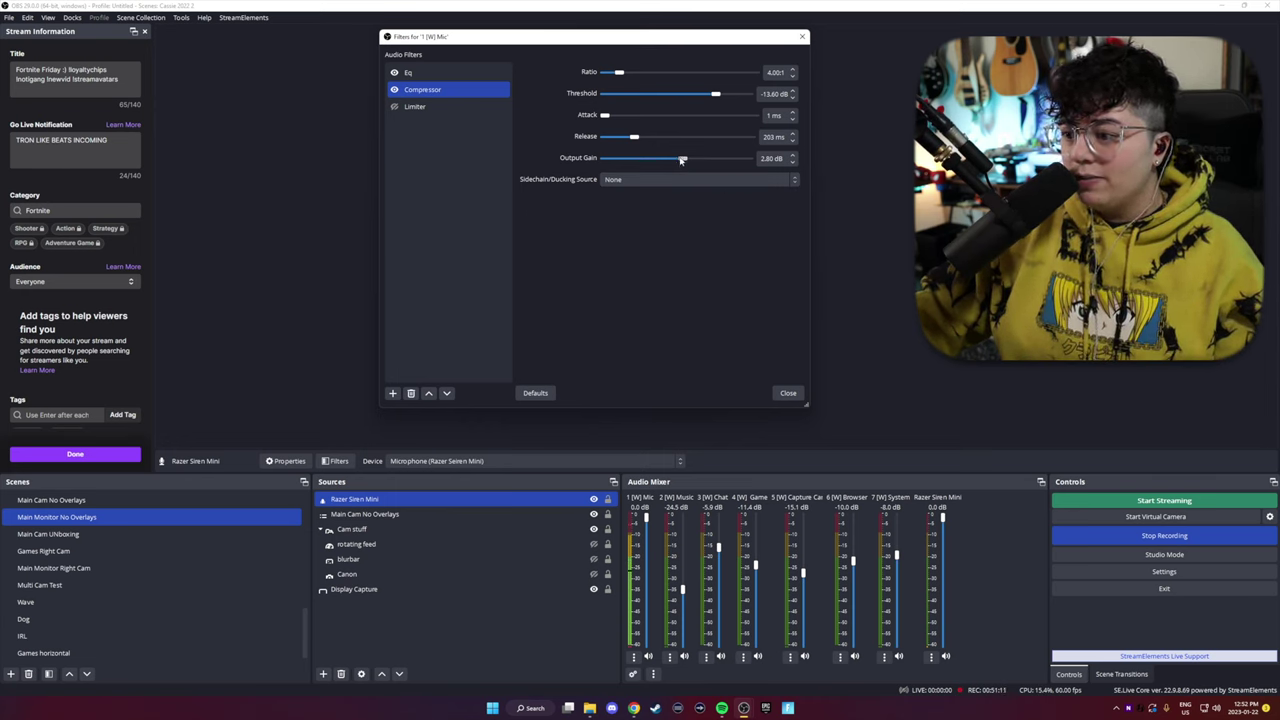
- Adjust the compressor's output gain, then view the limiter's threshold and release settings
{"action": "left_click_drag", "start_coordinate": [684, 158], "coordinate": [680, 158]}
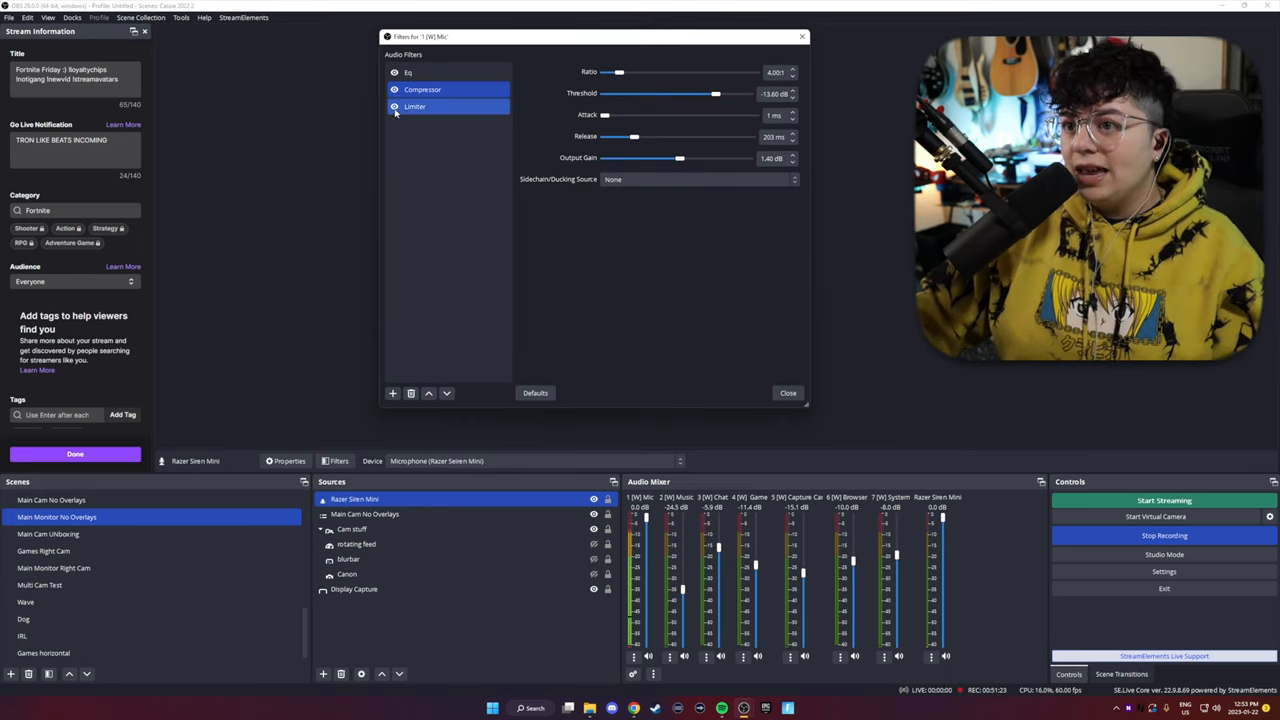
{"action": "left_click", "coordinate": [416, 106]}
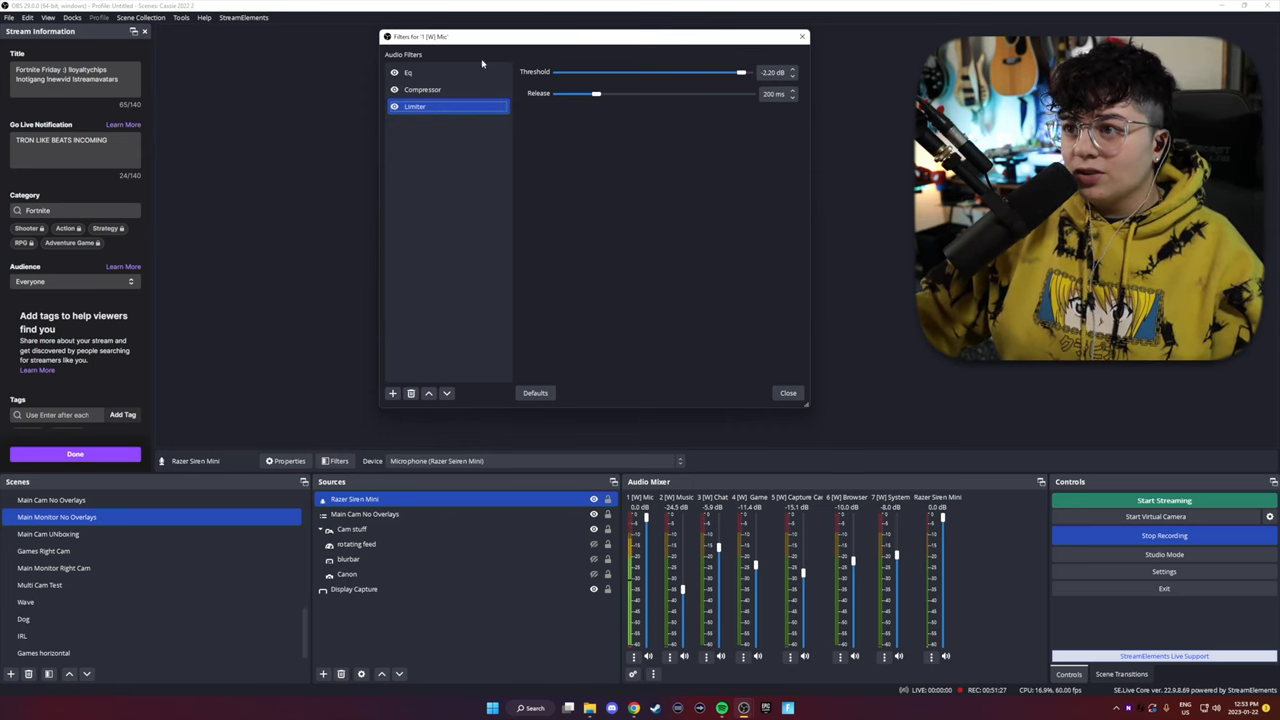
{"action": "mouse_move", "coordinate": [676, 264]}
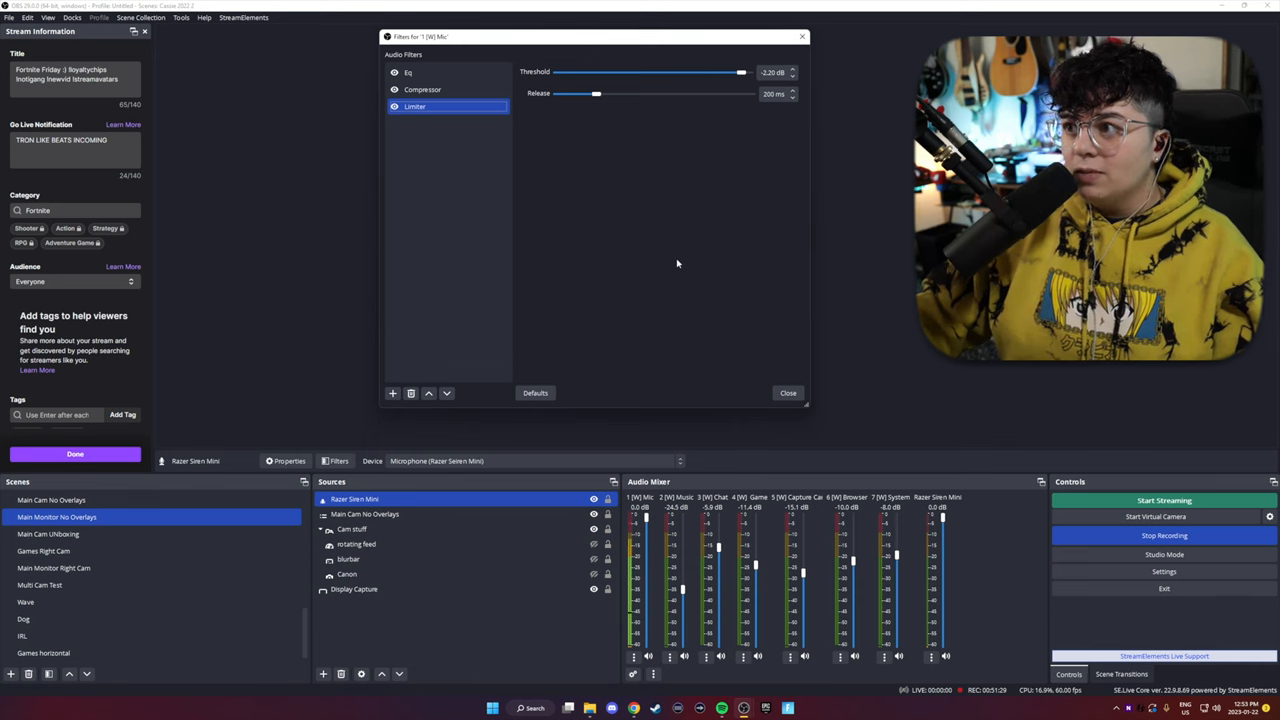